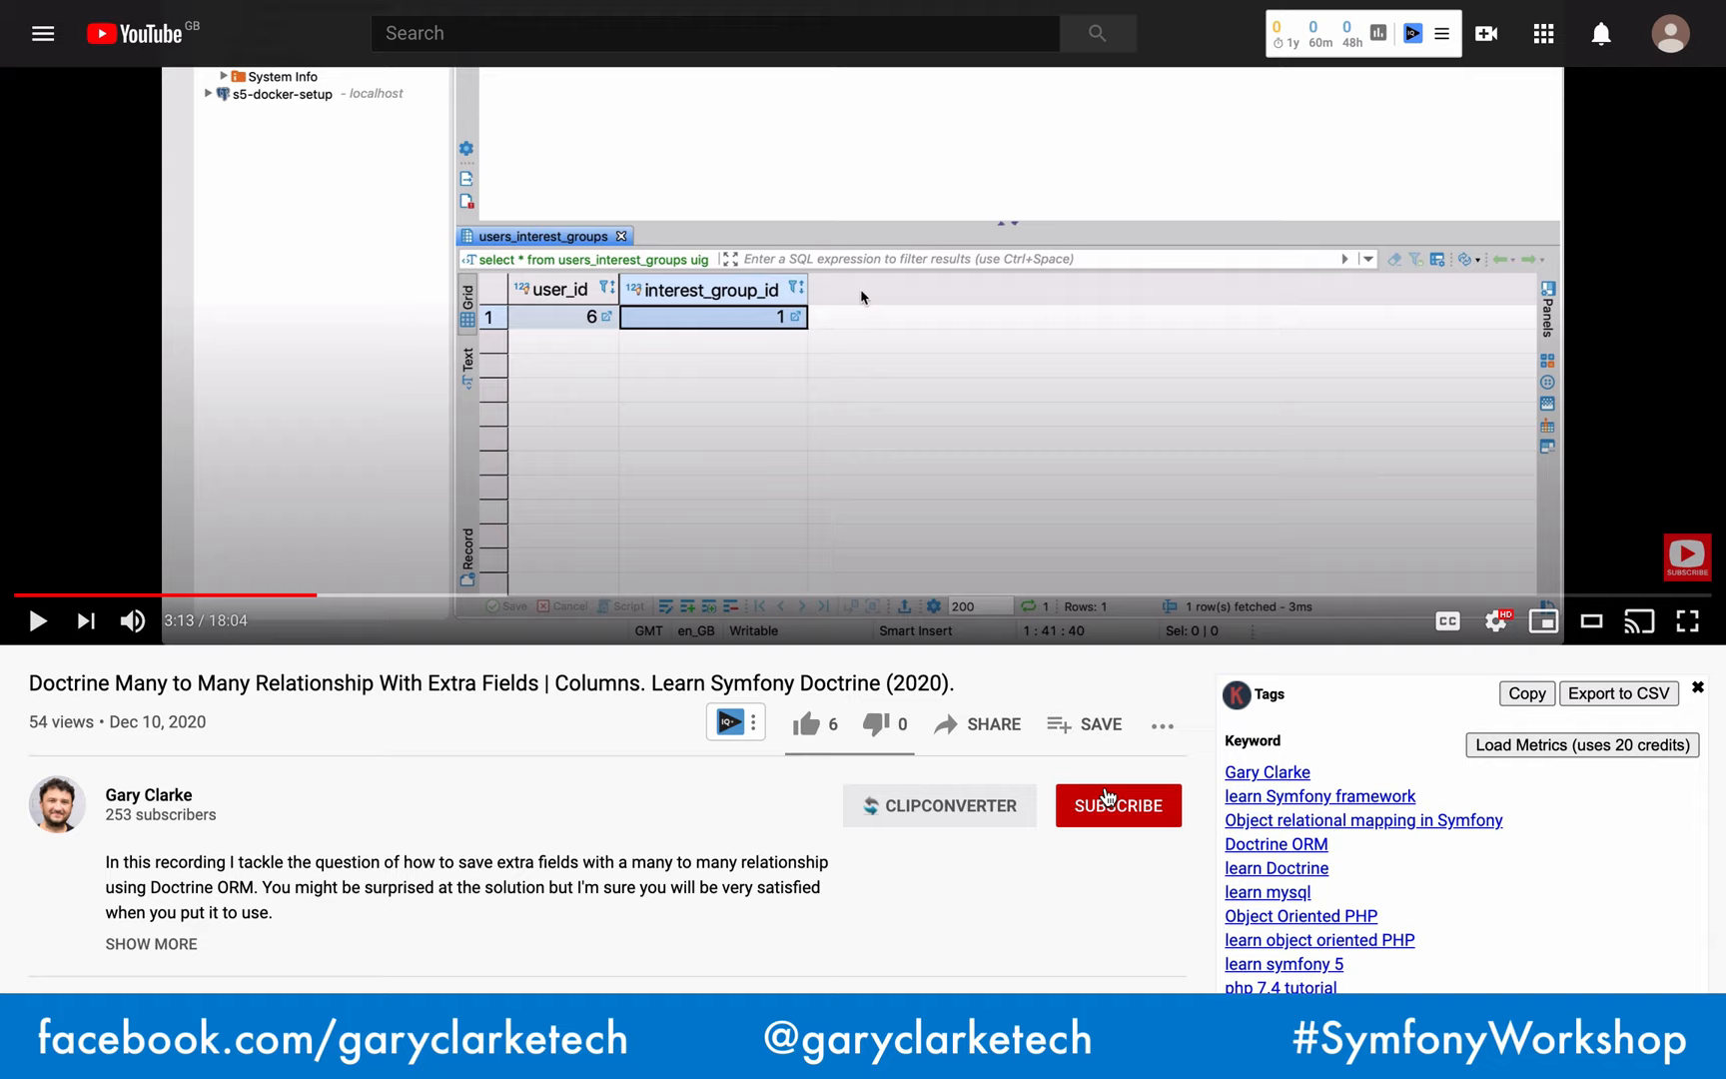
- Switch from the YouTube video back to the RefreshStockProfileCommandTest.php editor
click(1115, 805)
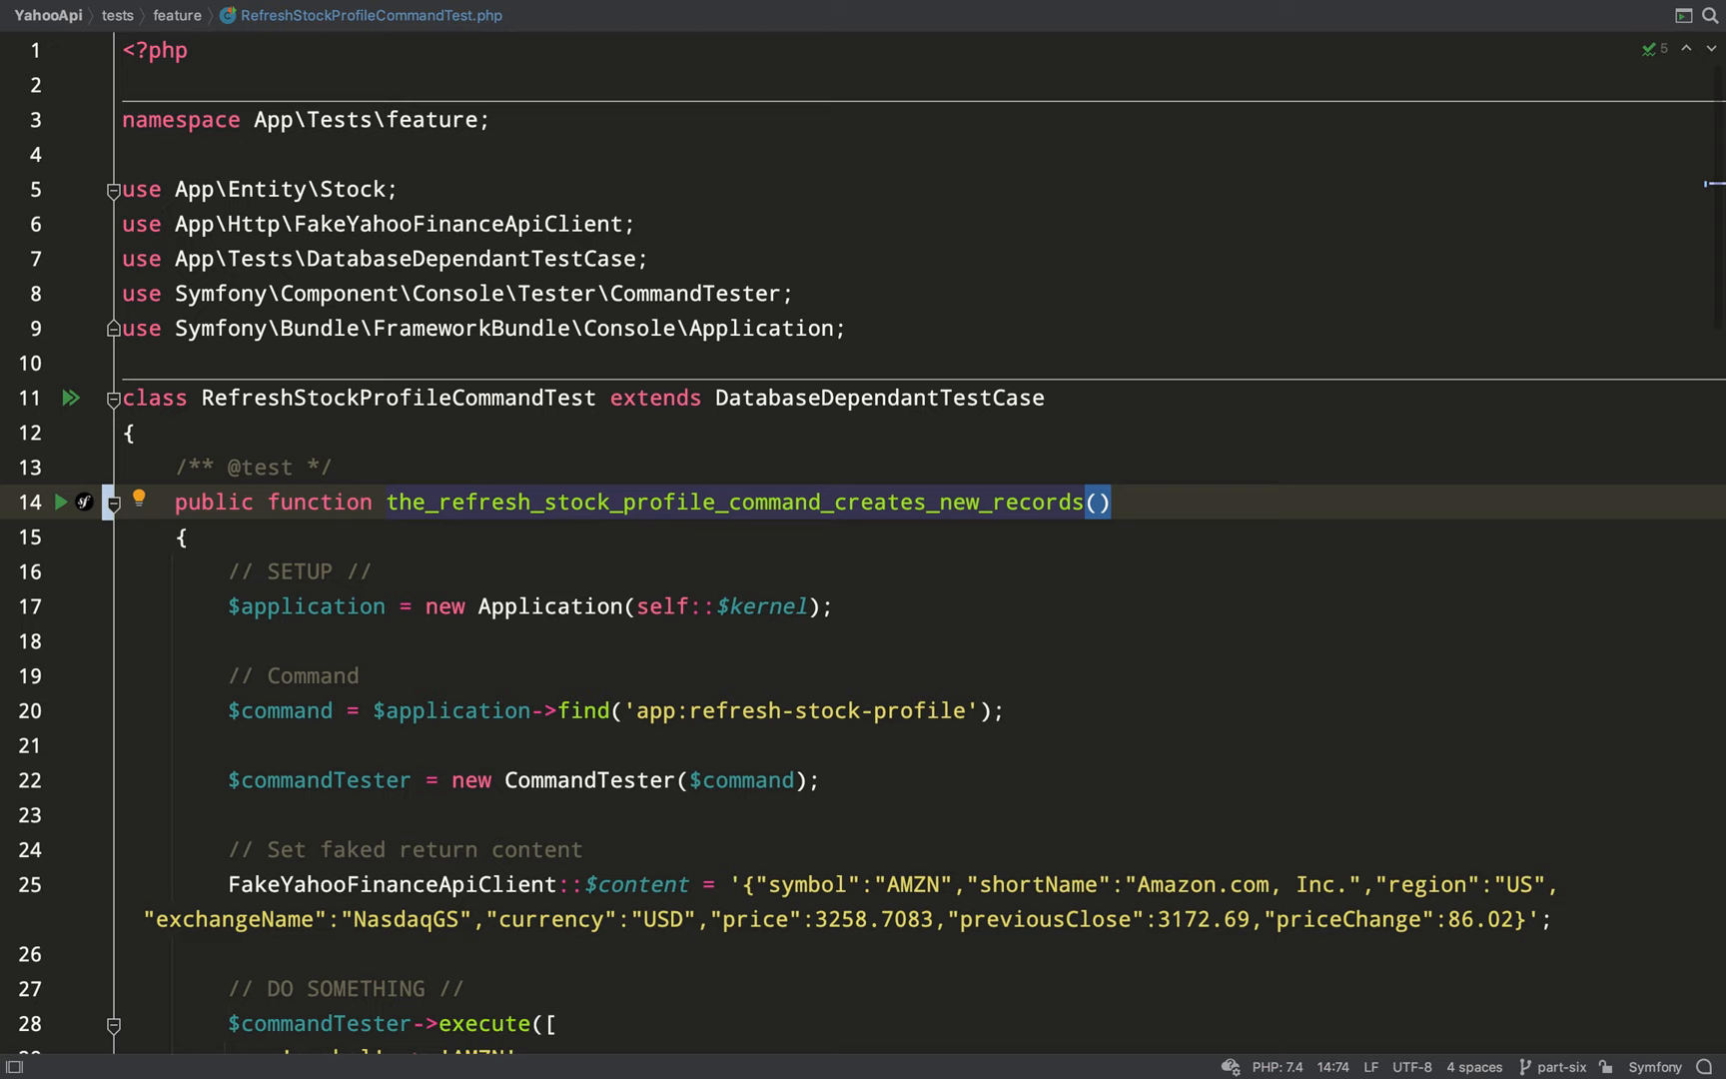
- Name the first test the_refresh_stock_profile_command_creates_new_records_correctly
scroll(down, 3)
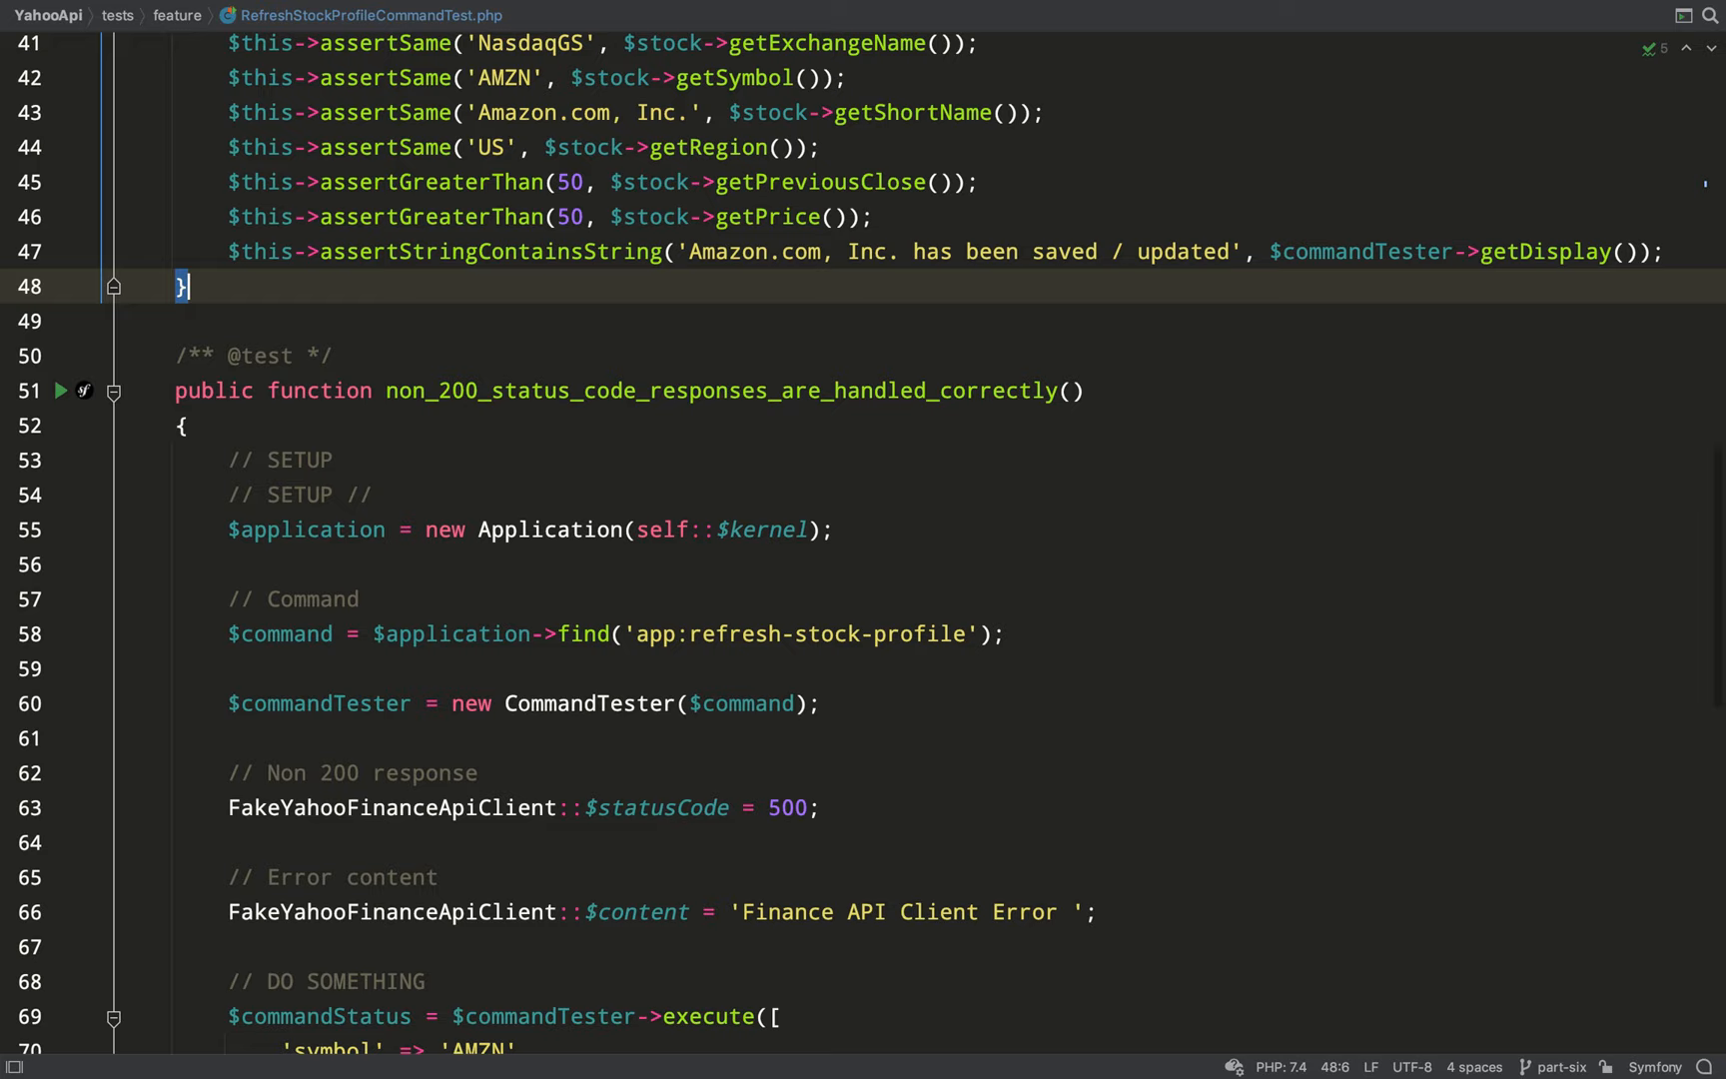
text(the_refresh_stock_profile_command_creates_new_records_correctly)
click(525, 494)
text(// An existing Stock record)
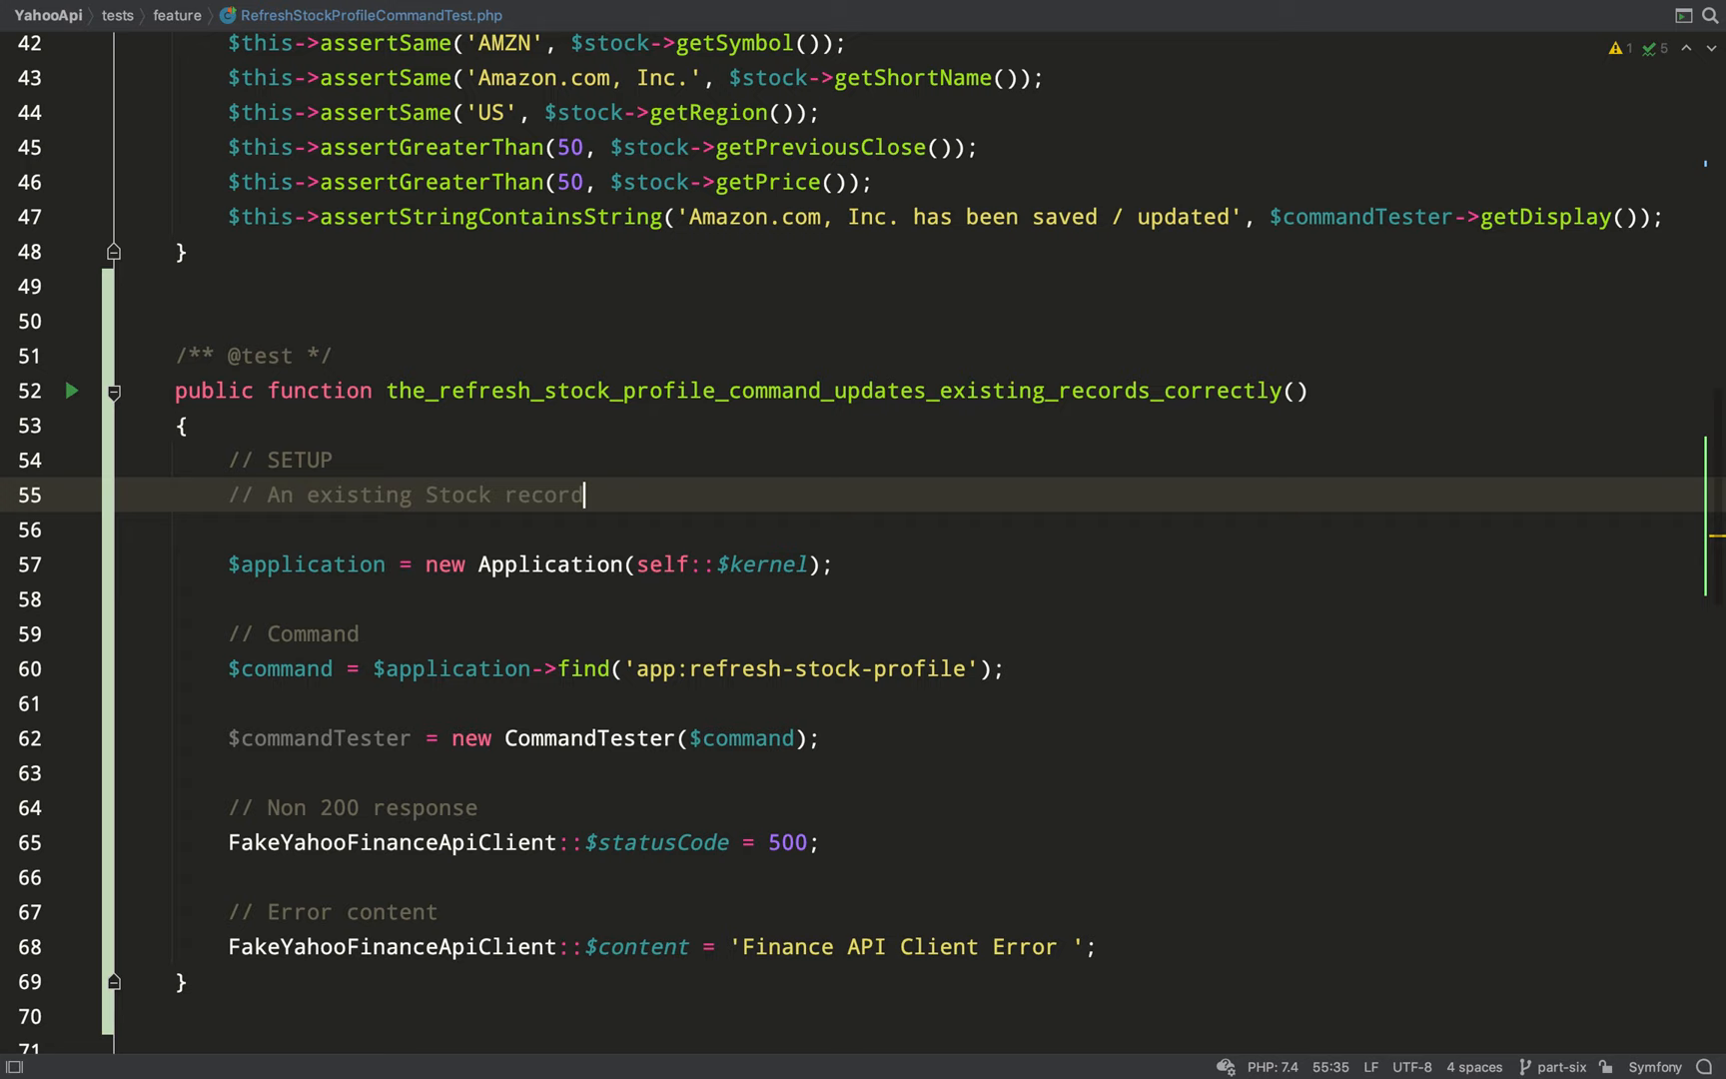
- Create and persist a new AMZN Stock, then store $stockId = $stock->getId()
text($stock = new Stock();)
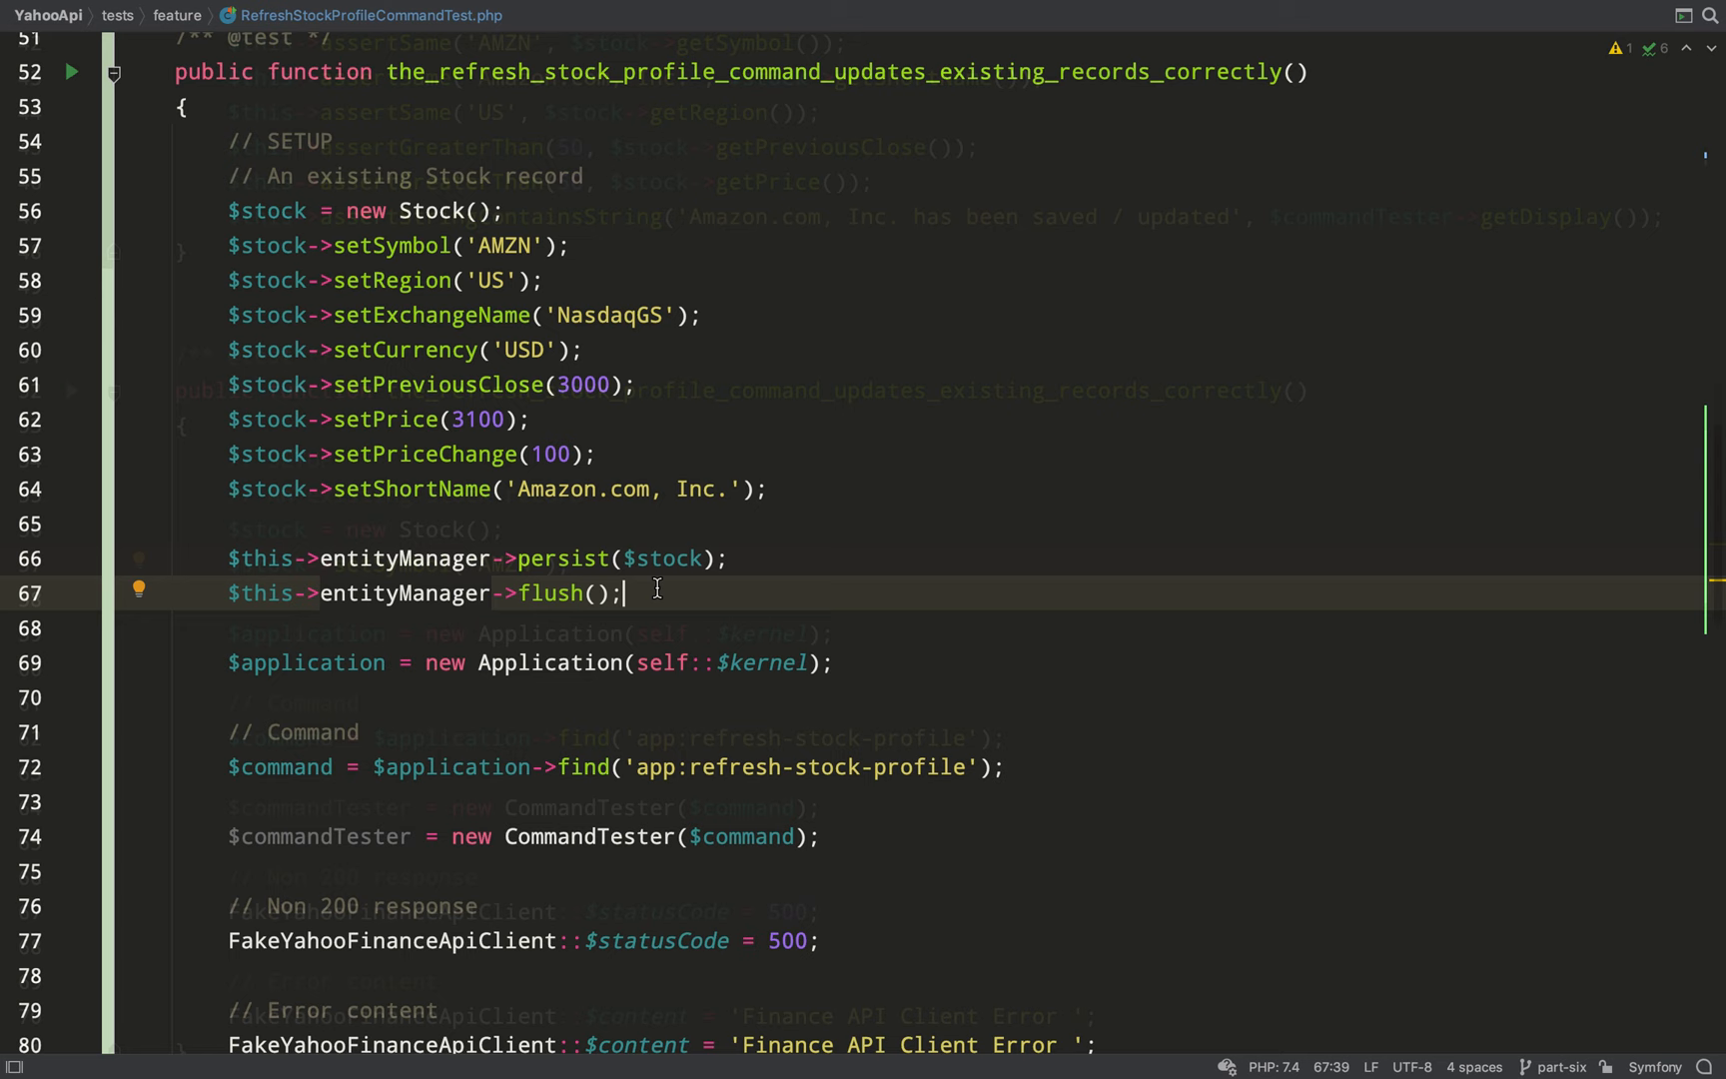
text($stockI)
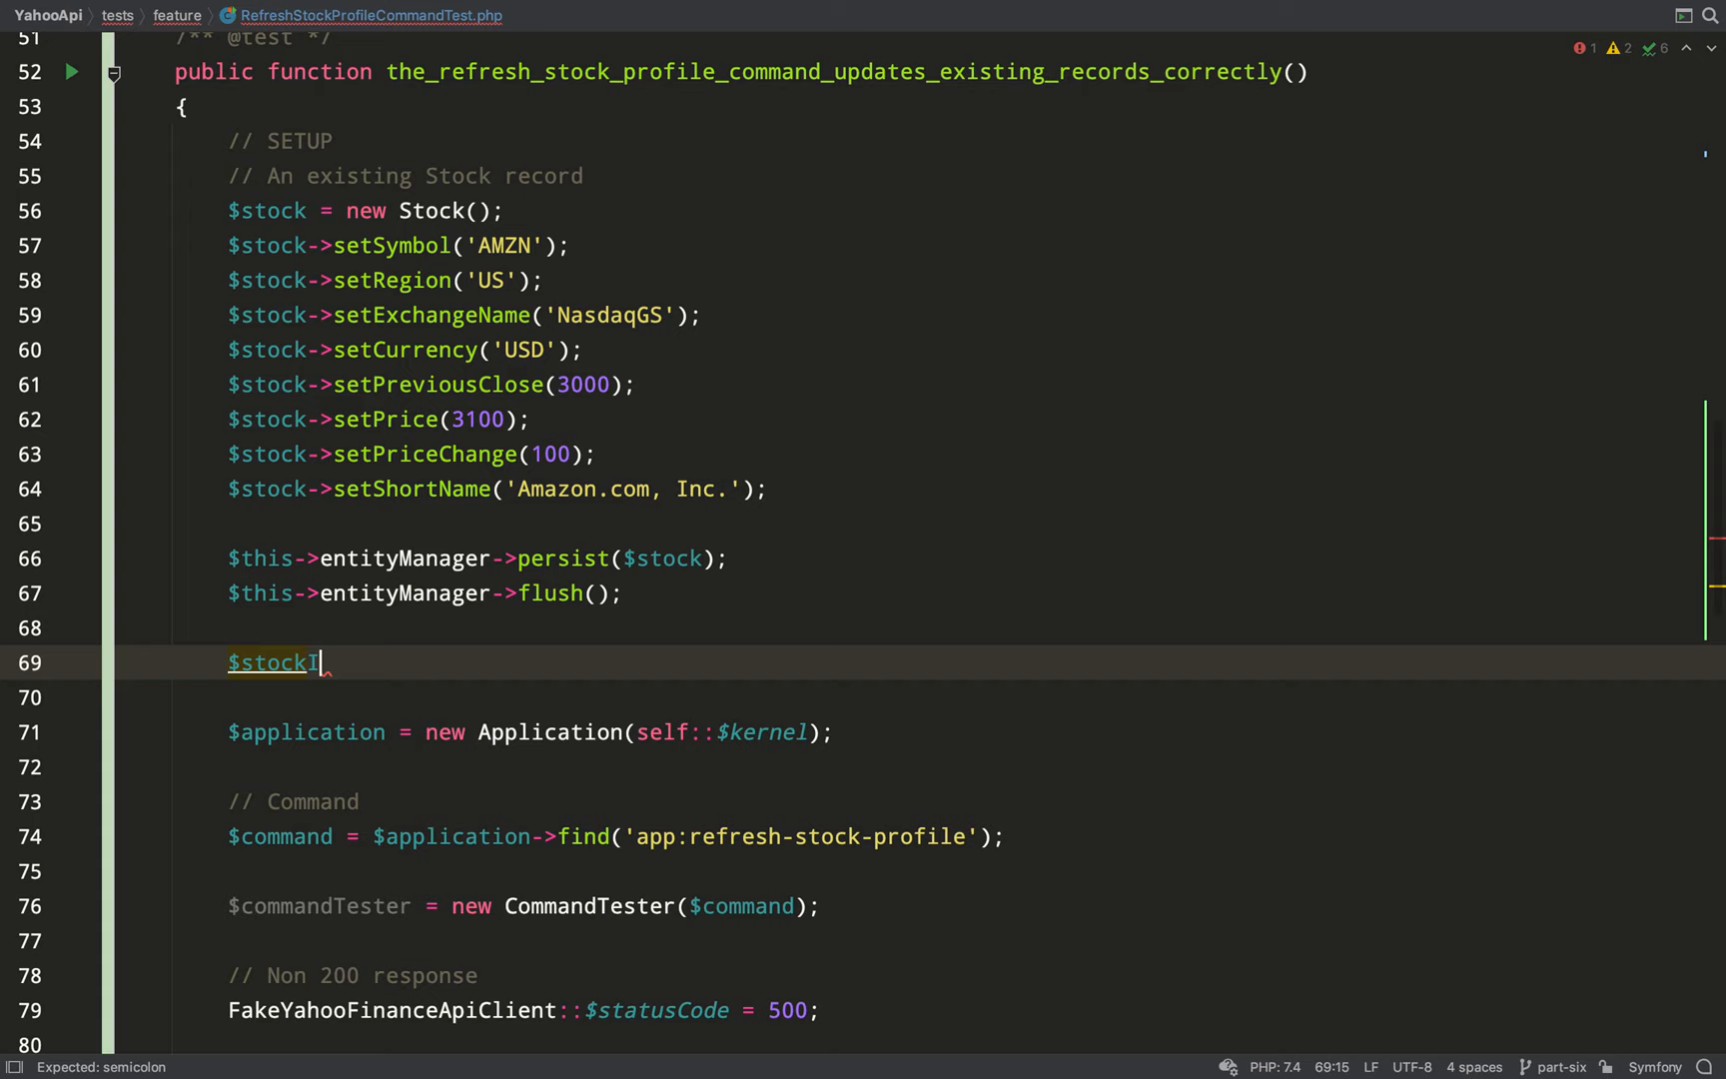
text(d = $stock->getId();)
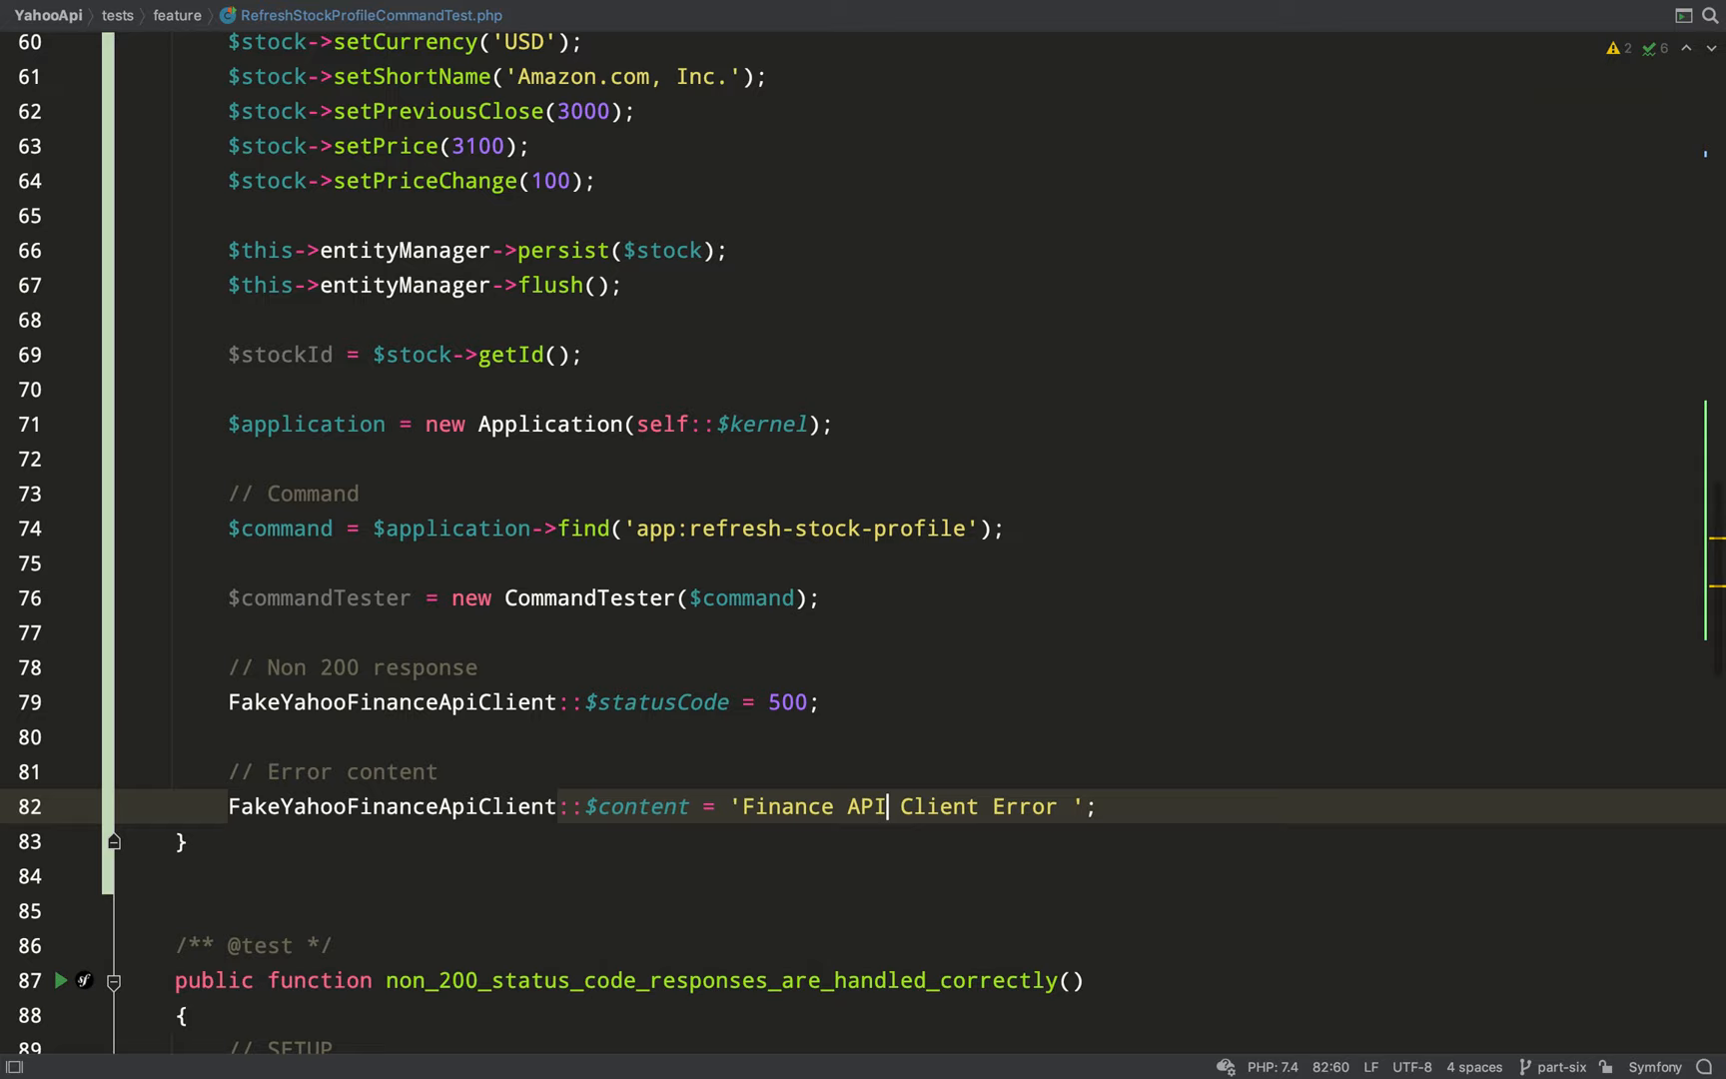
- Start a setContent(['previous_close' => ...]) call and copy values from the first test
text(setContent)
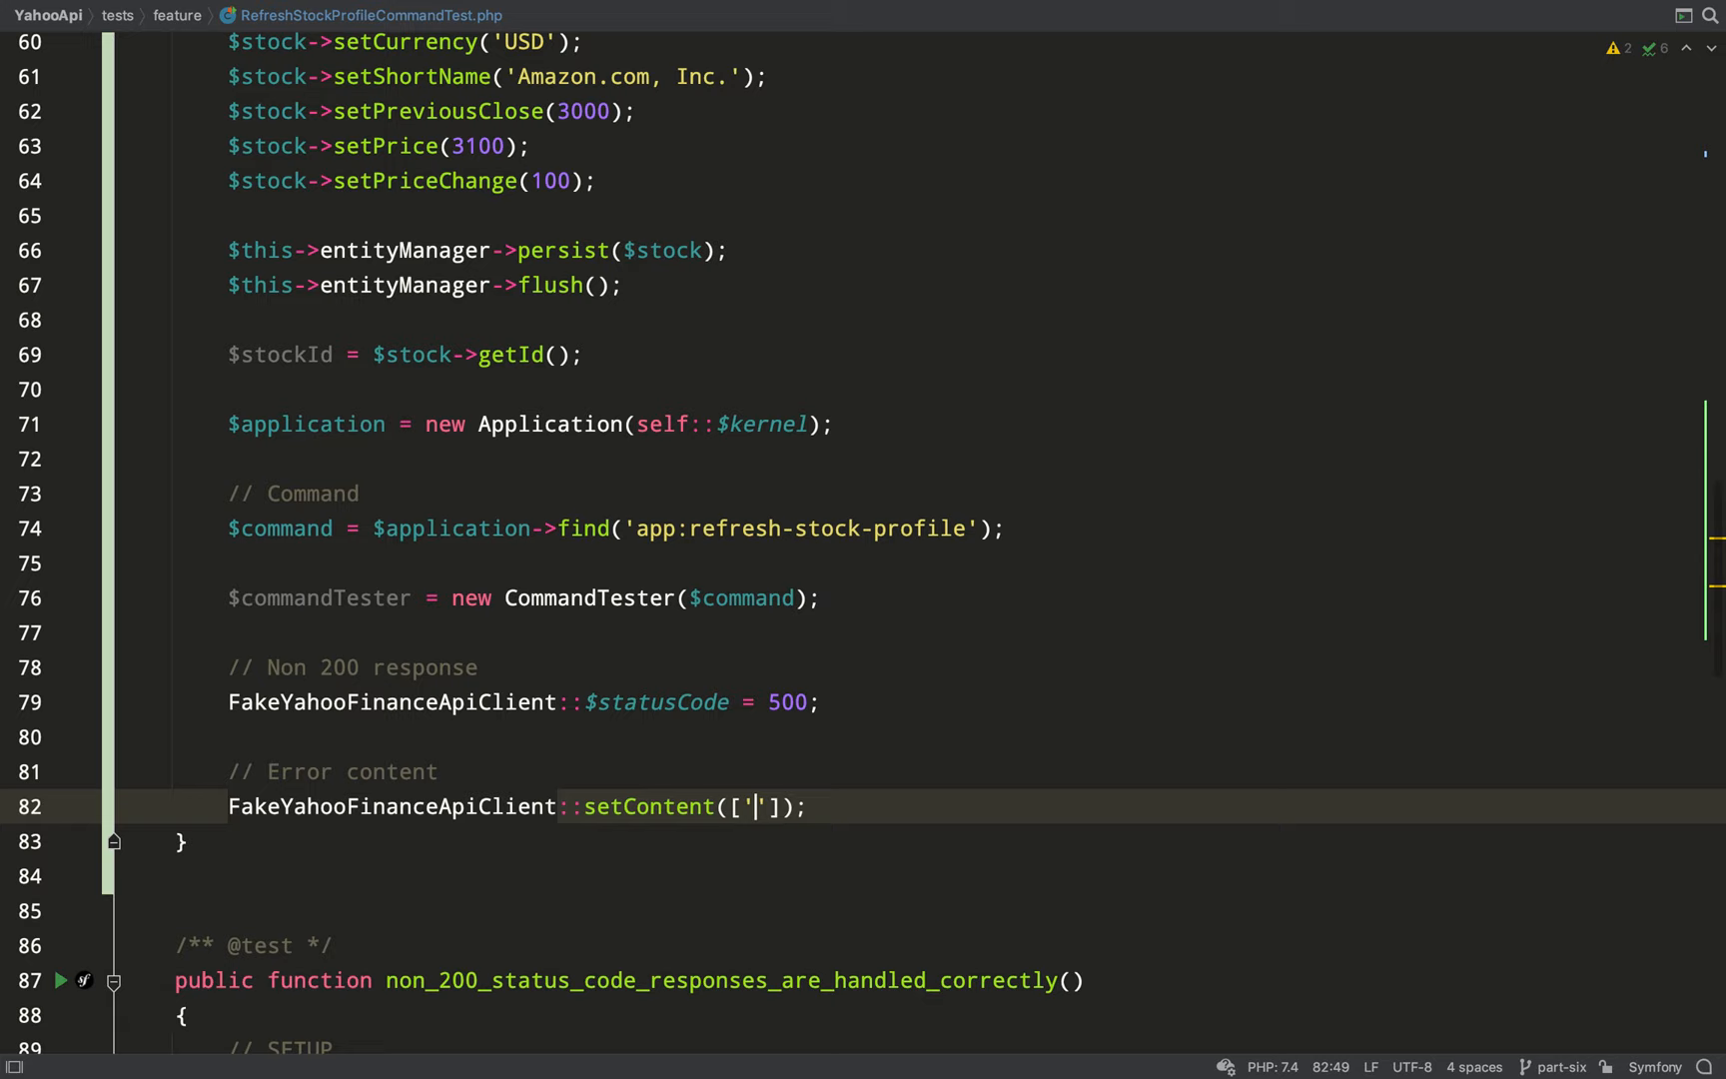
text(previous_close' =>)
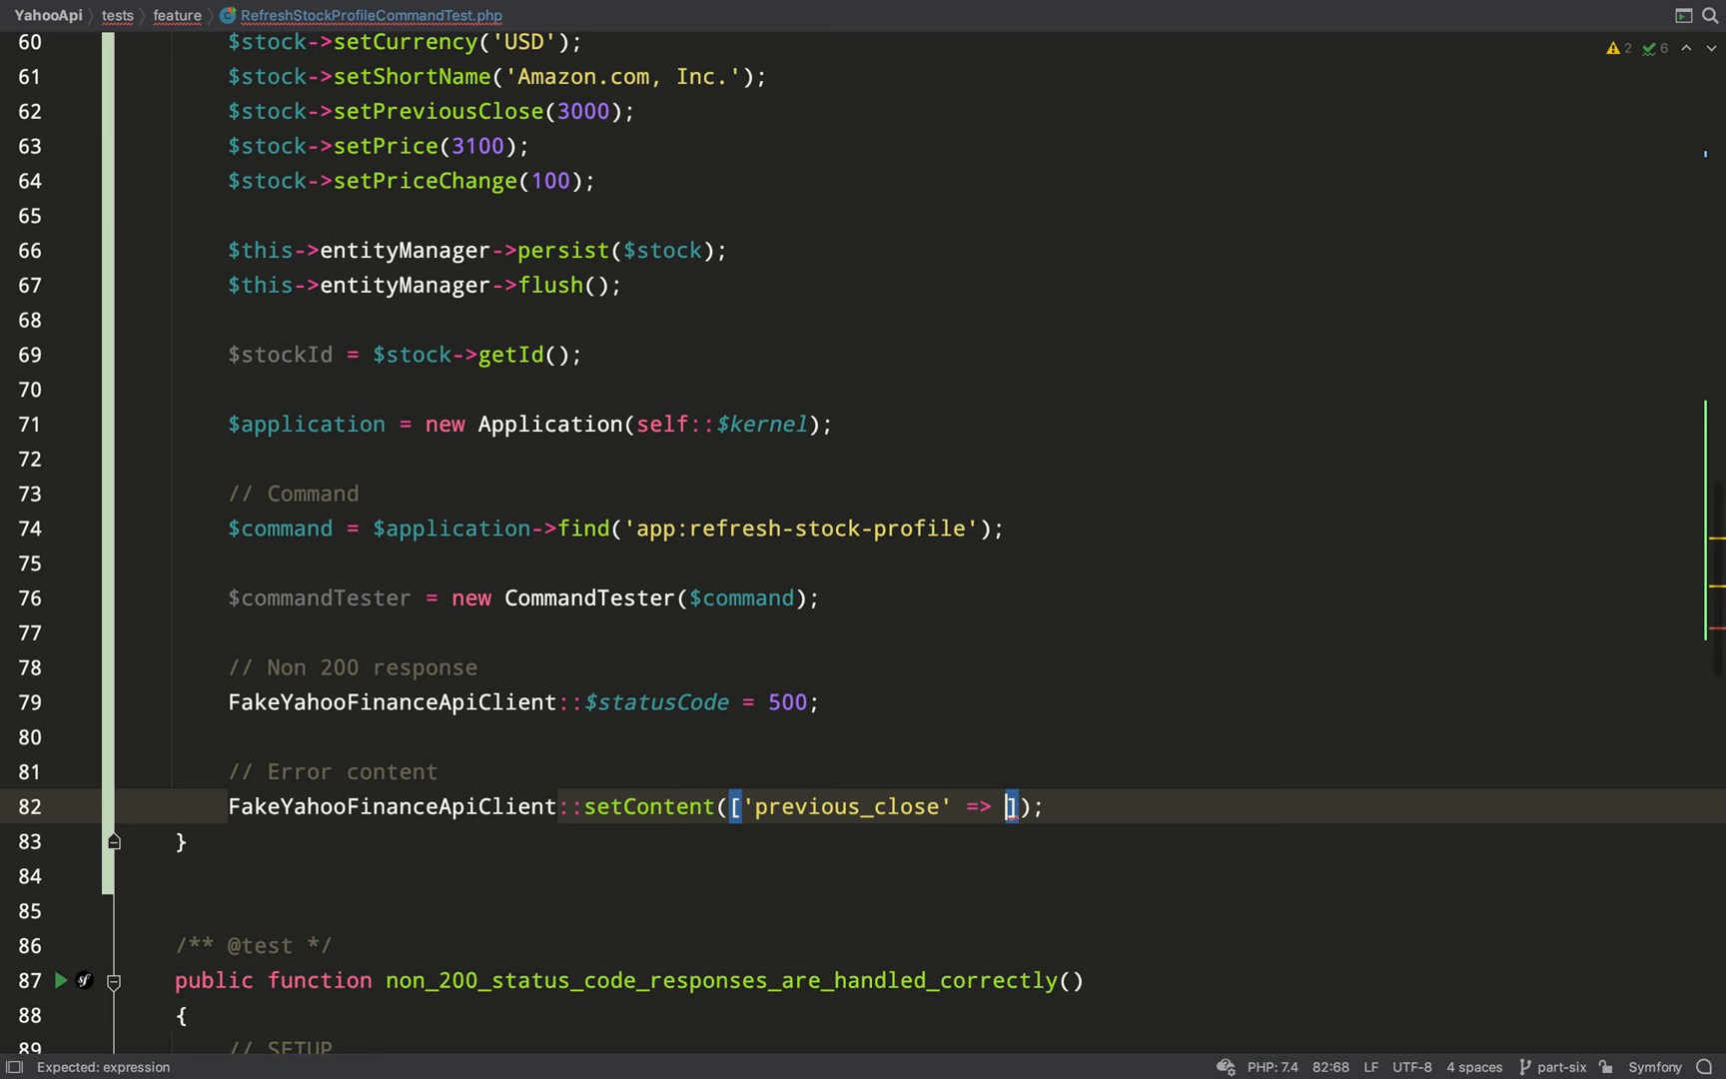
scroll(up, 3)
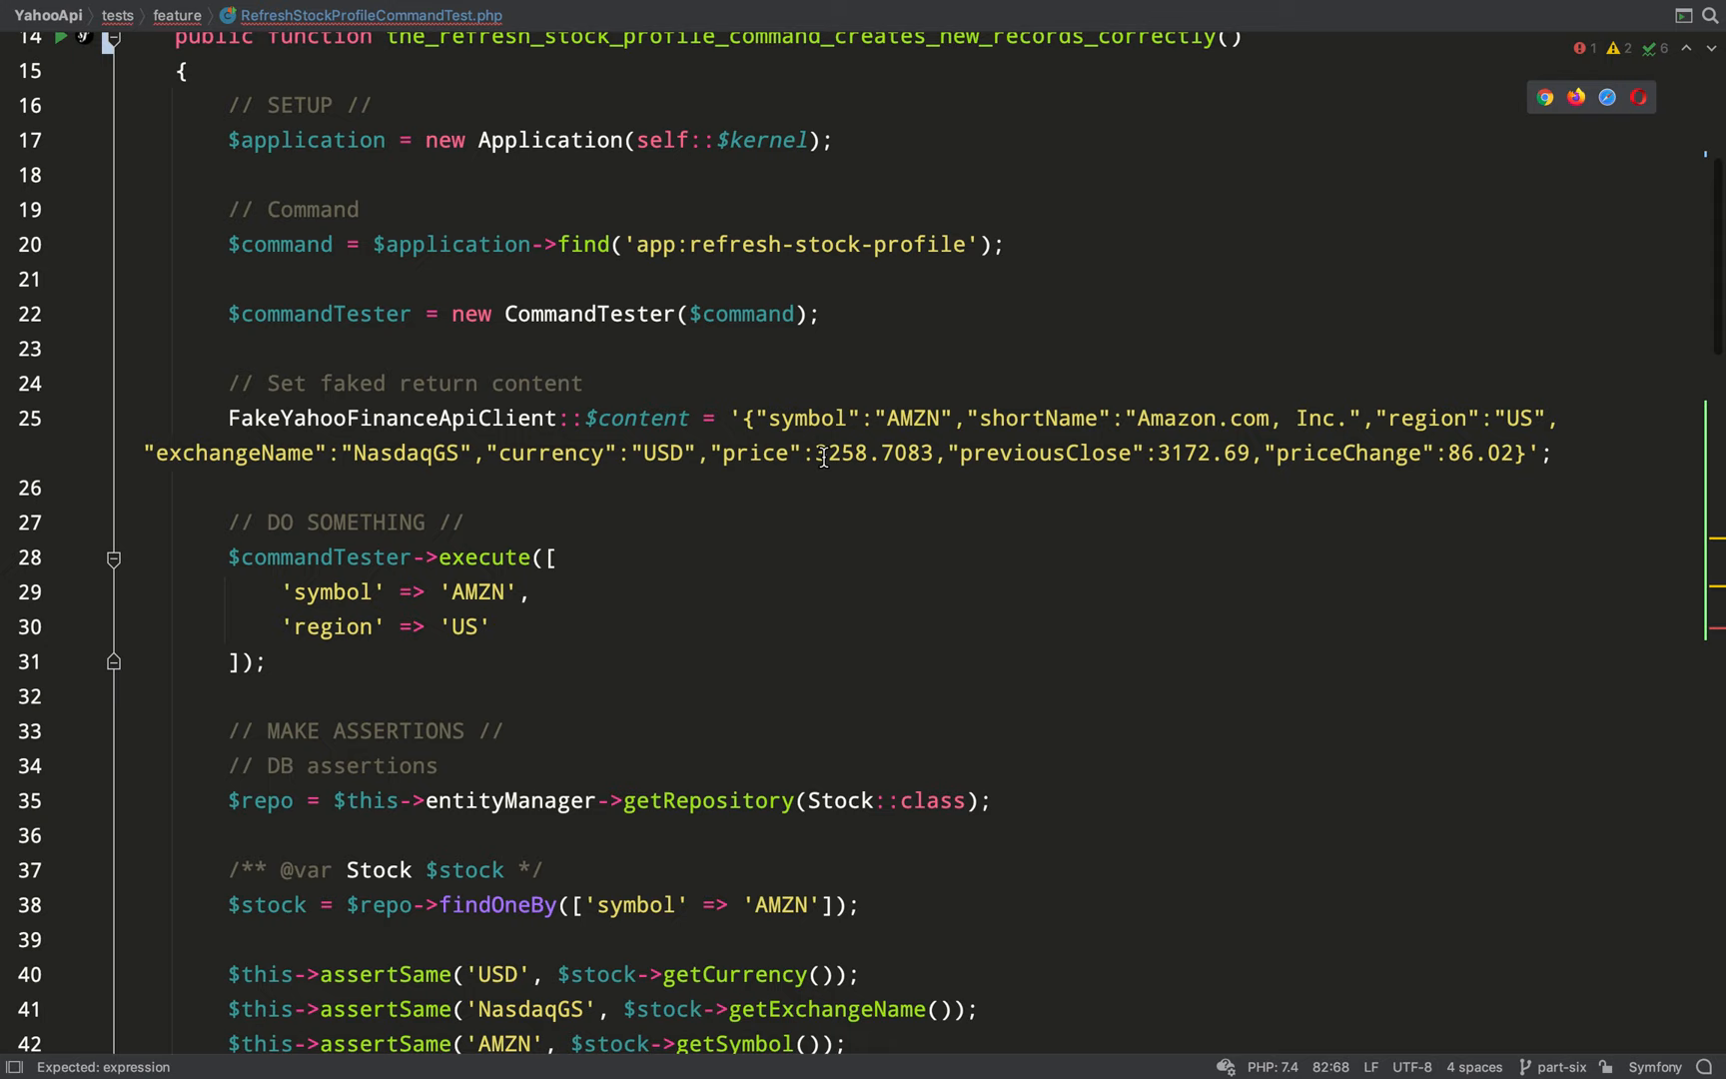
double_click(1477, 452)
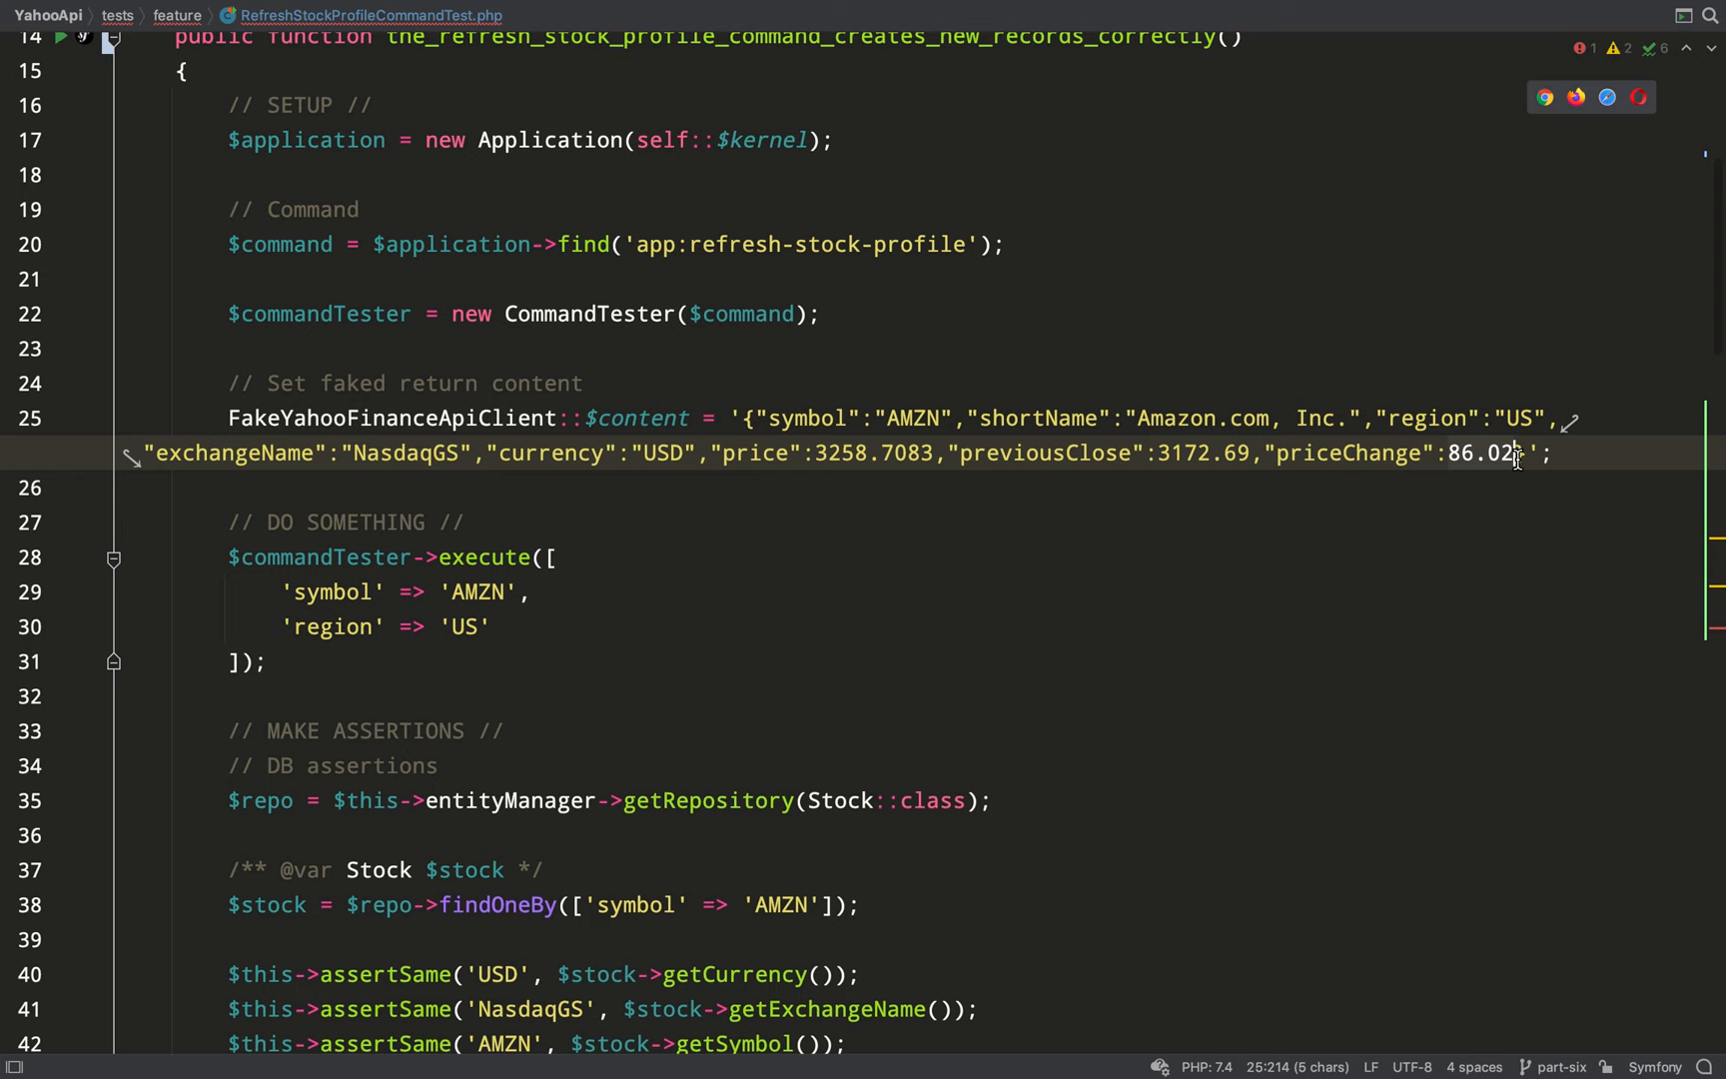
- Fill previous_close with 3172.69 and paste another value from clipboard history
scroll(down, 3)
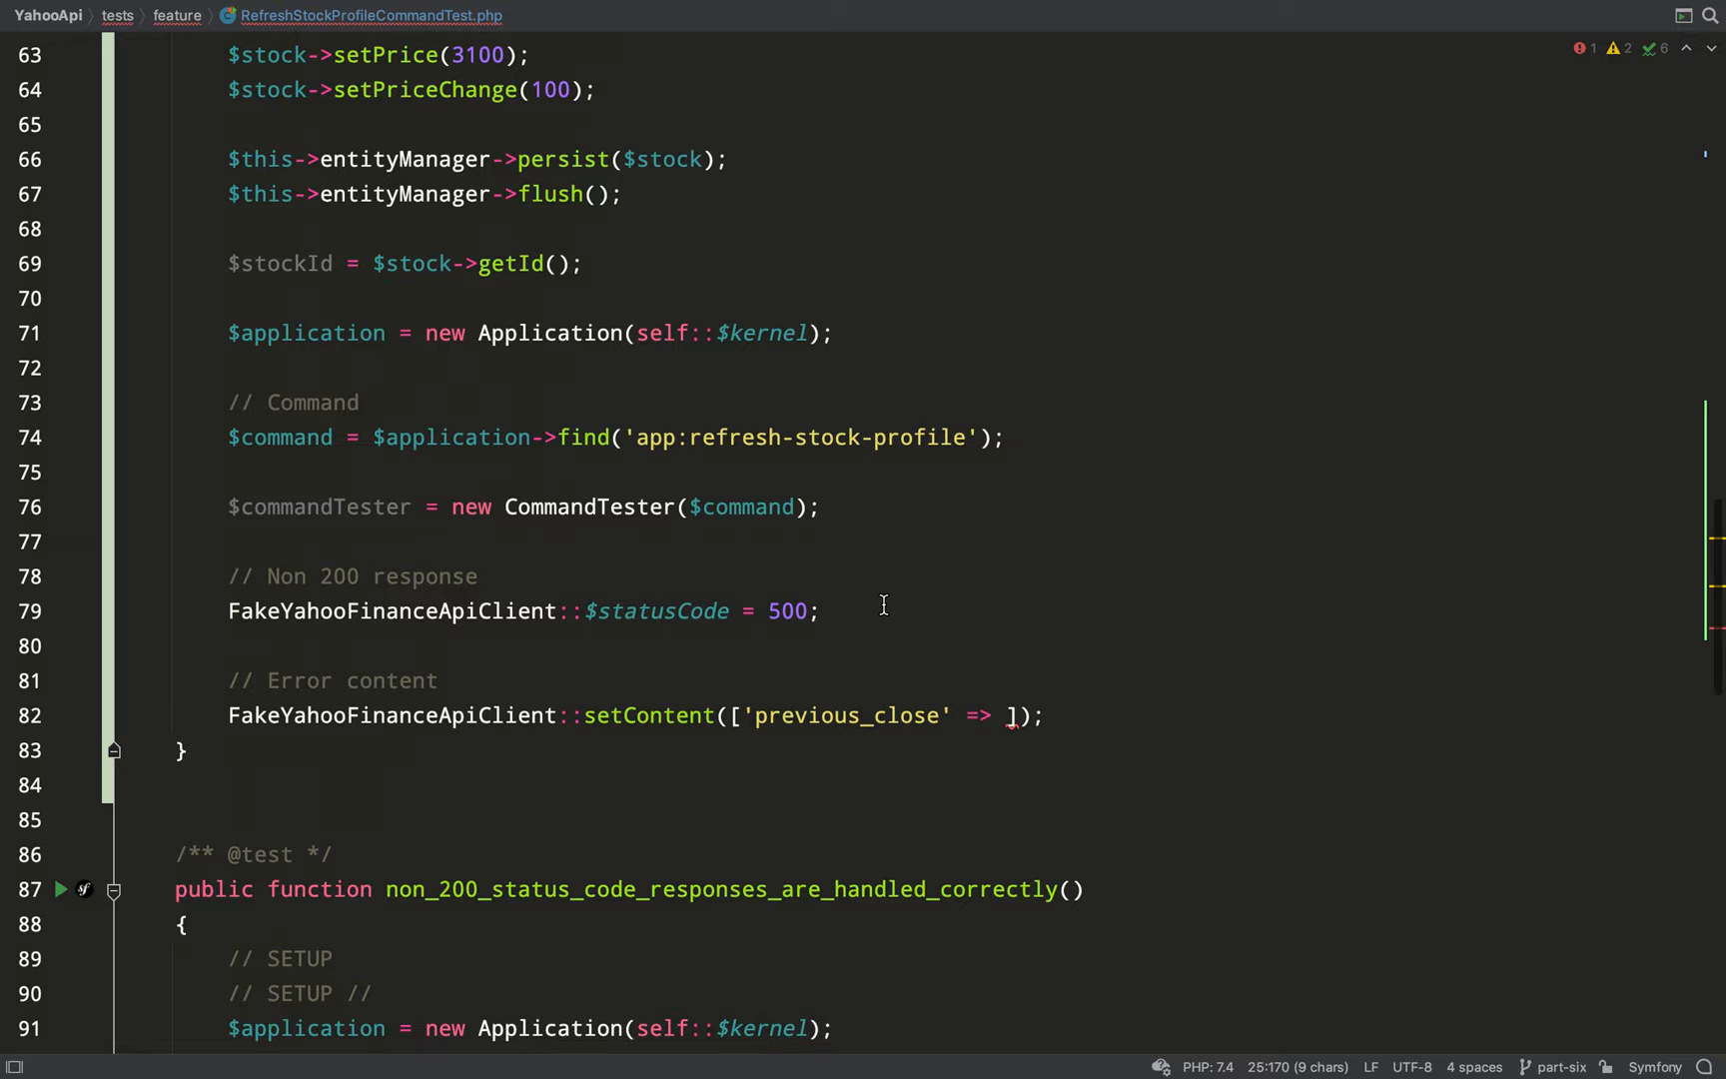
text(3172.69)
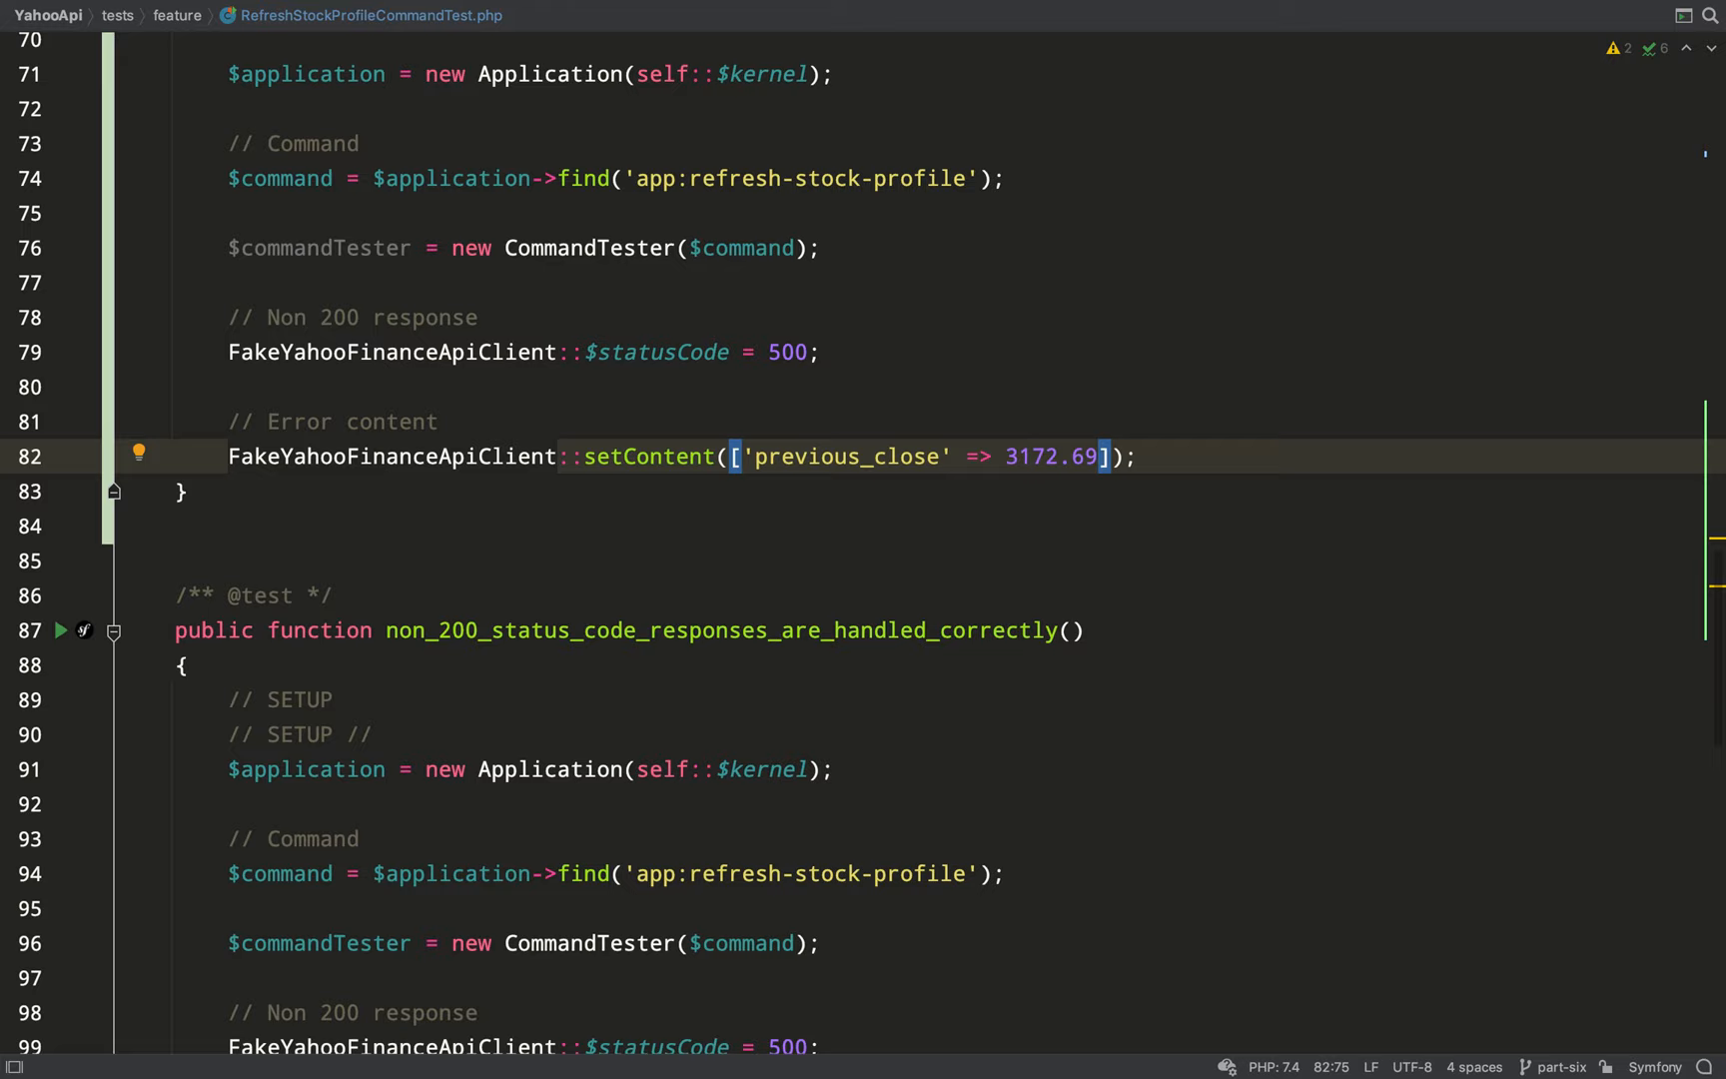
key(cmd+shift+v)
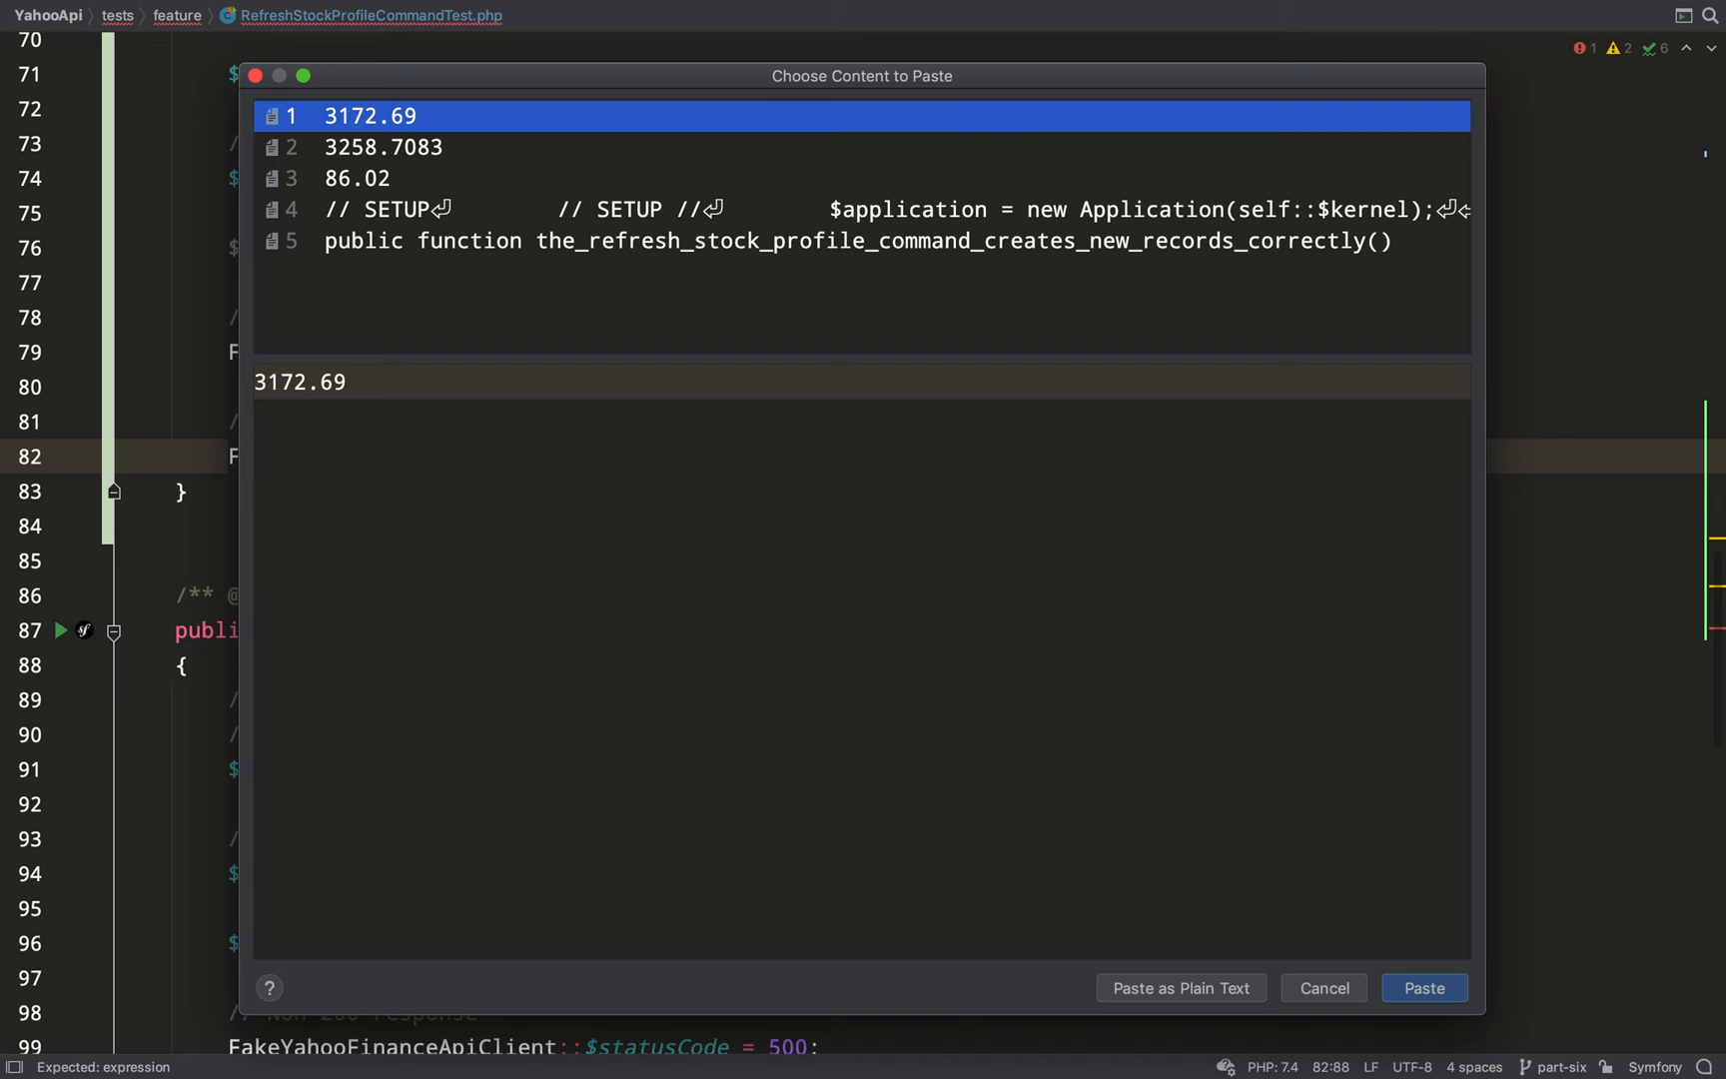
click(1422, 986)
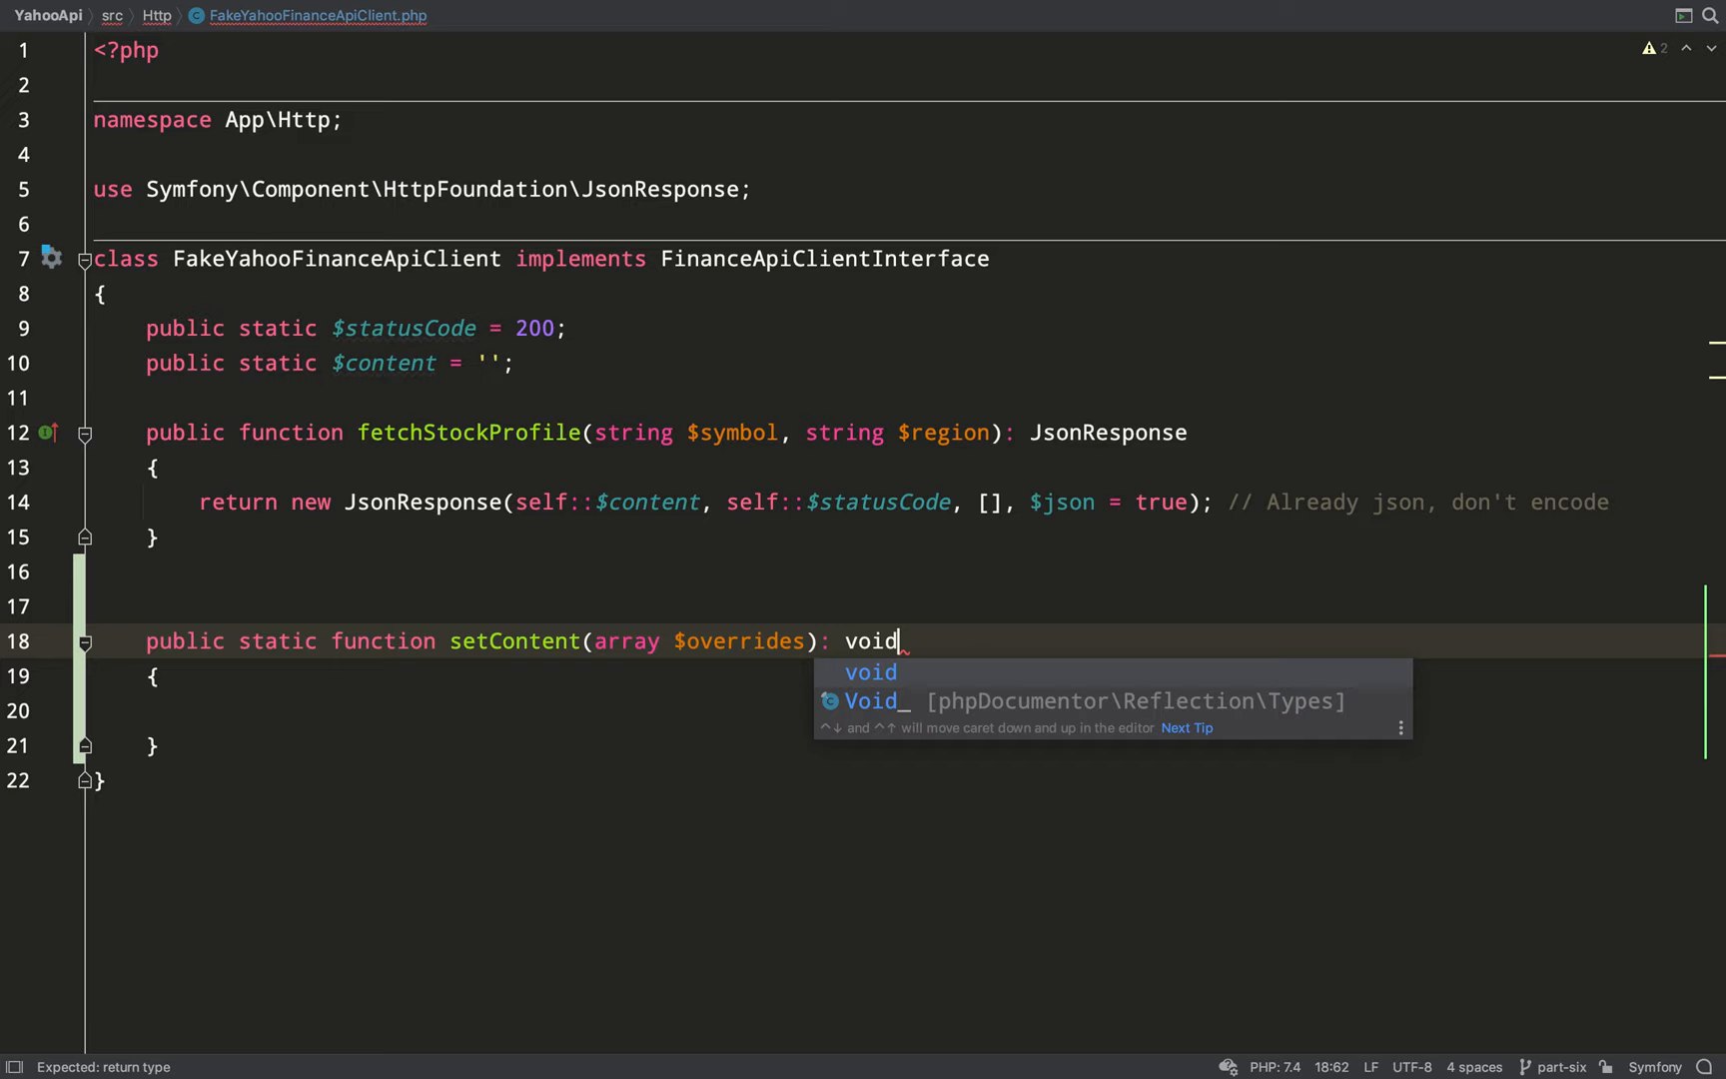
- Implement setContent as self::$content = array_merge([], $overrides) and dd the fake client content in the test
text(self::$content)
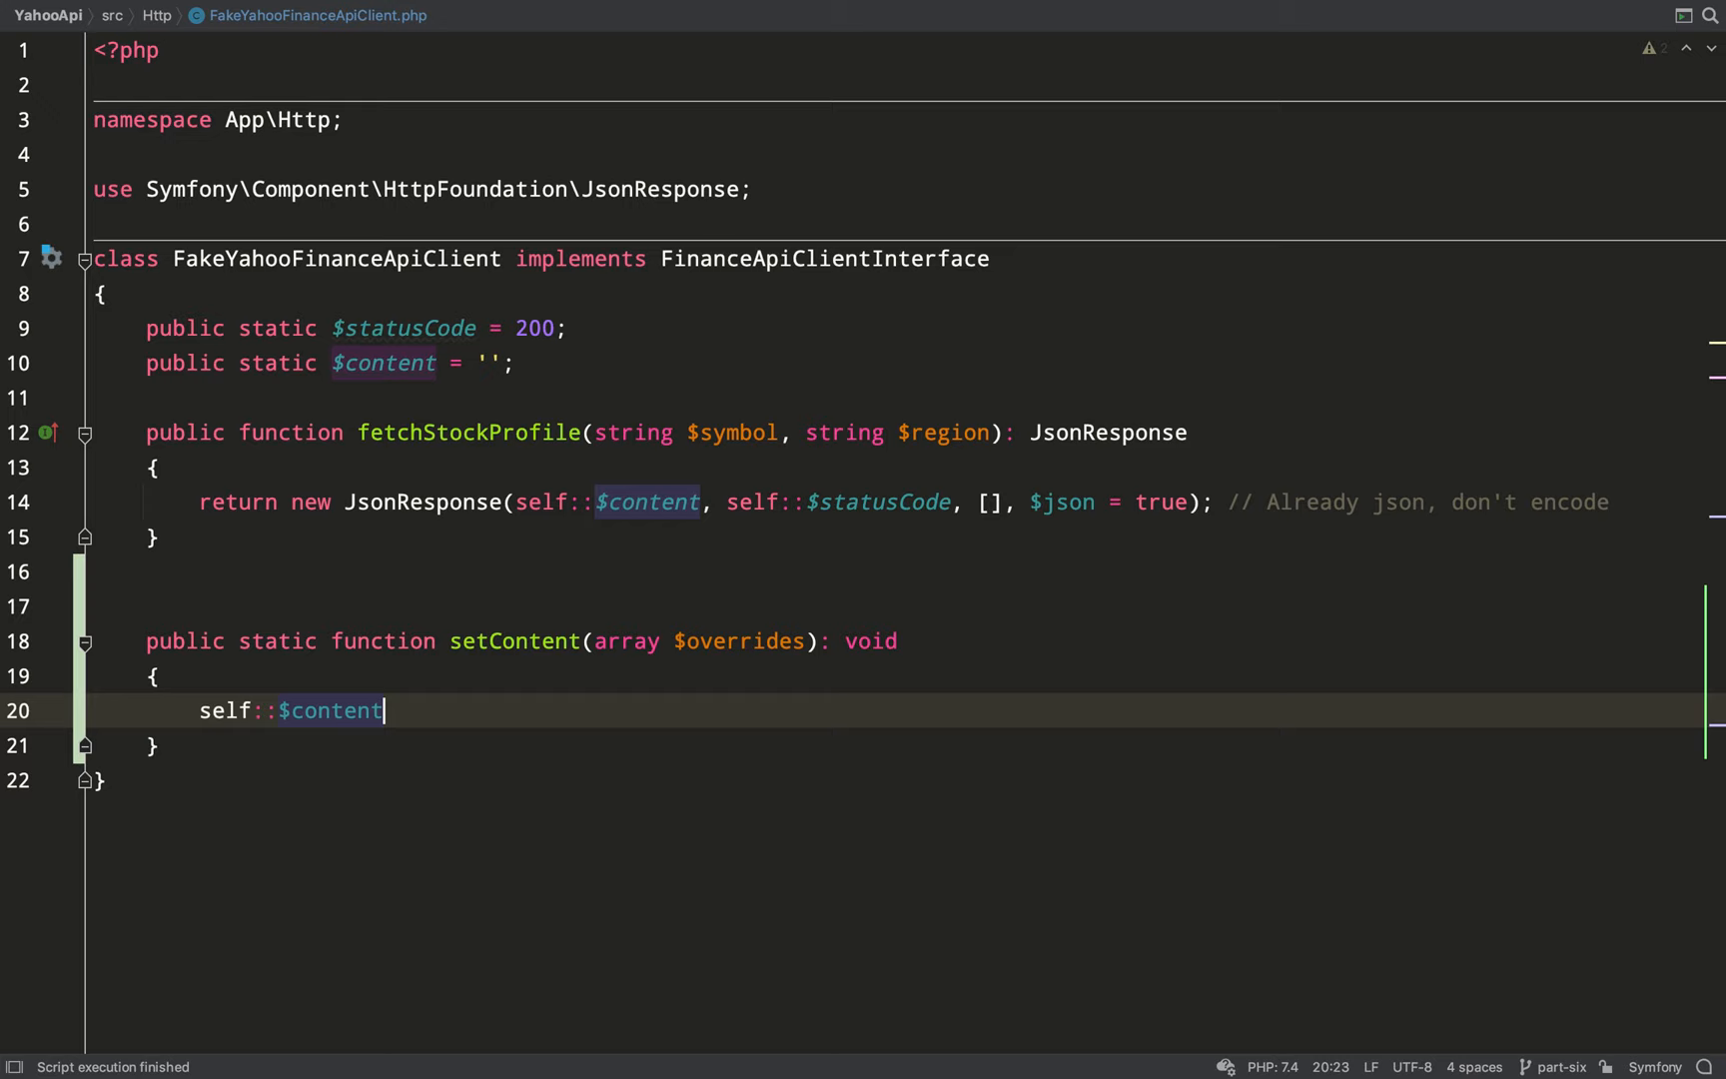
text(= array_merge()
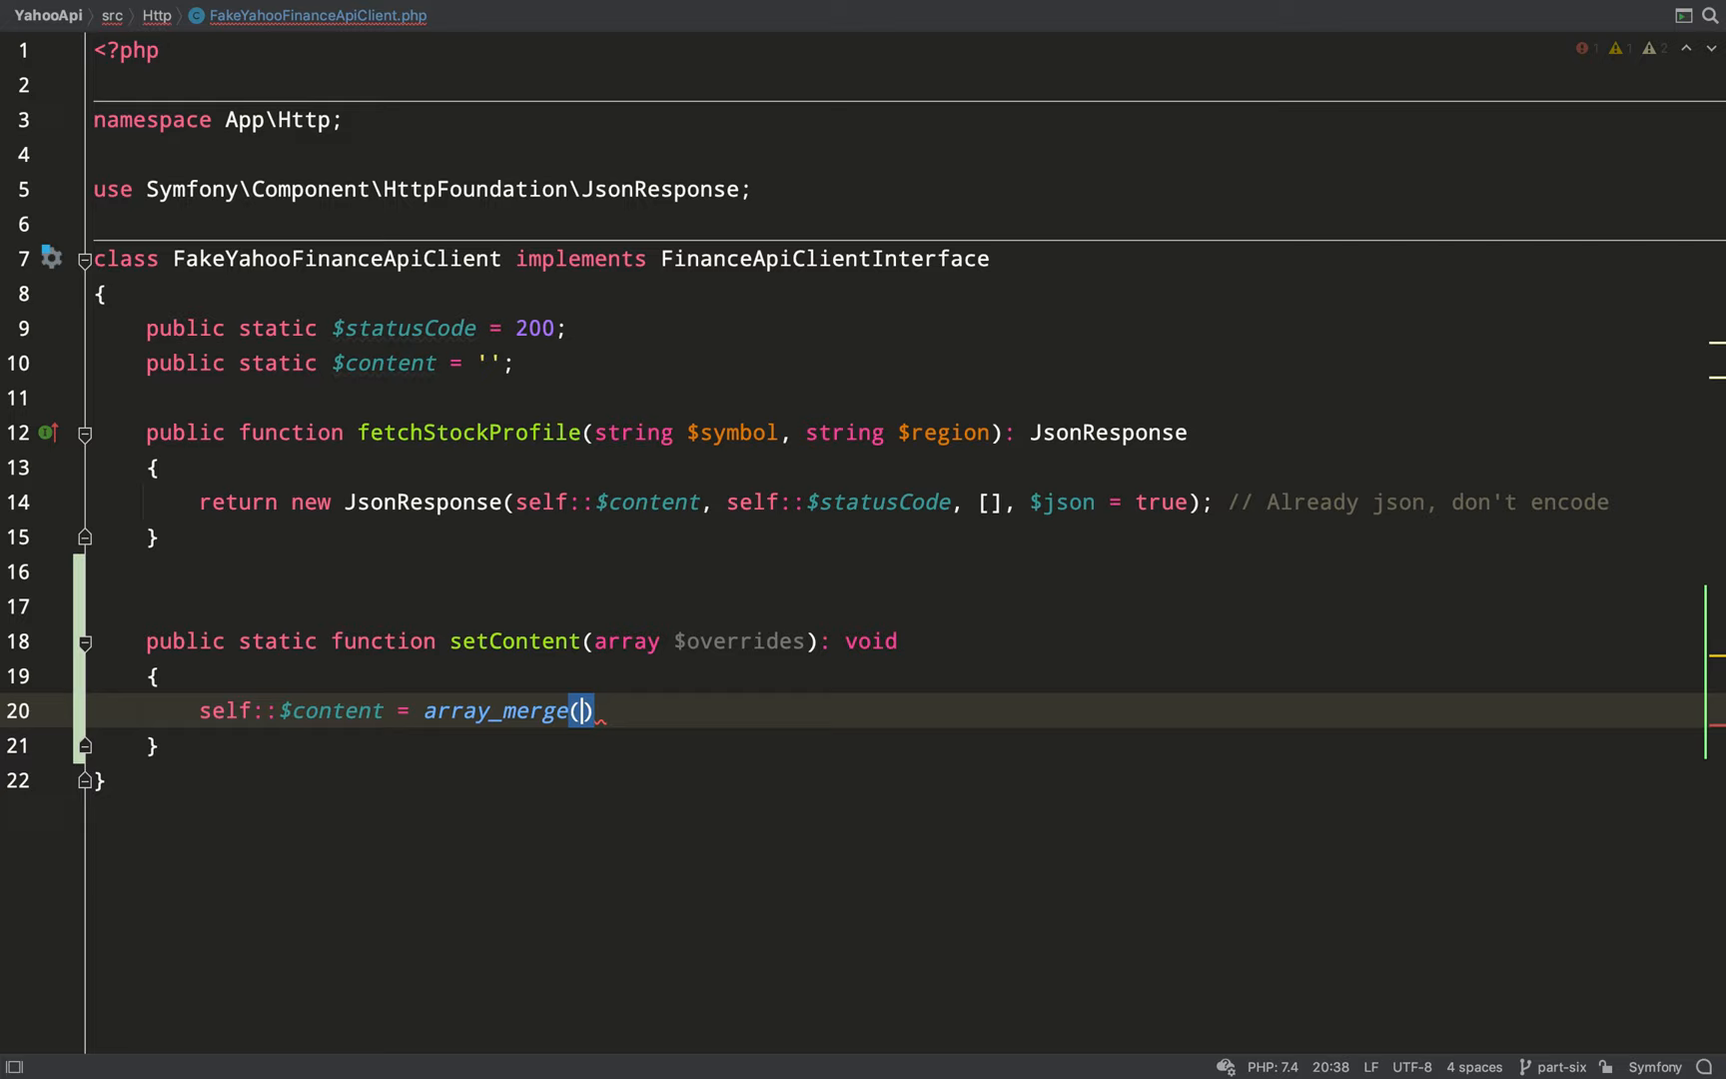
text([], $overrides)
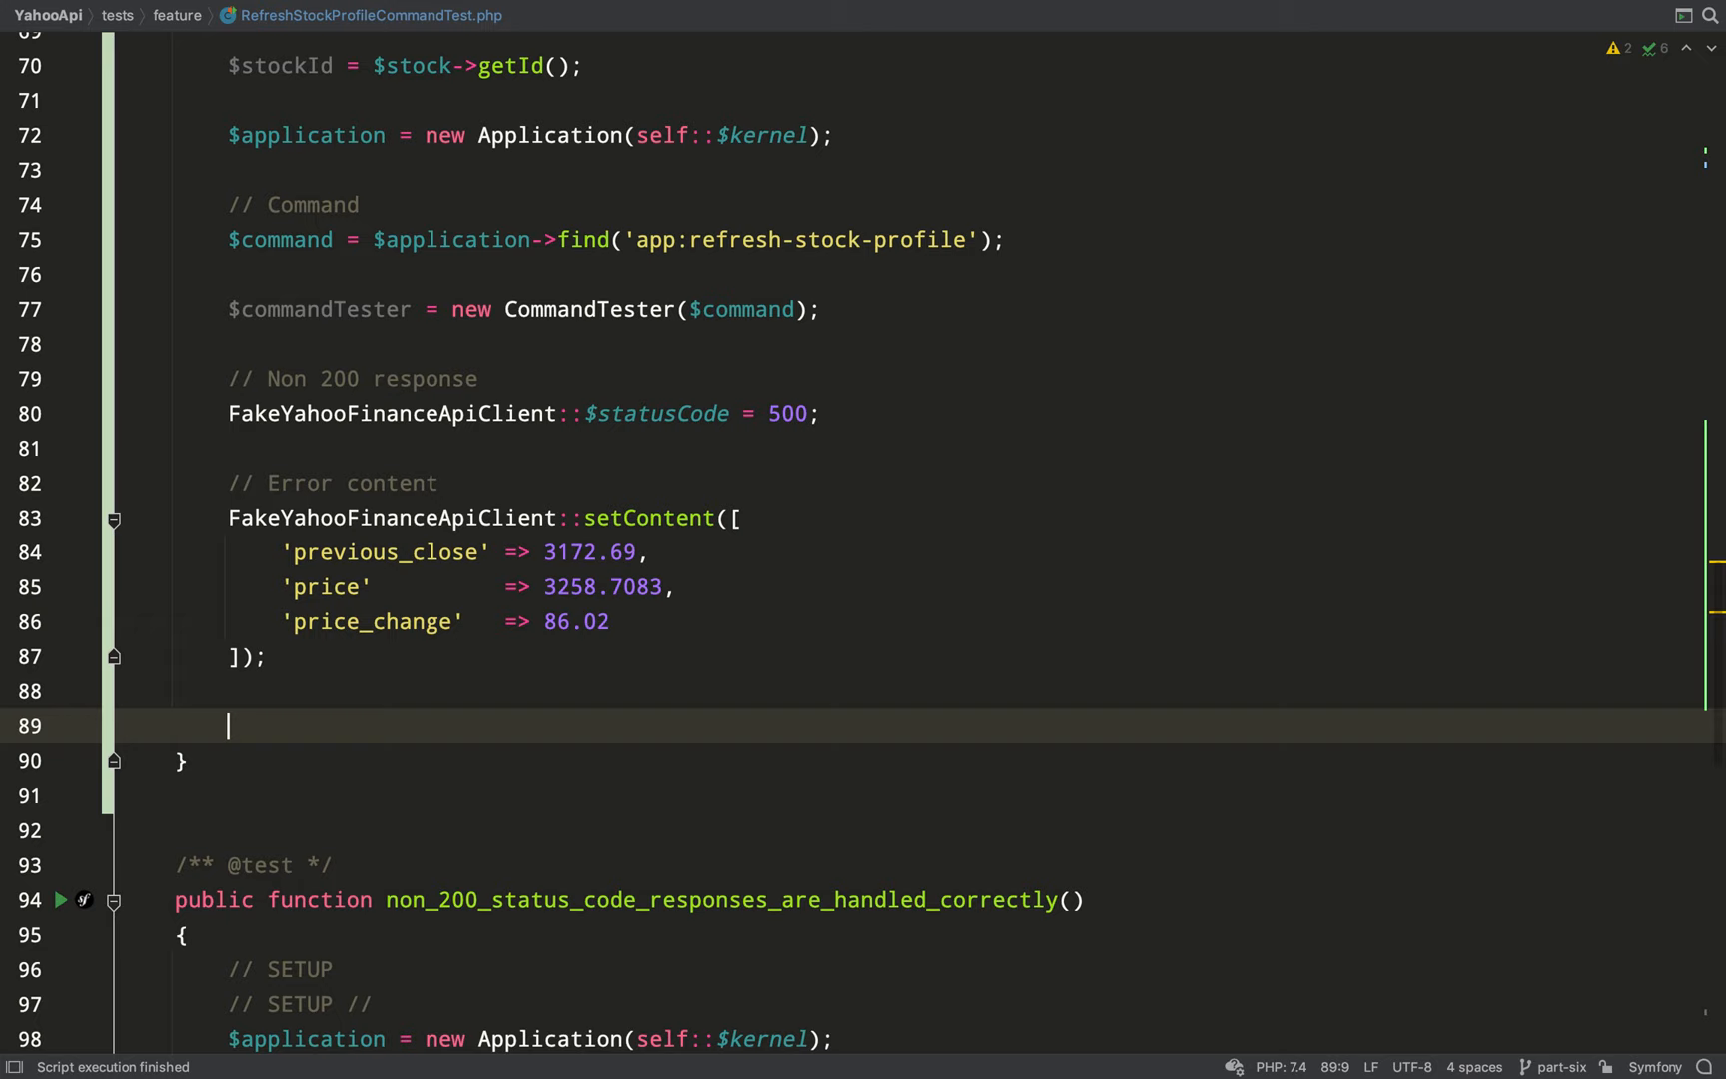
text(dd(FakeYahooFinanceApiClient::)
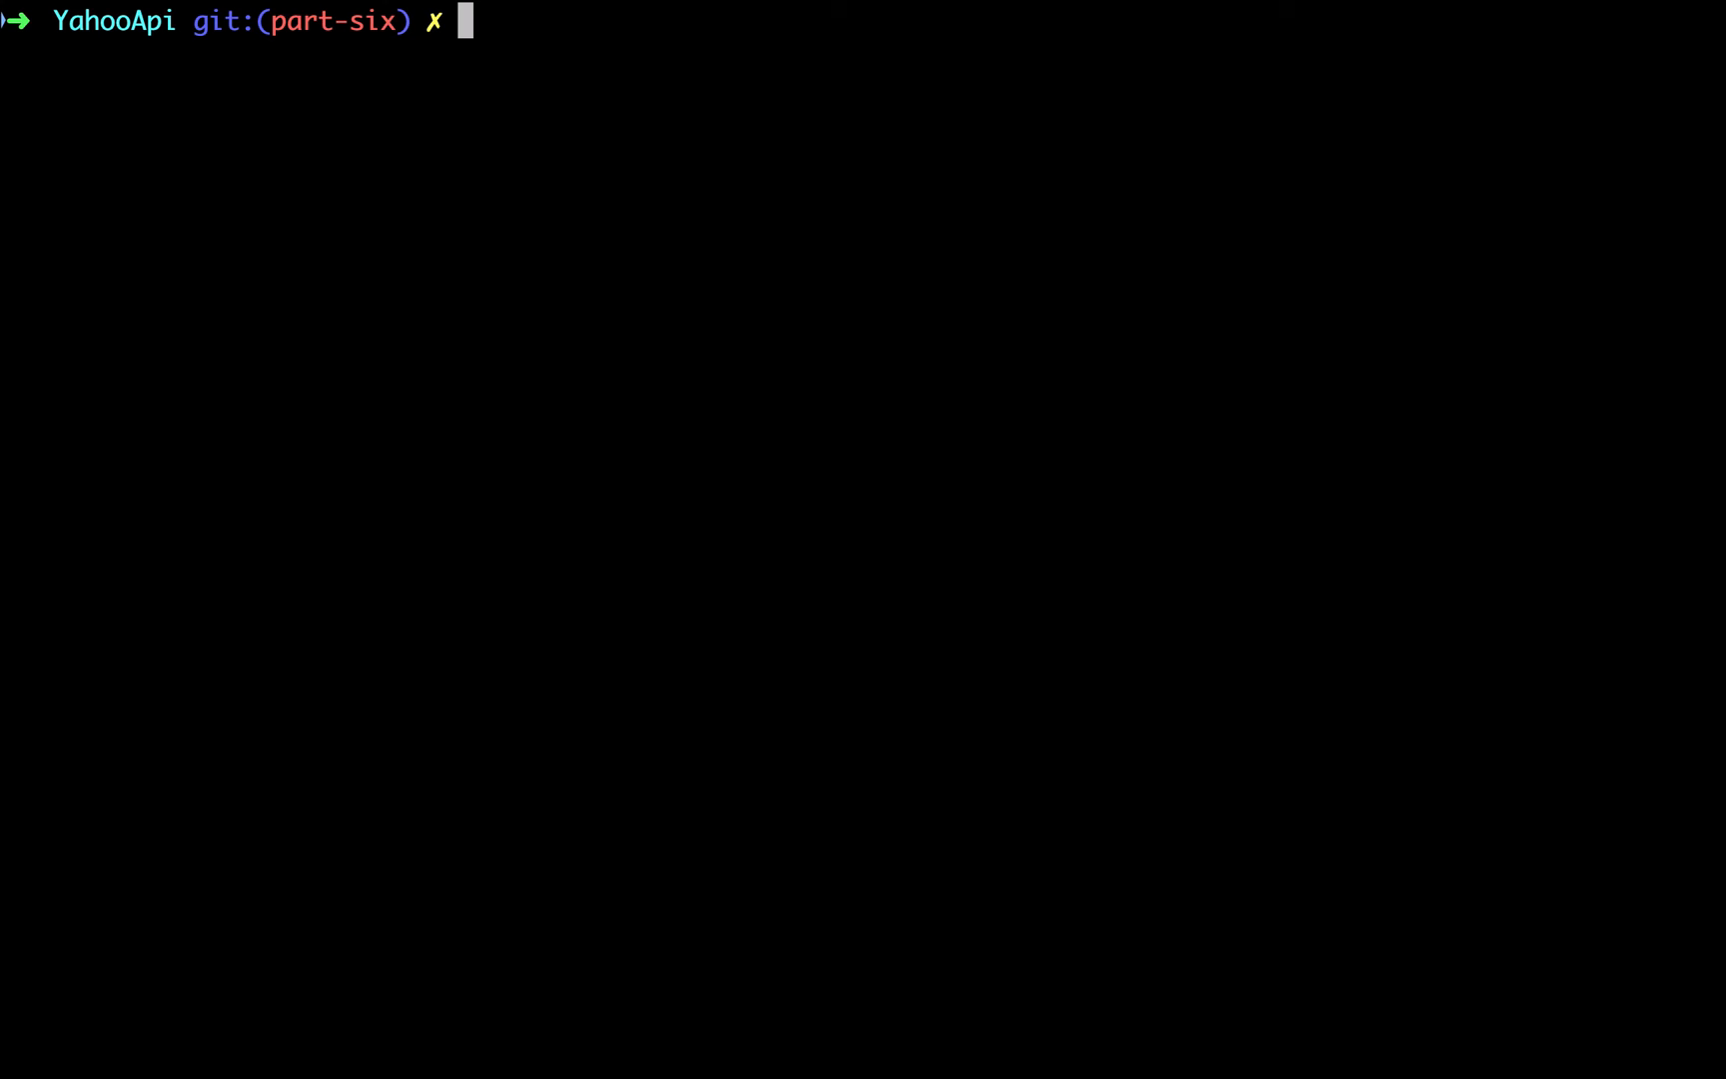
- Run symfony php bin/phpunit tests/feature/RefreshStockProfileCommandTest.php with a --filter
text(symfo)
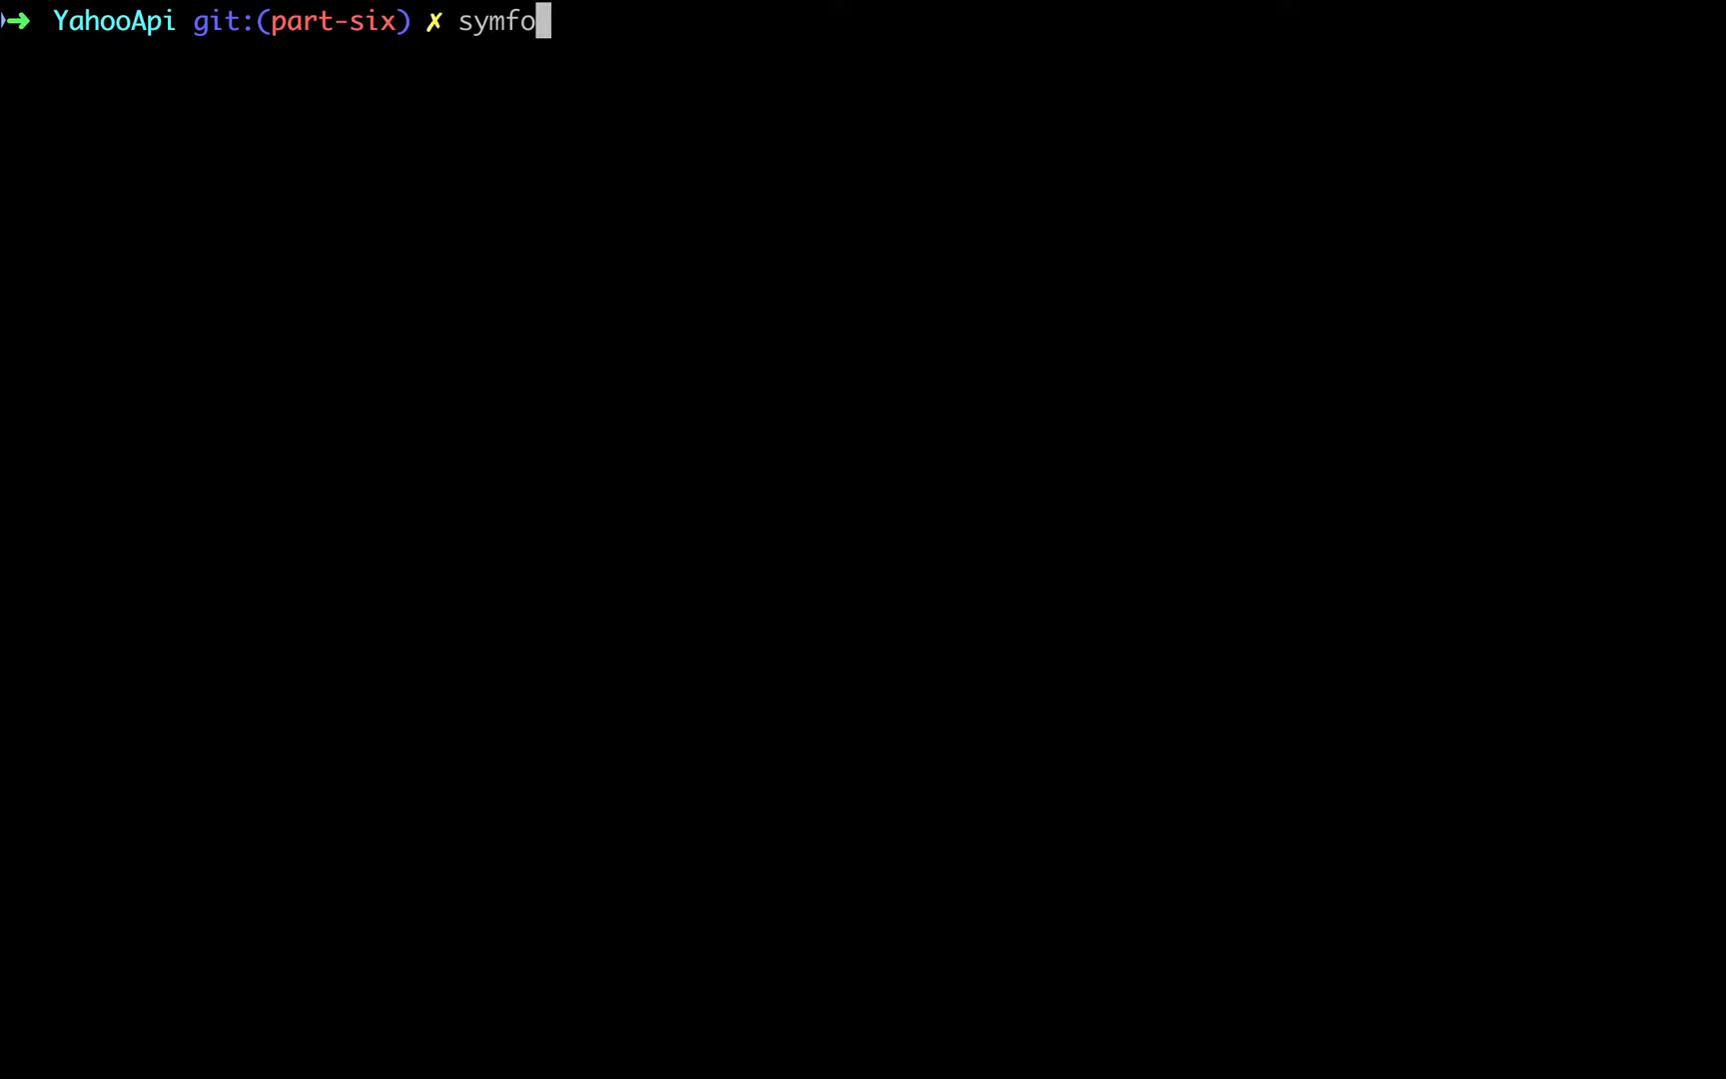
text(ny php bin/phpunit tests/feature/RefreshStockProfileCommandTest.php --filter)
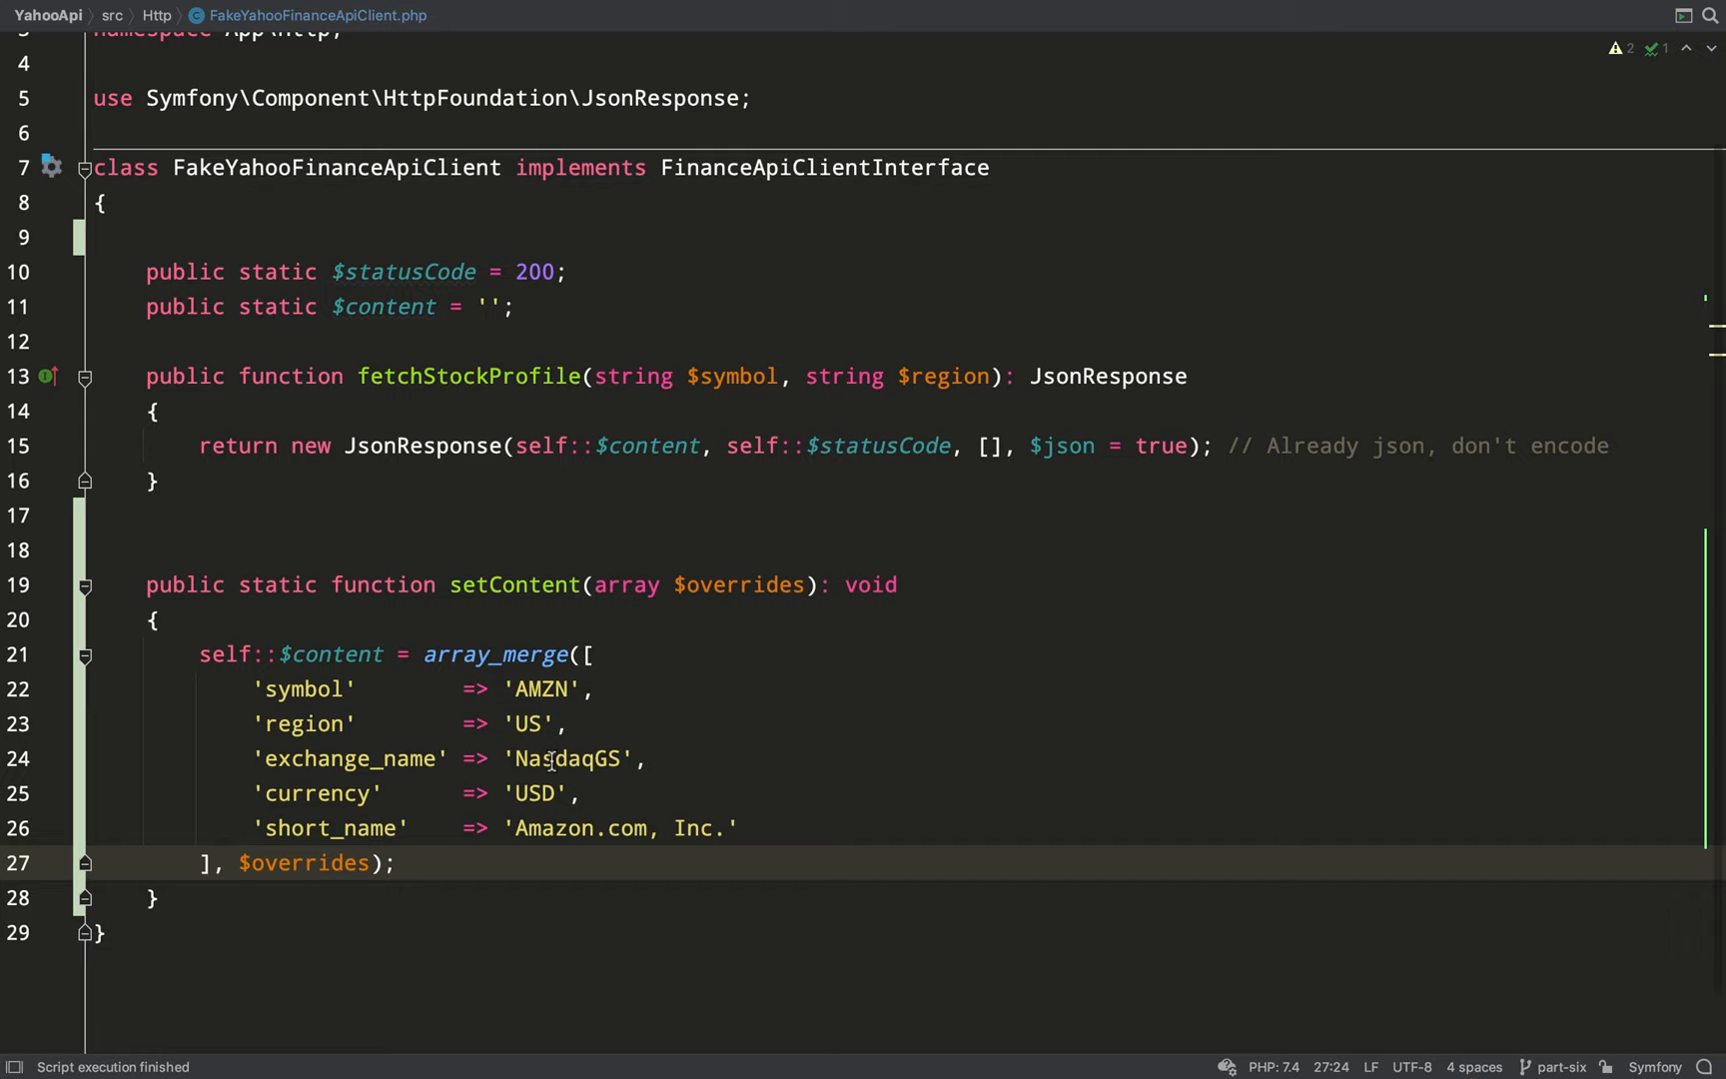
- Wrap the array_merge result in json_encode so setContent stores a JSON string
text(json_encode)
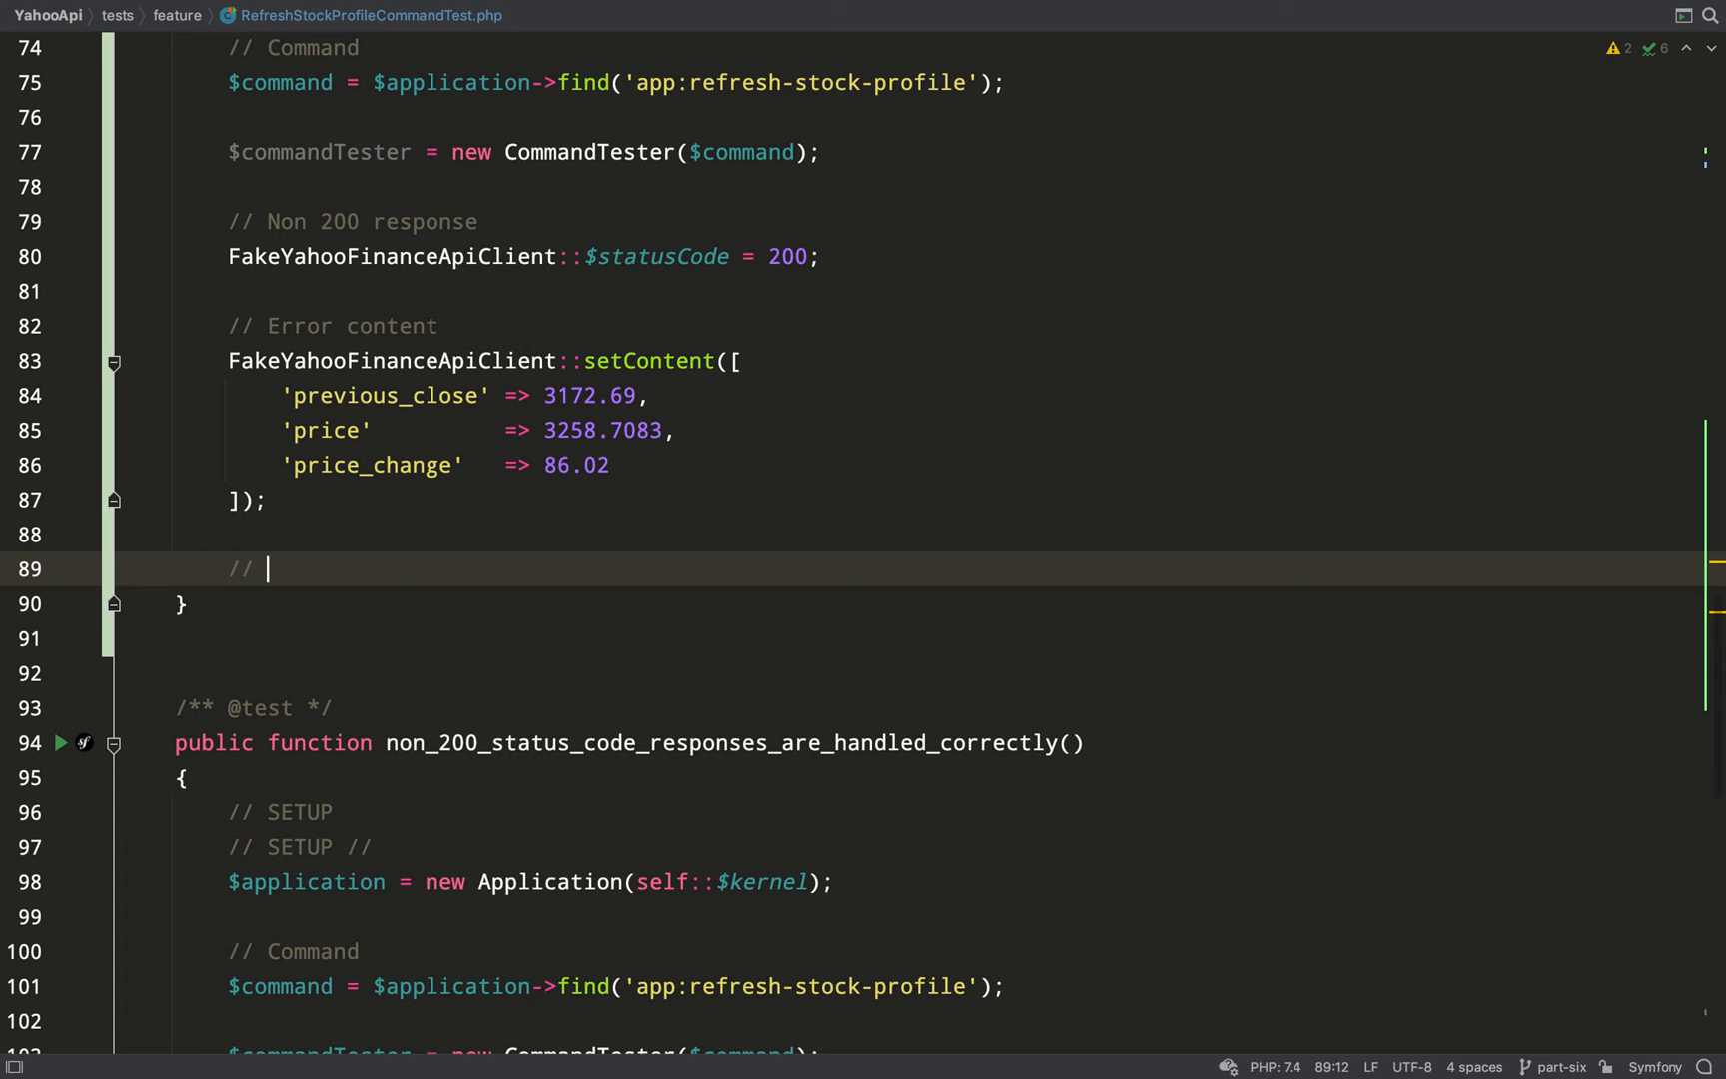
- Execute the command for AMZN/US and fetch the Stock repository for assertions
scroll(down, 3)
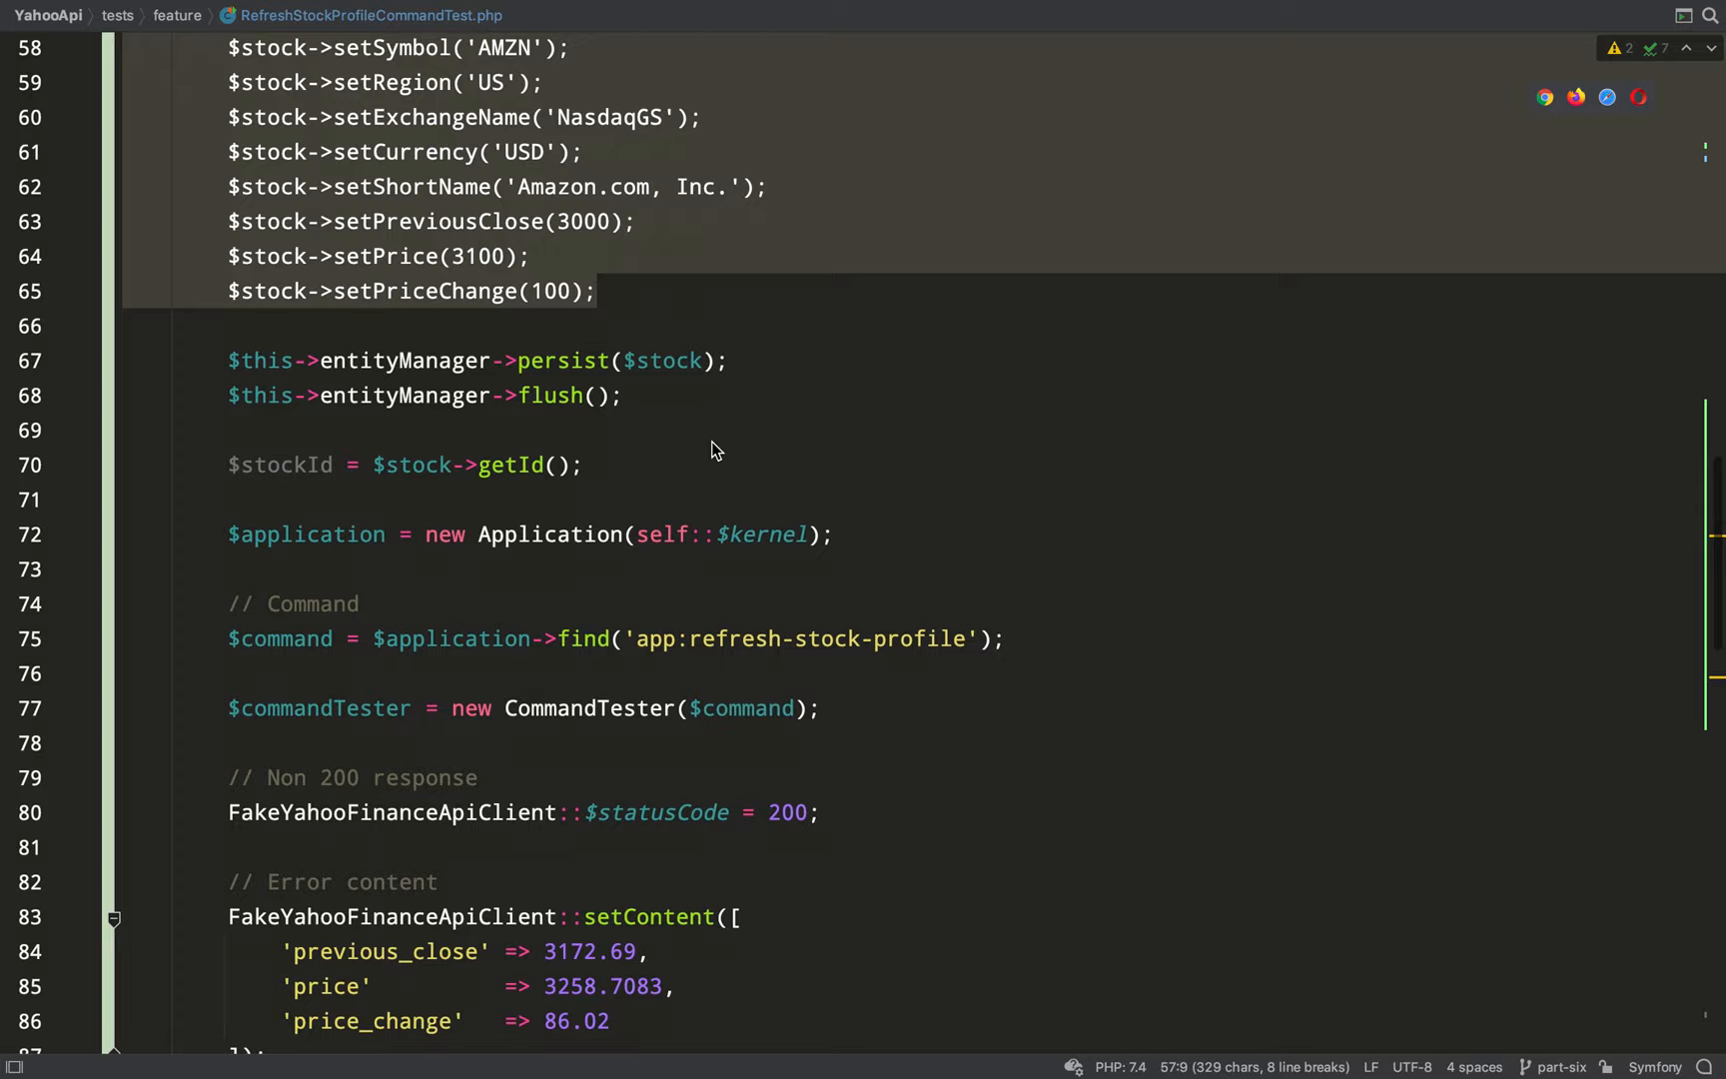
text(e)
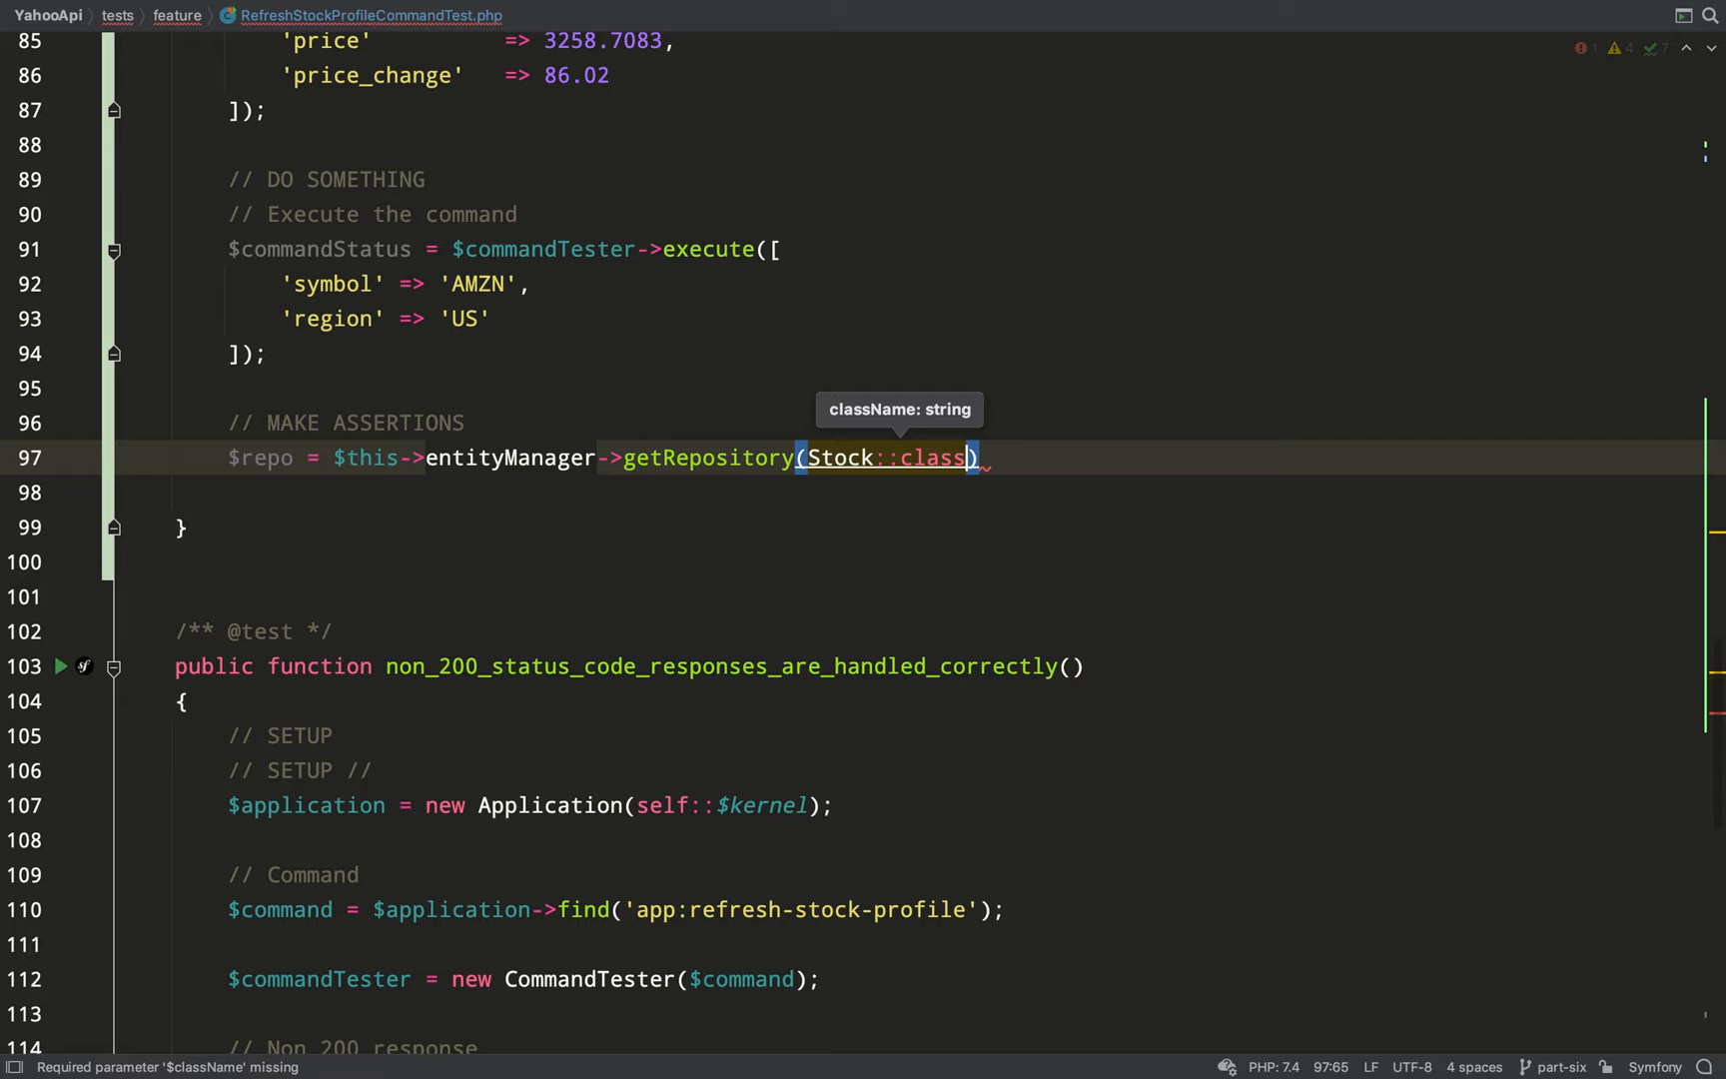
- Add $stockRecord = $repo->find($stockId) and begin an assertEquals call
text($stockRe)
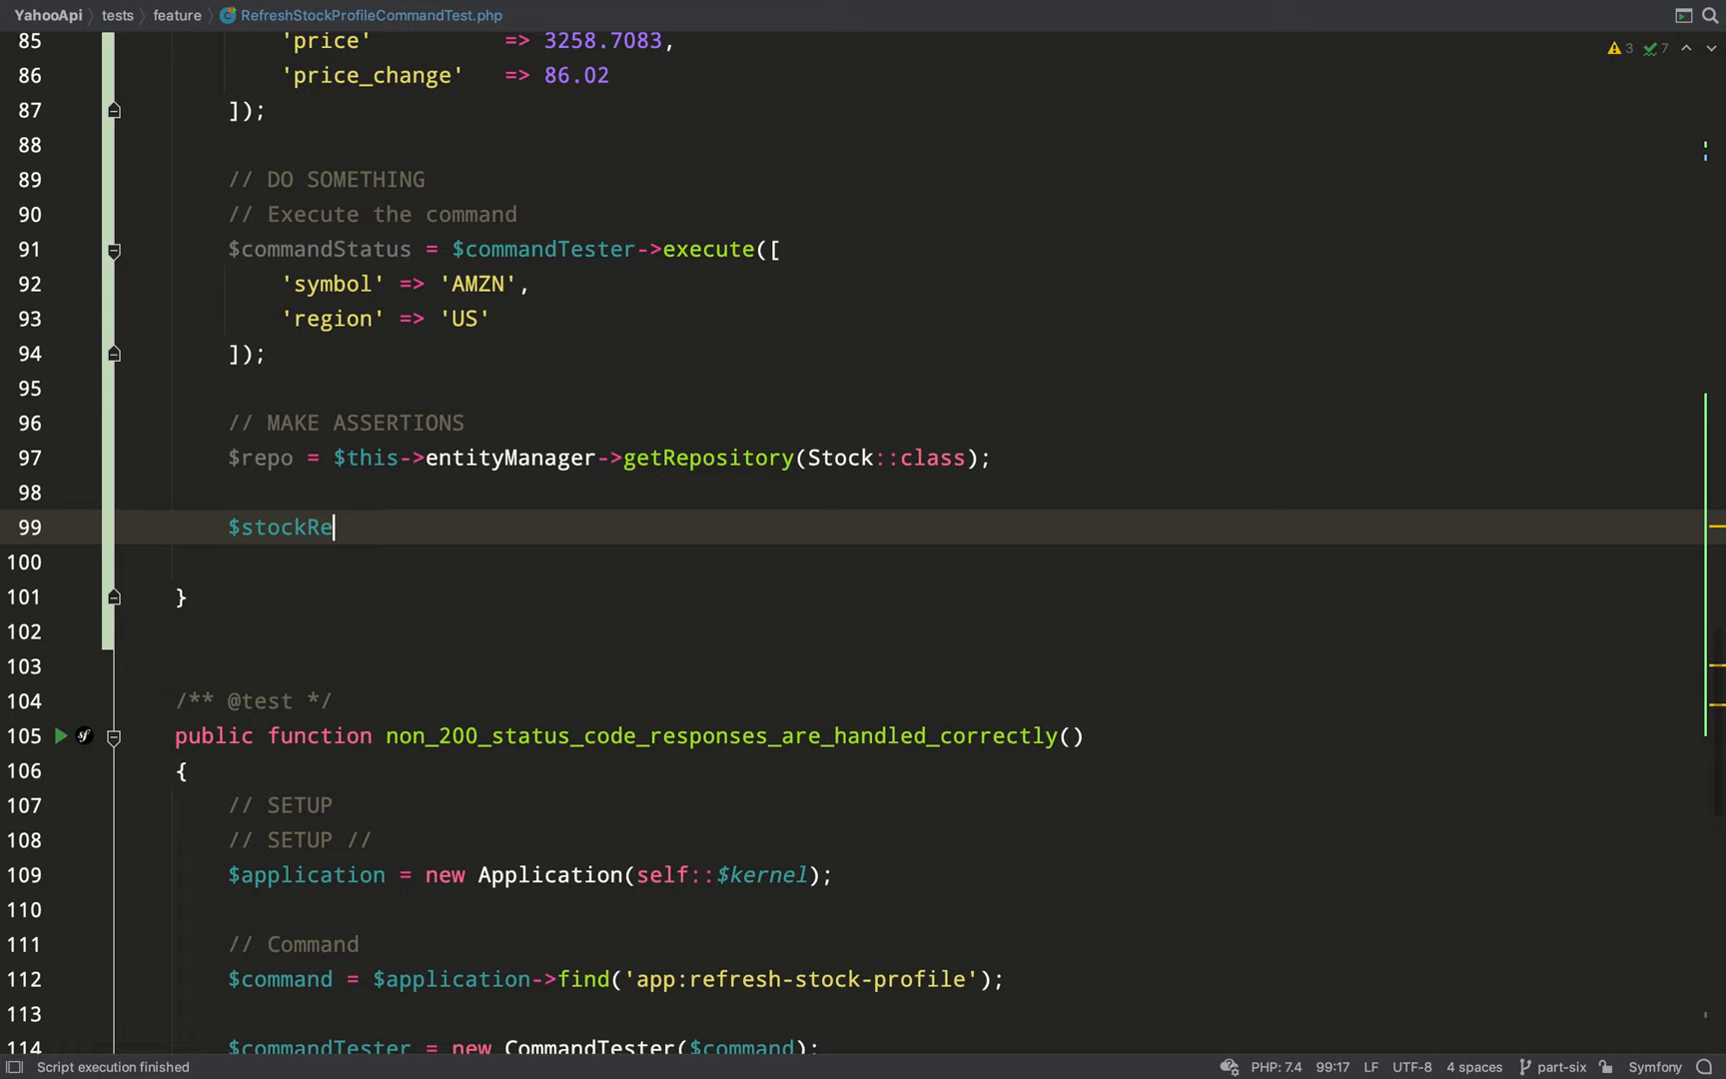
text(cord = $repo->find())
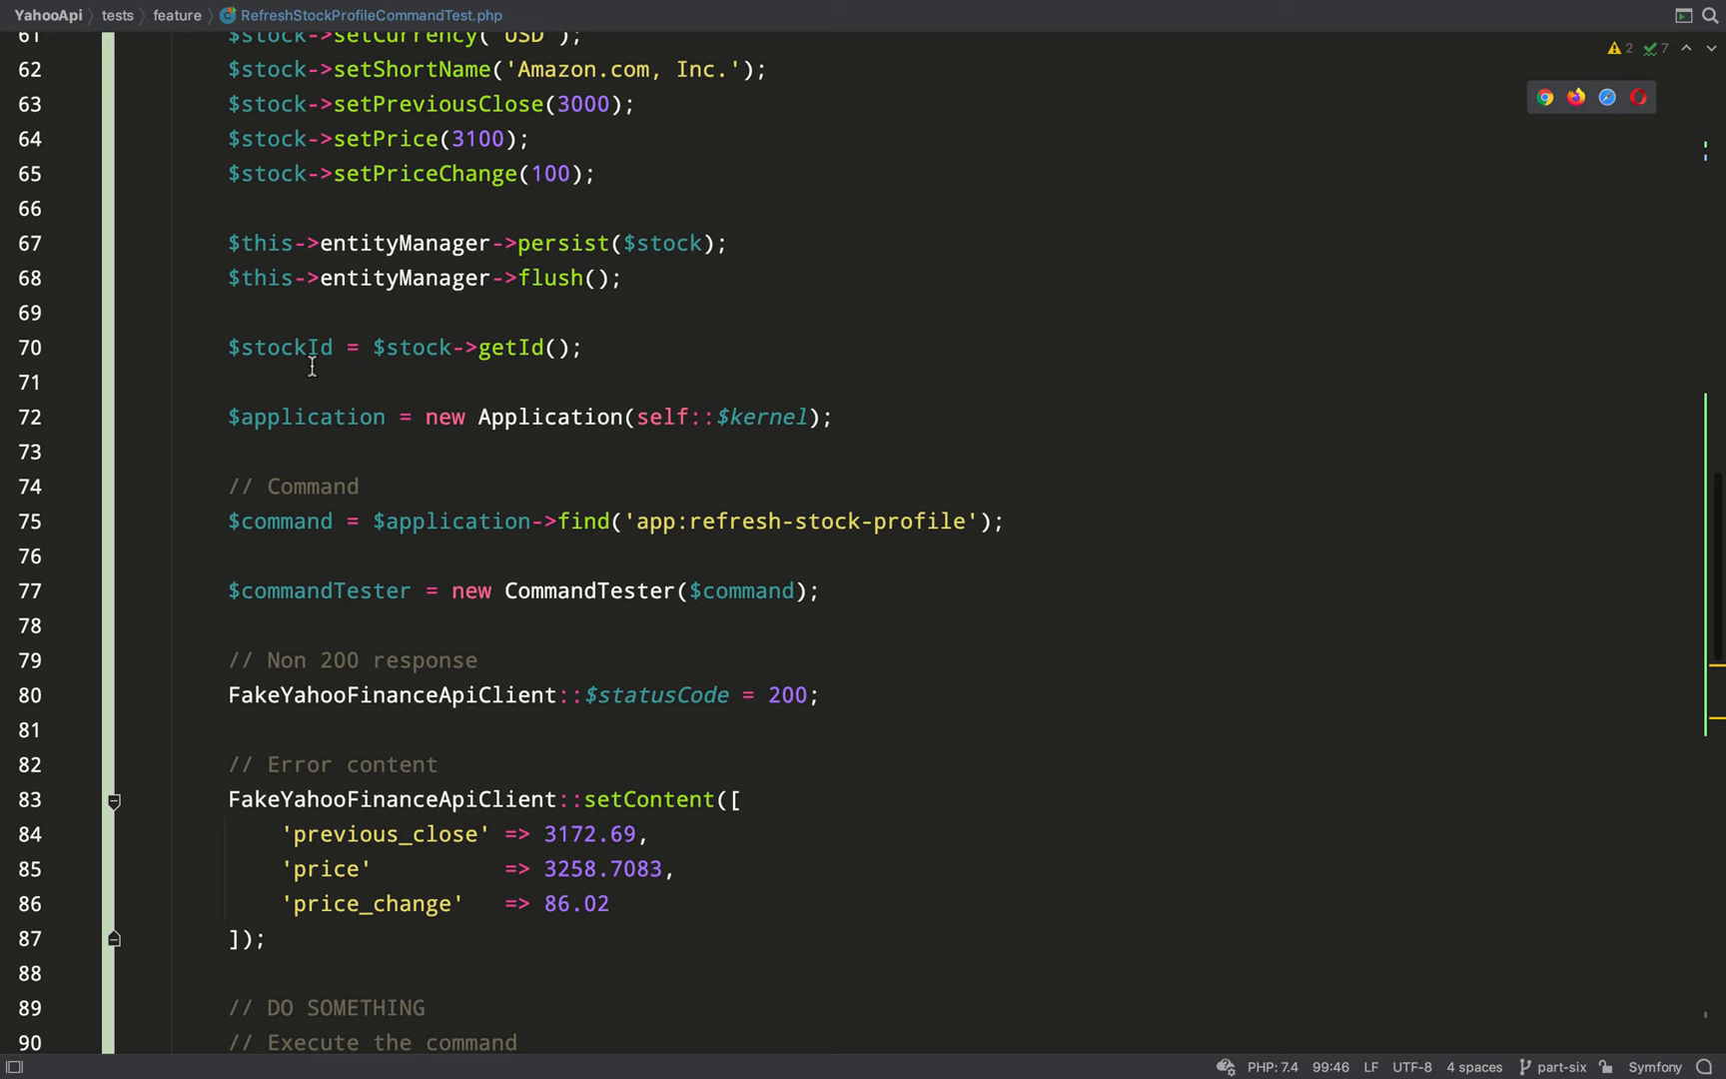
scroll(down, 3)
text($this->assertEquals();)
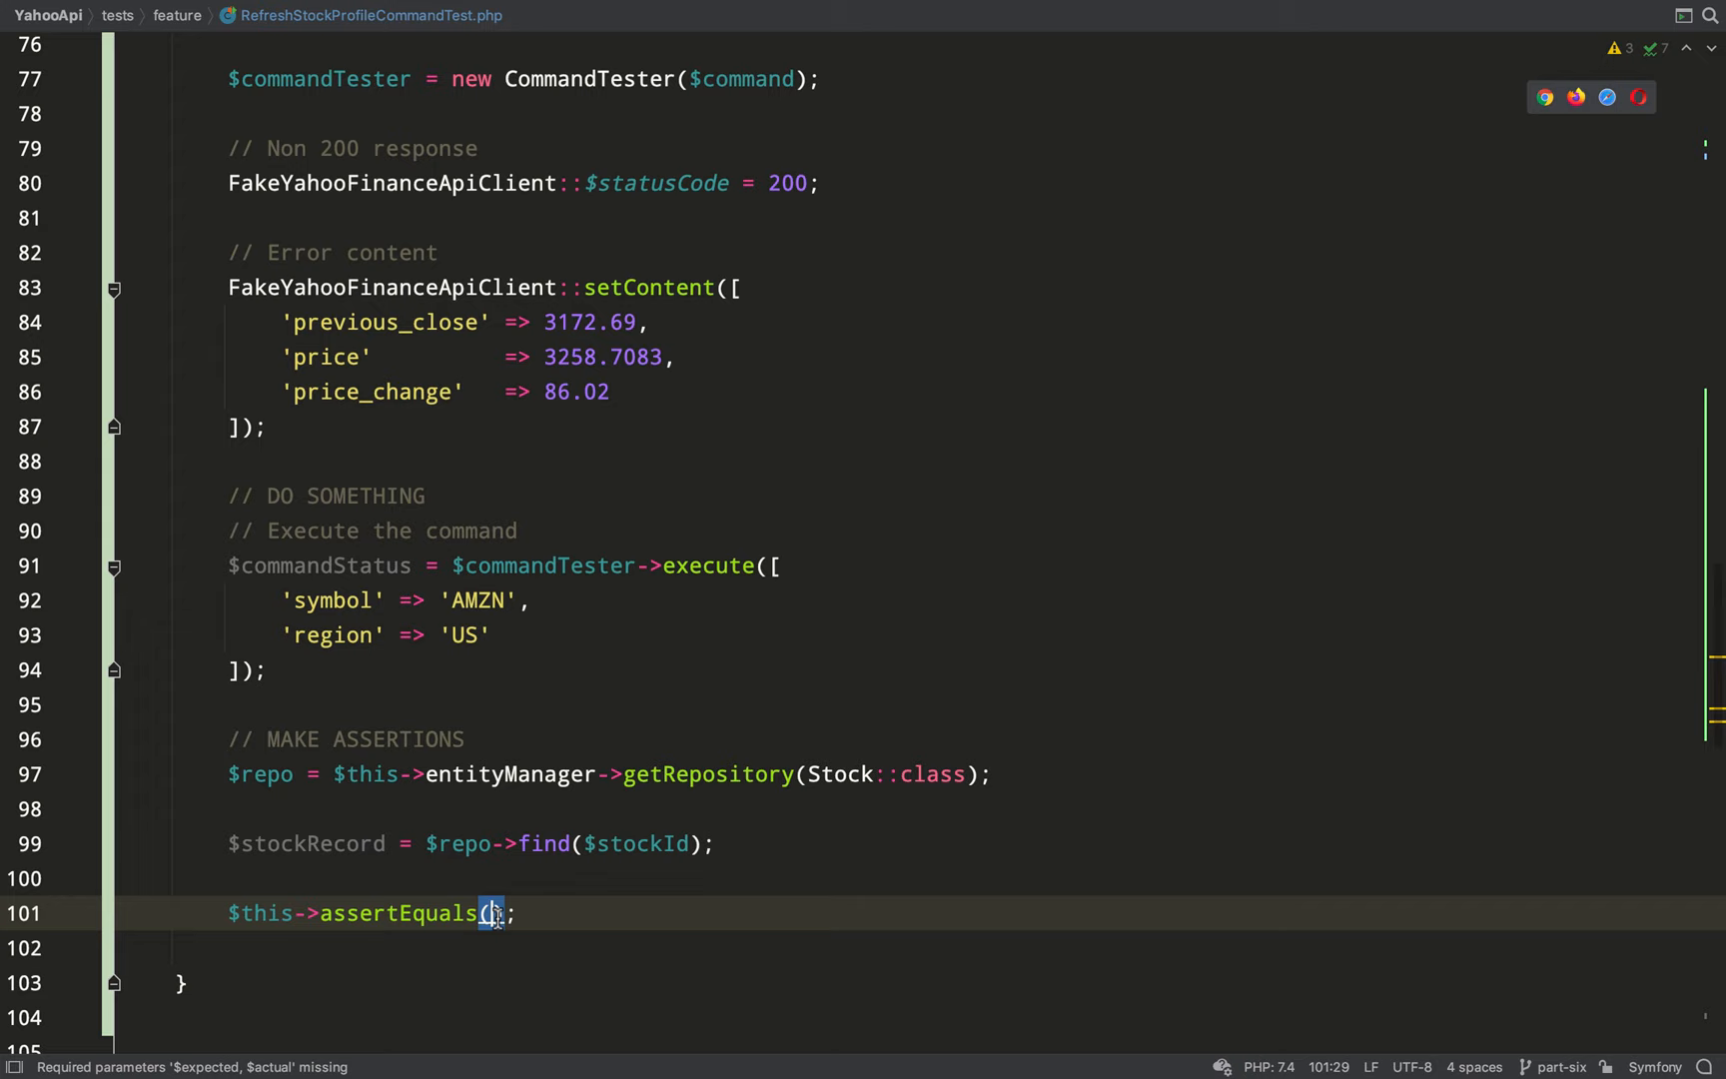
text(3172.69, $stockRecord->get)
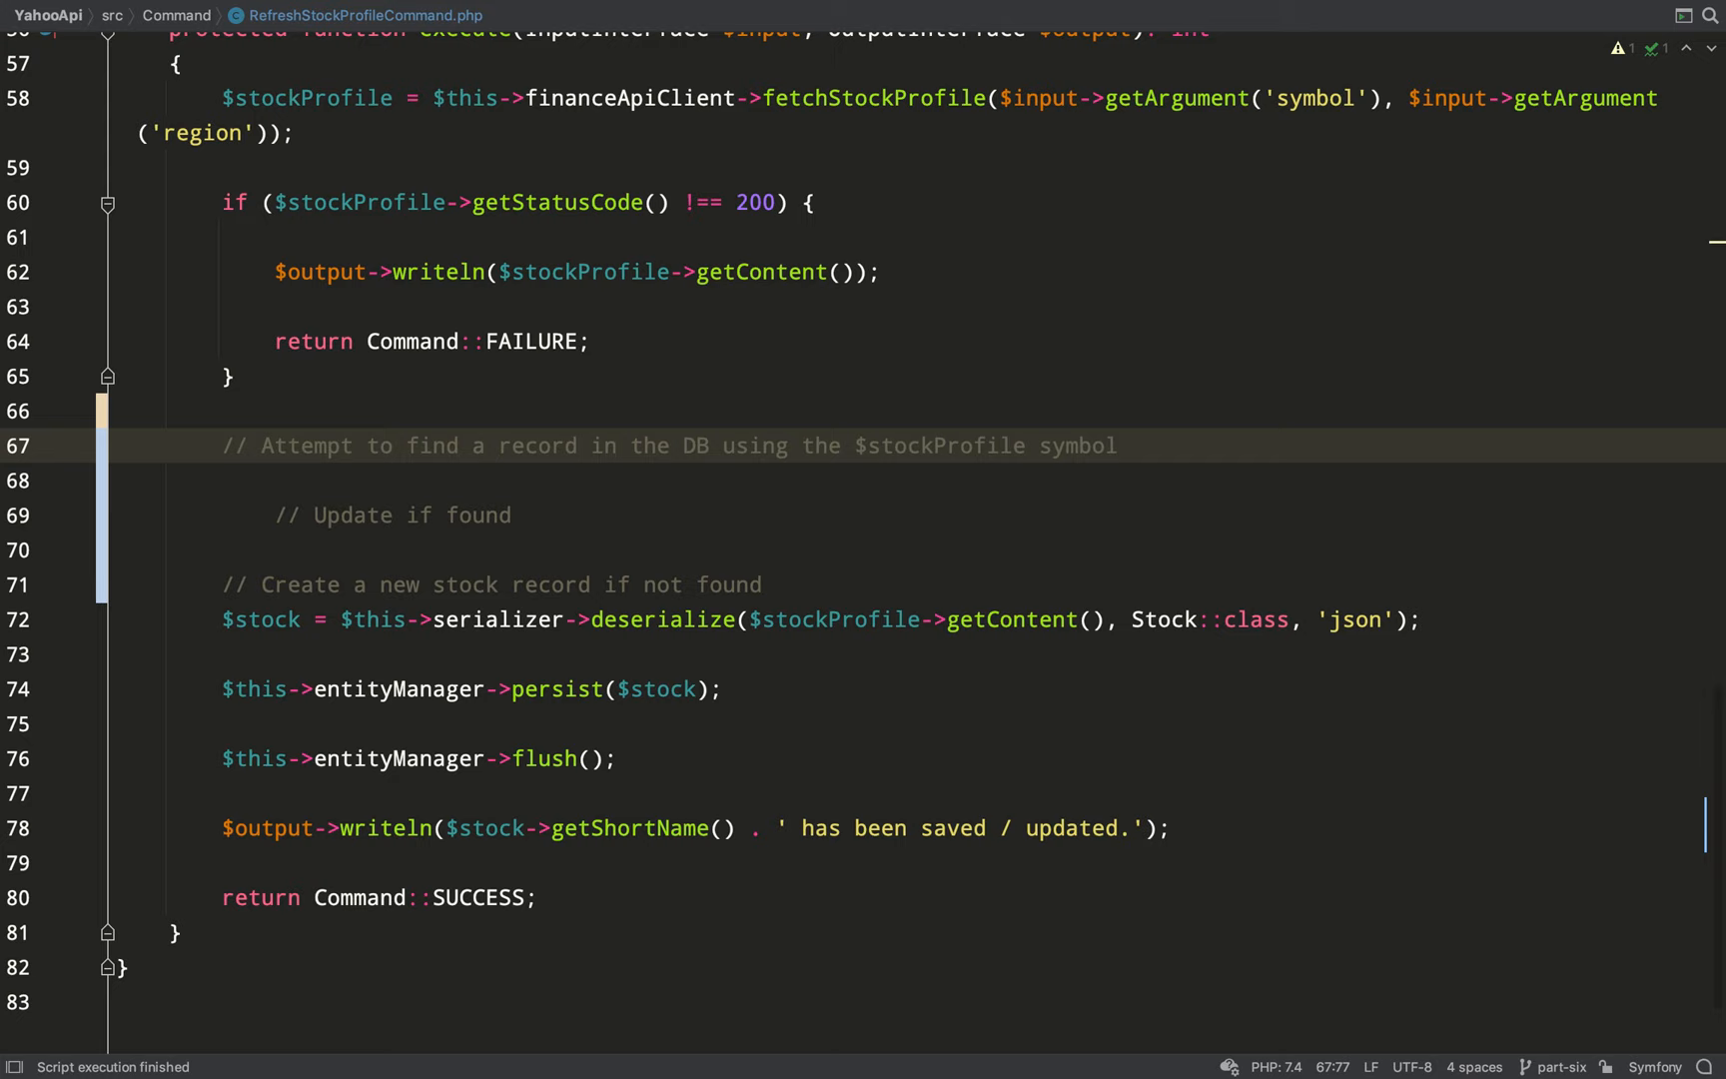
- Add $symbol = json_decode($stockProfile->getContent())->symbol ?? null
text($symbol = json_decode($stockProfile->getCo)
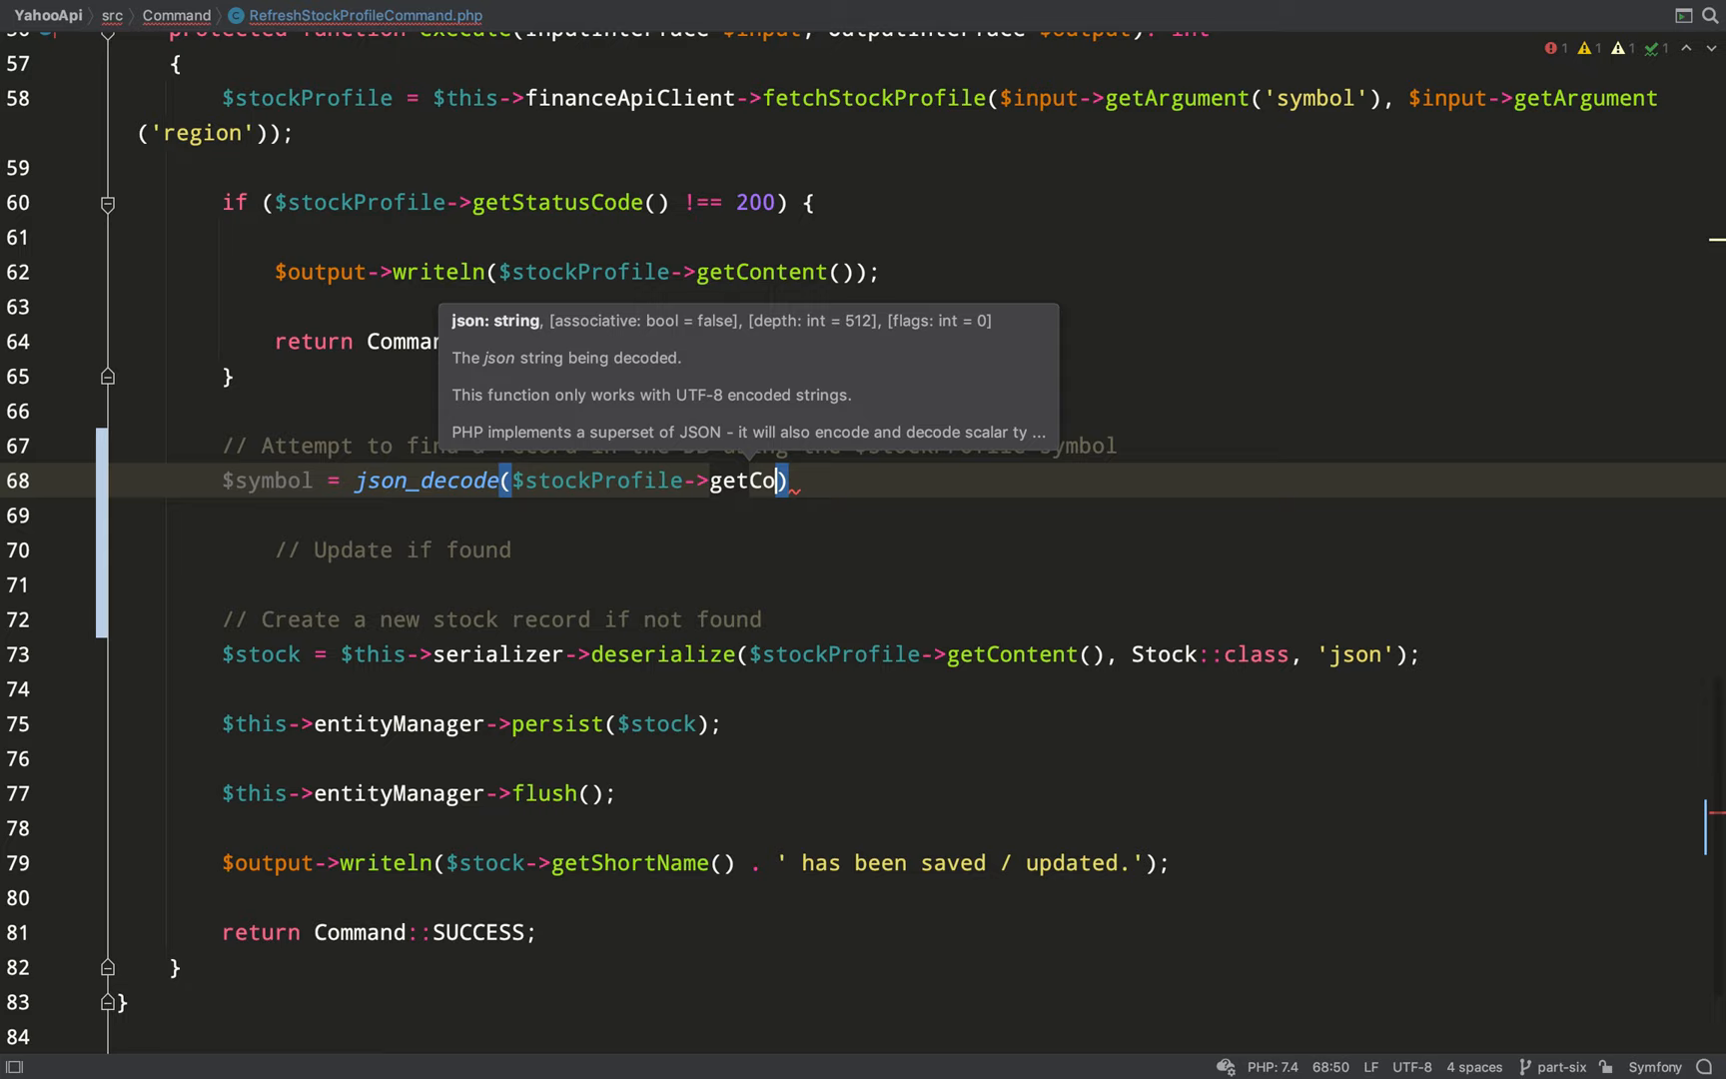
text(ntent())
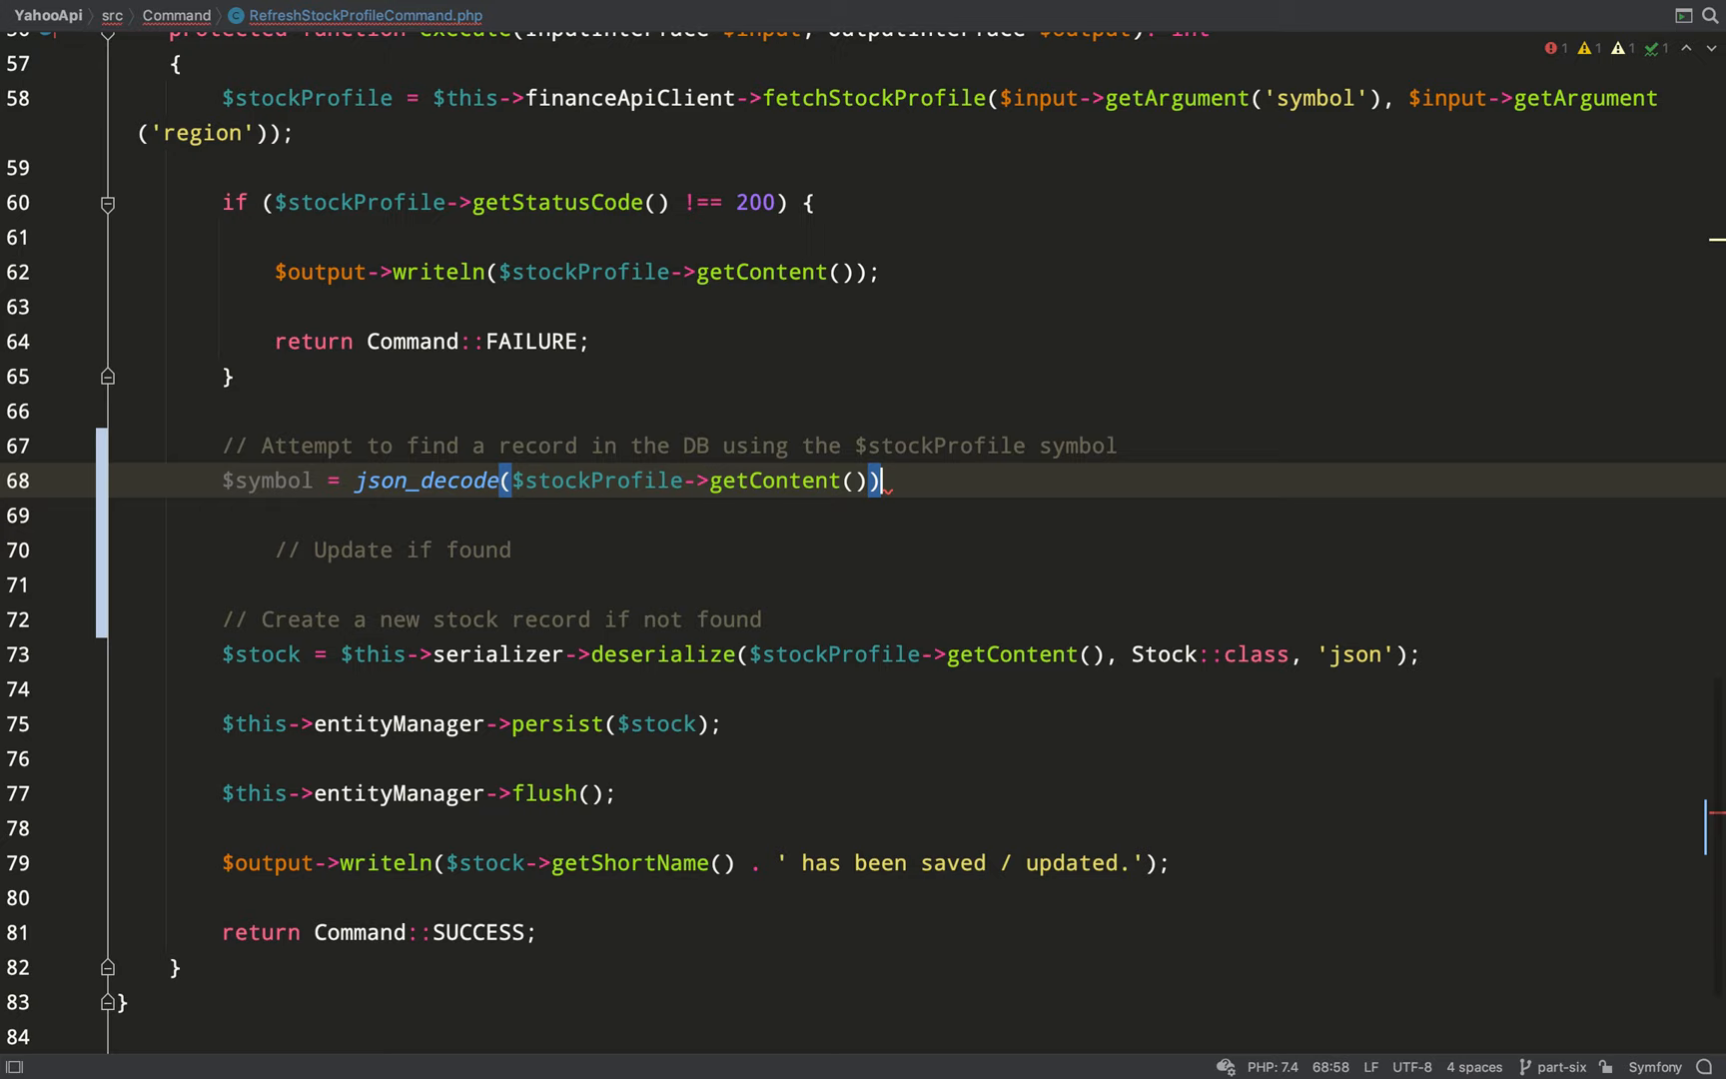
text(->symbol ?? null;)
text(if ()
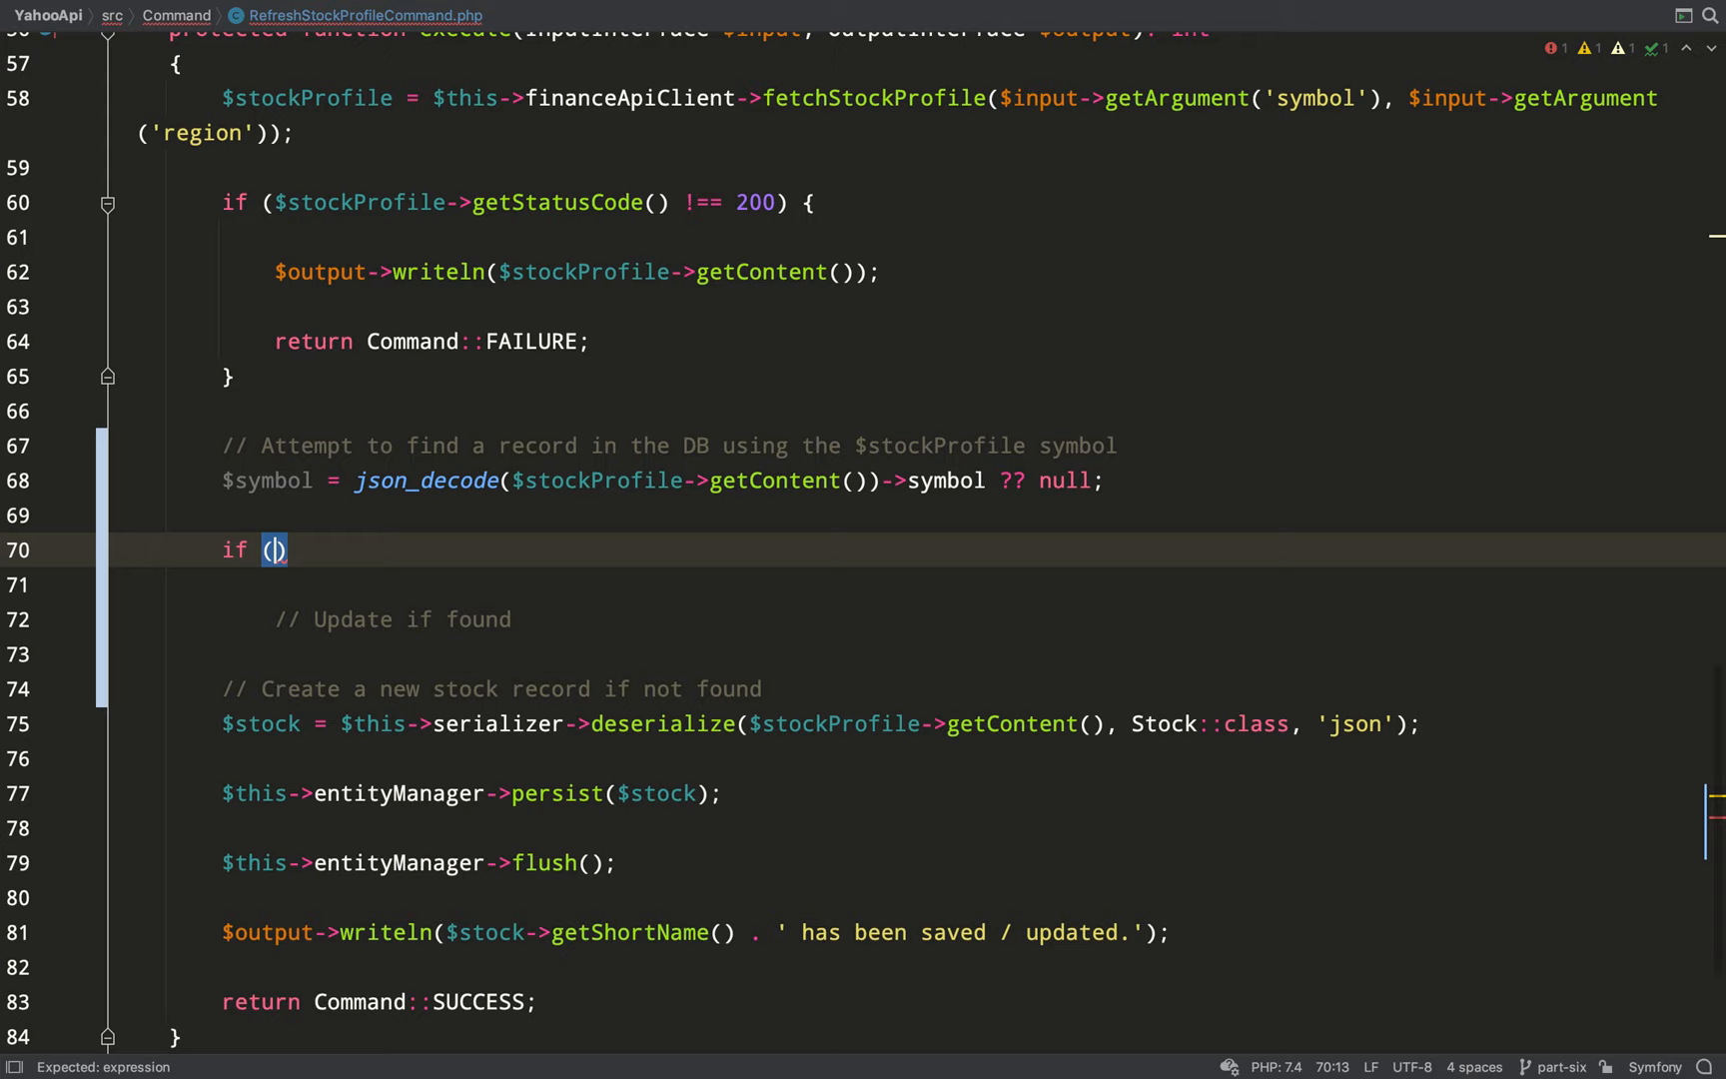
- Look up an existing Stock with findOneBy(['symbol' => $symbol]) inside an if
text($stock = $this->entityManager->getRepository(Stock::class)
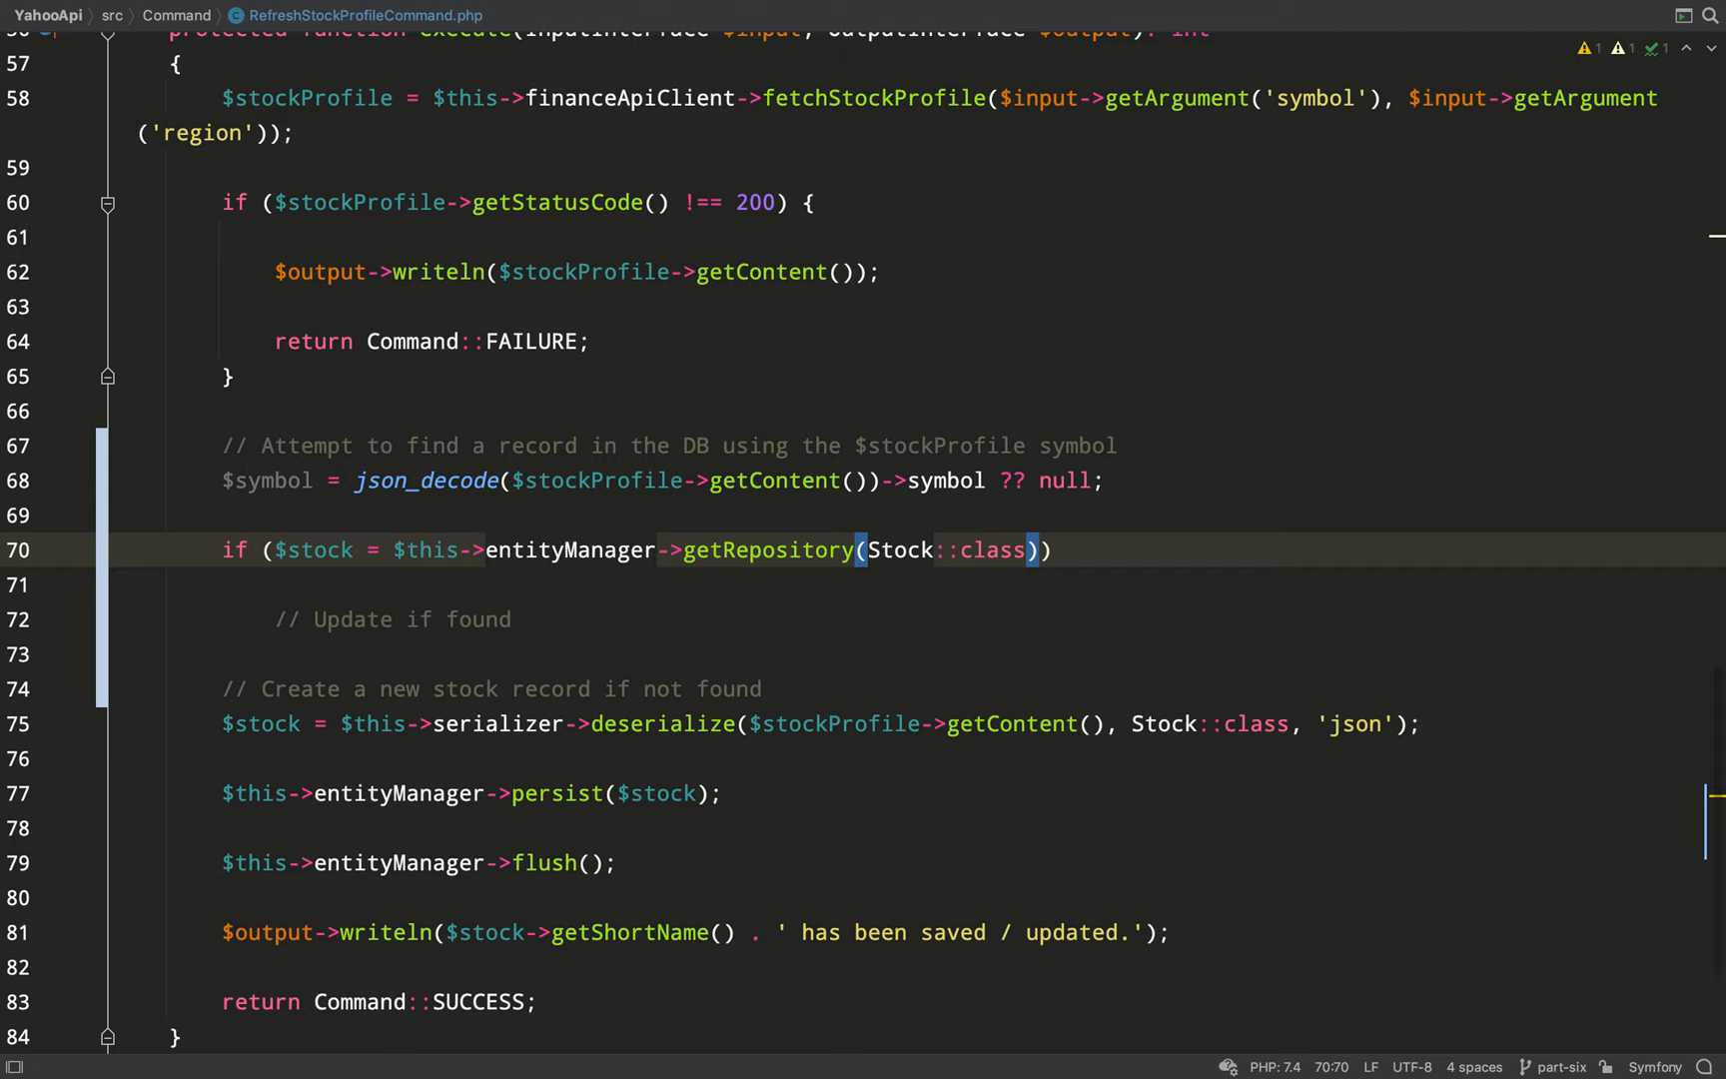
text(->findOneBy(['']))
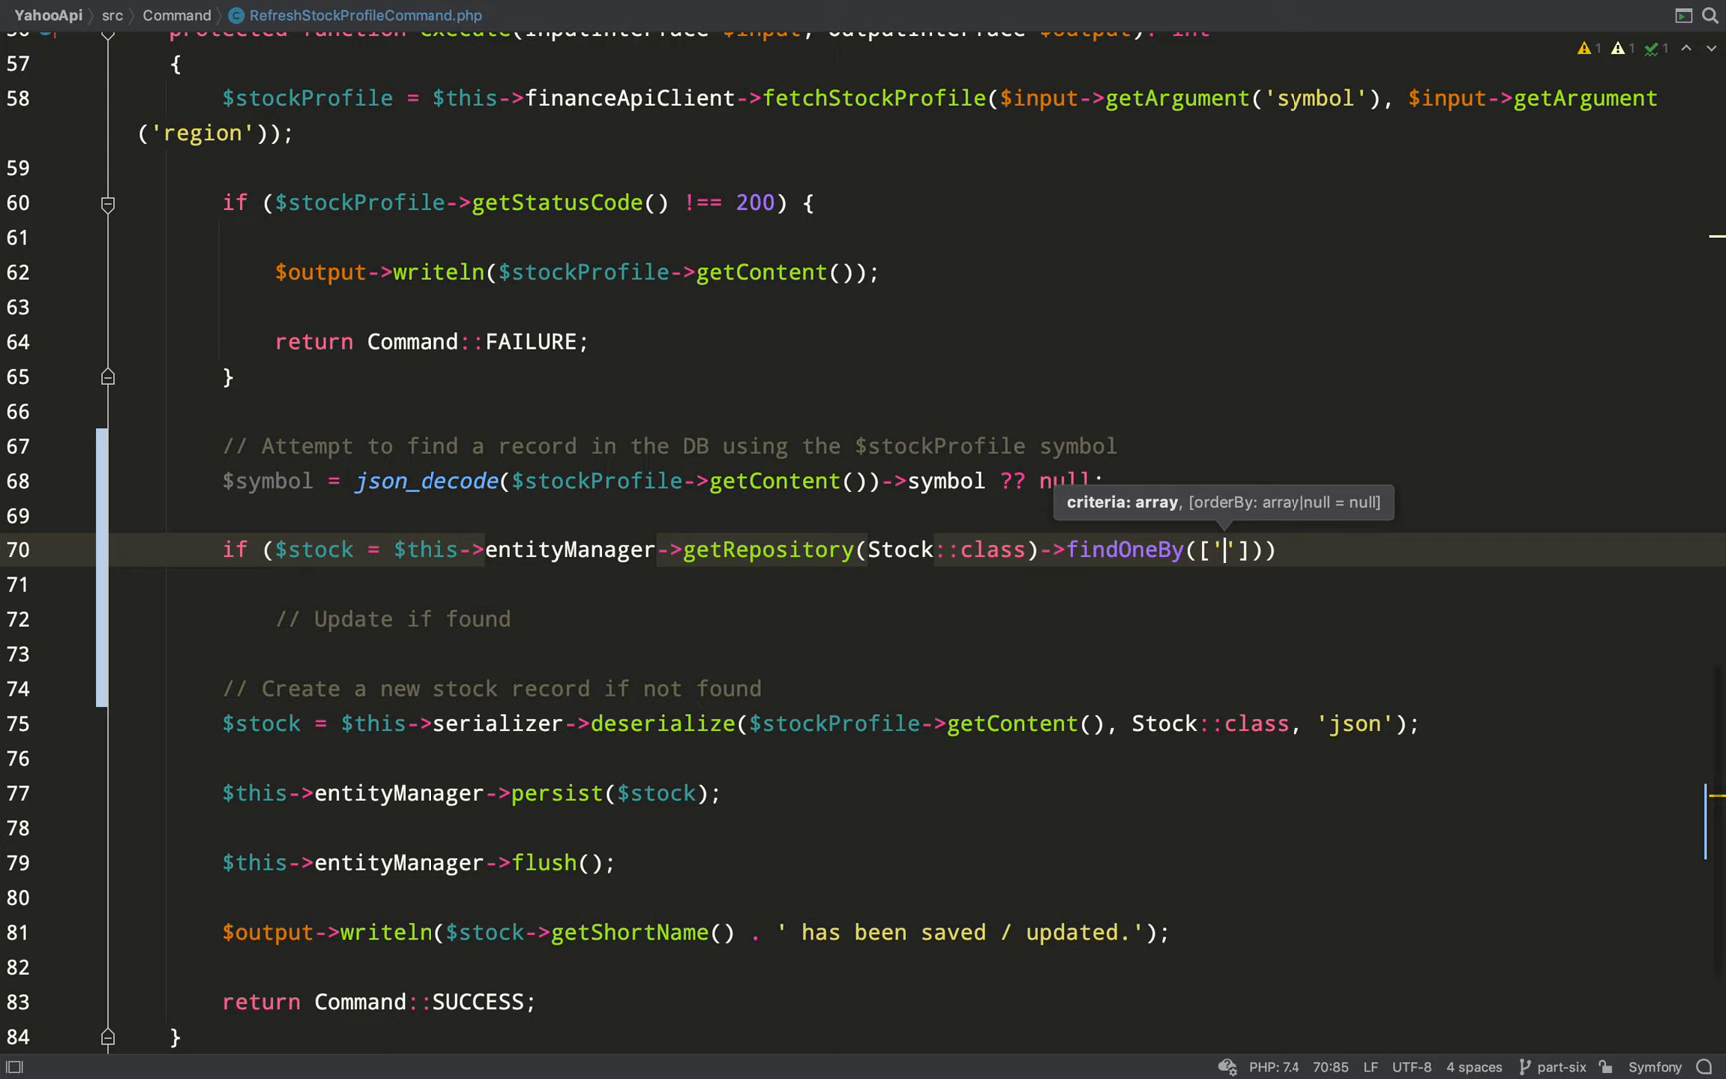
text(symbol' => $symbol)
click(963, 619)
text($this->serializer->deserialize($stockProfile->getContent(), Stock::class, 'json', []);)
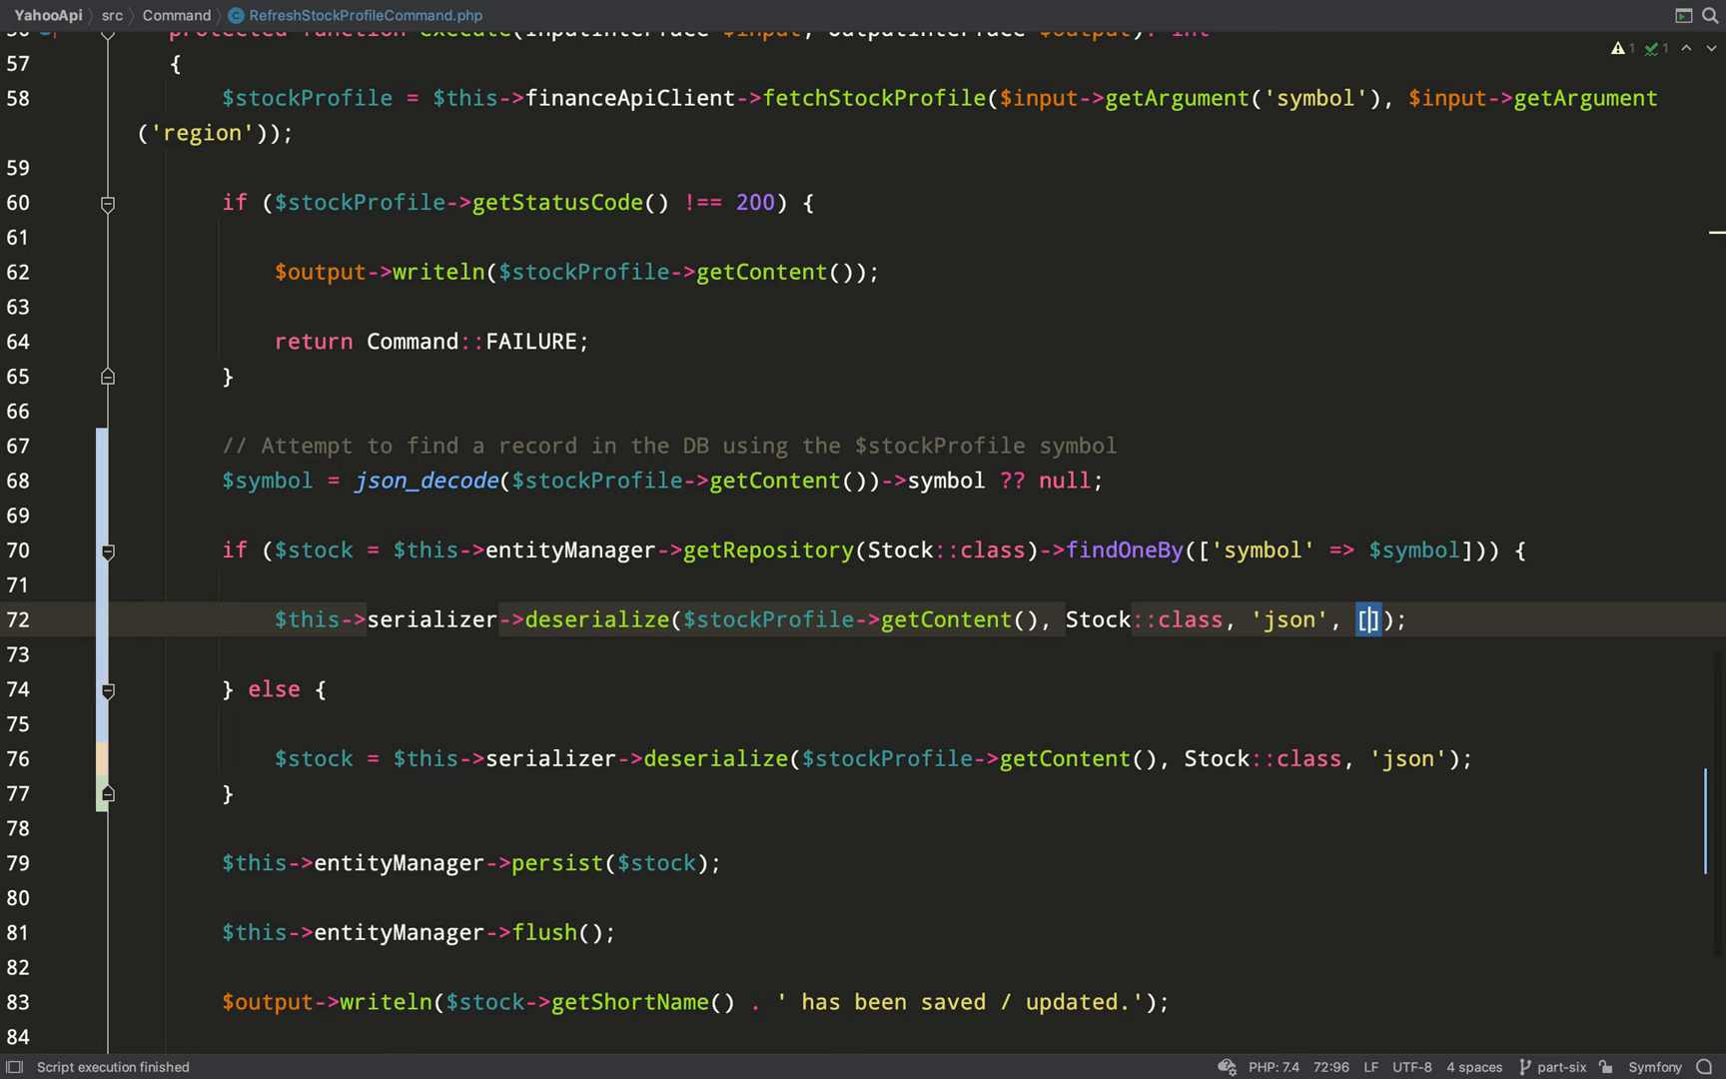
- Deserialize the API content into Stock using AbstractNormalizer::OBJECT_TO_POPULATE => $stock context
text(AbstractNormalizer::)
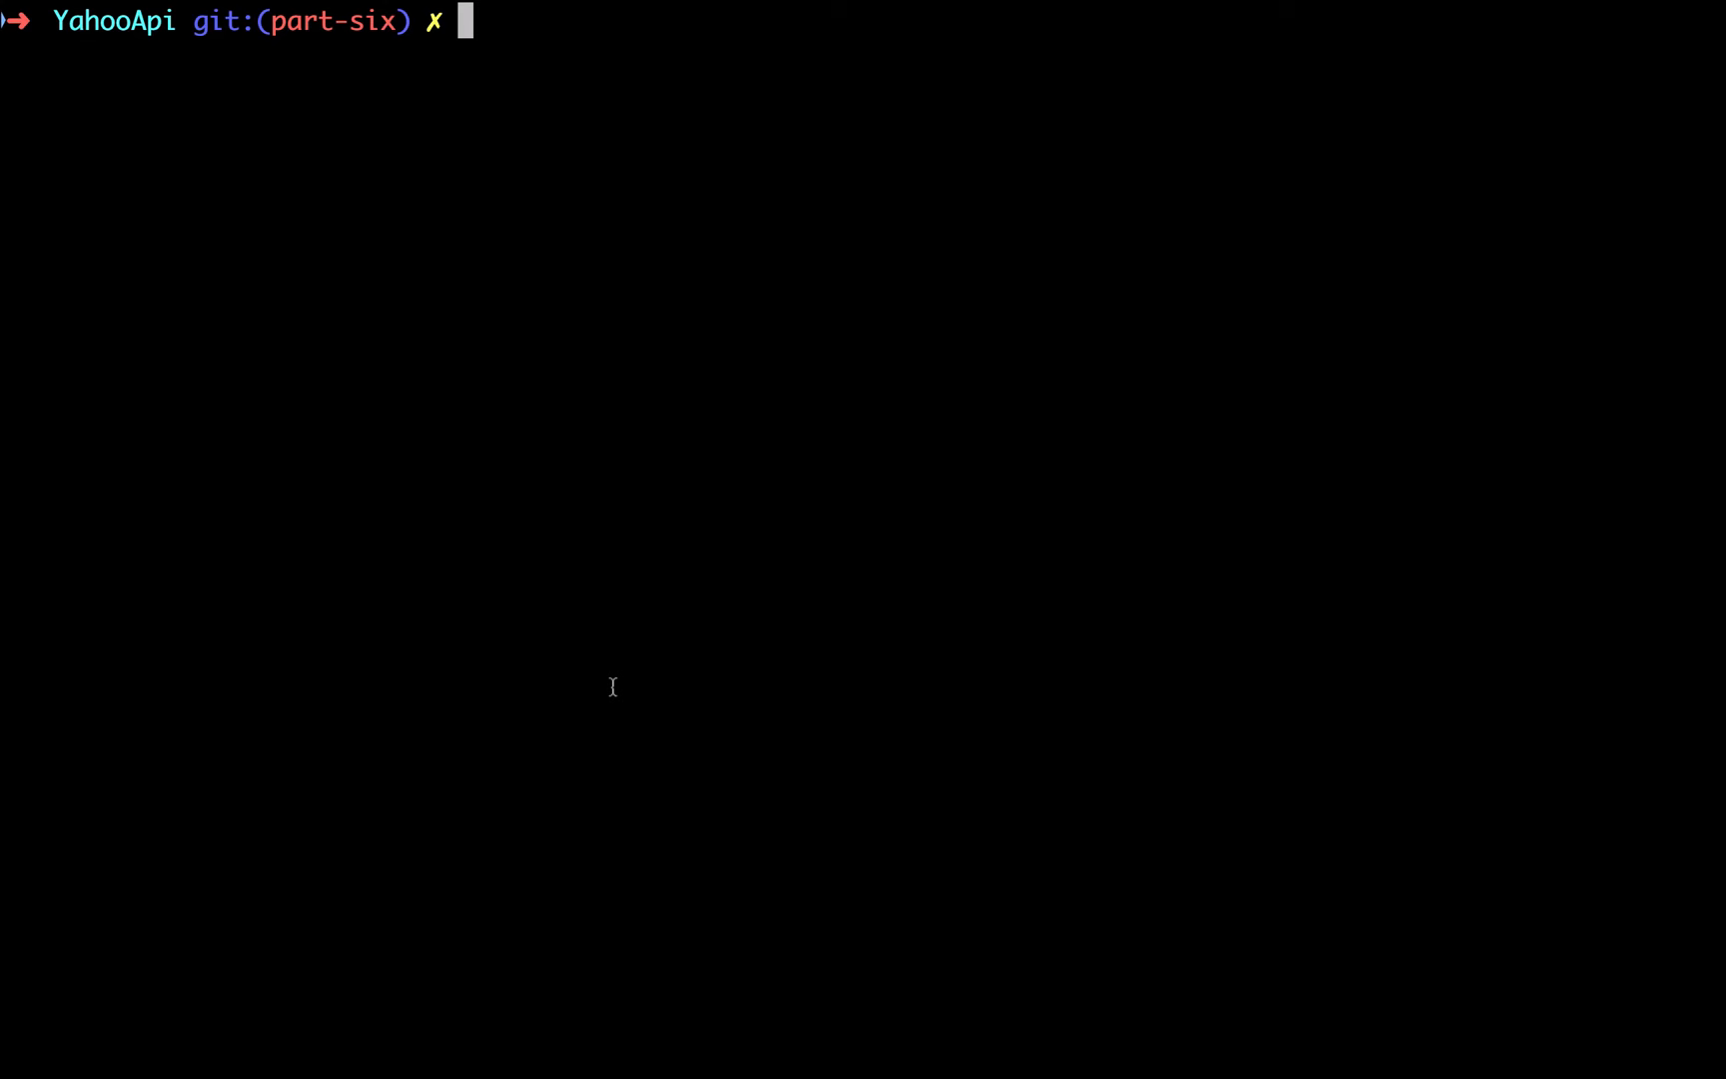
- In RefreshStockProfileCommandTest, assert command status 0 and exactly 1 stock record with a no-duplicates comment
text(symfony php bin/phpunit tests/feature/RefreshStockProfileCommandTest.php --filter the_refresh_stock_profile_command_updates_existing_records_correctly)
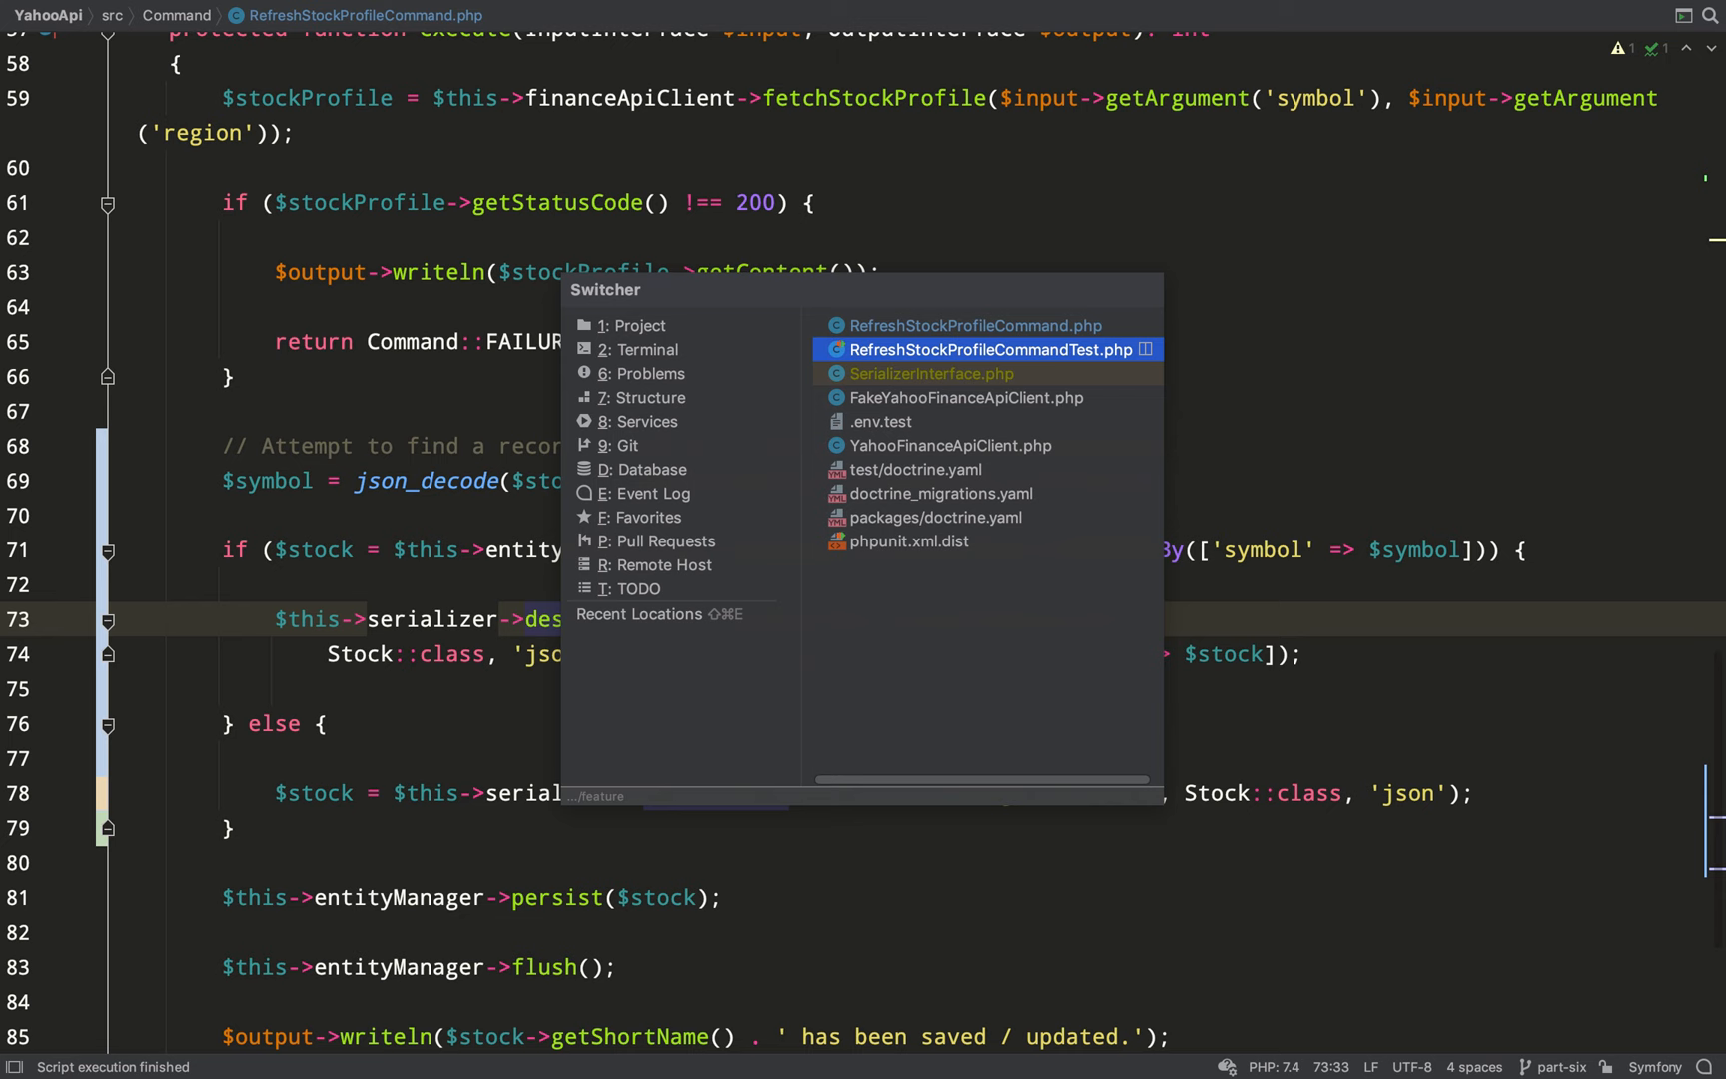
click(989, 350)
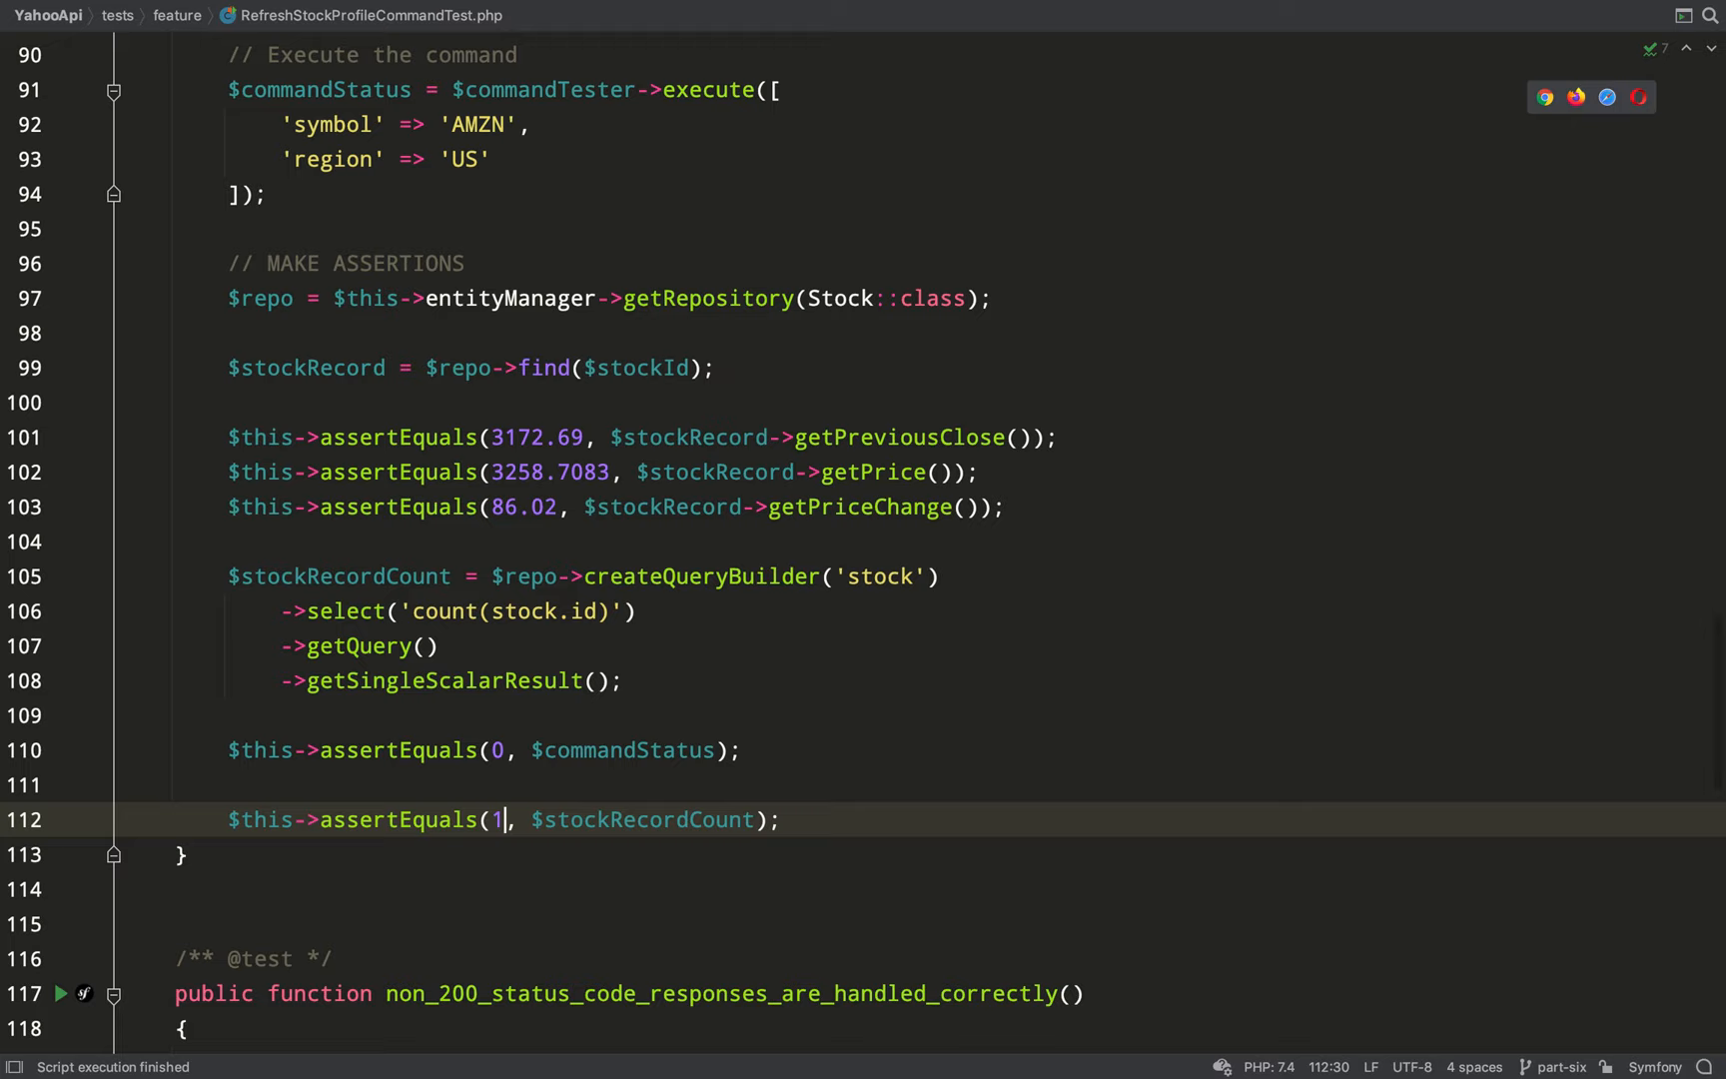
text(// Check no duplicates i.e. 1 record instead)
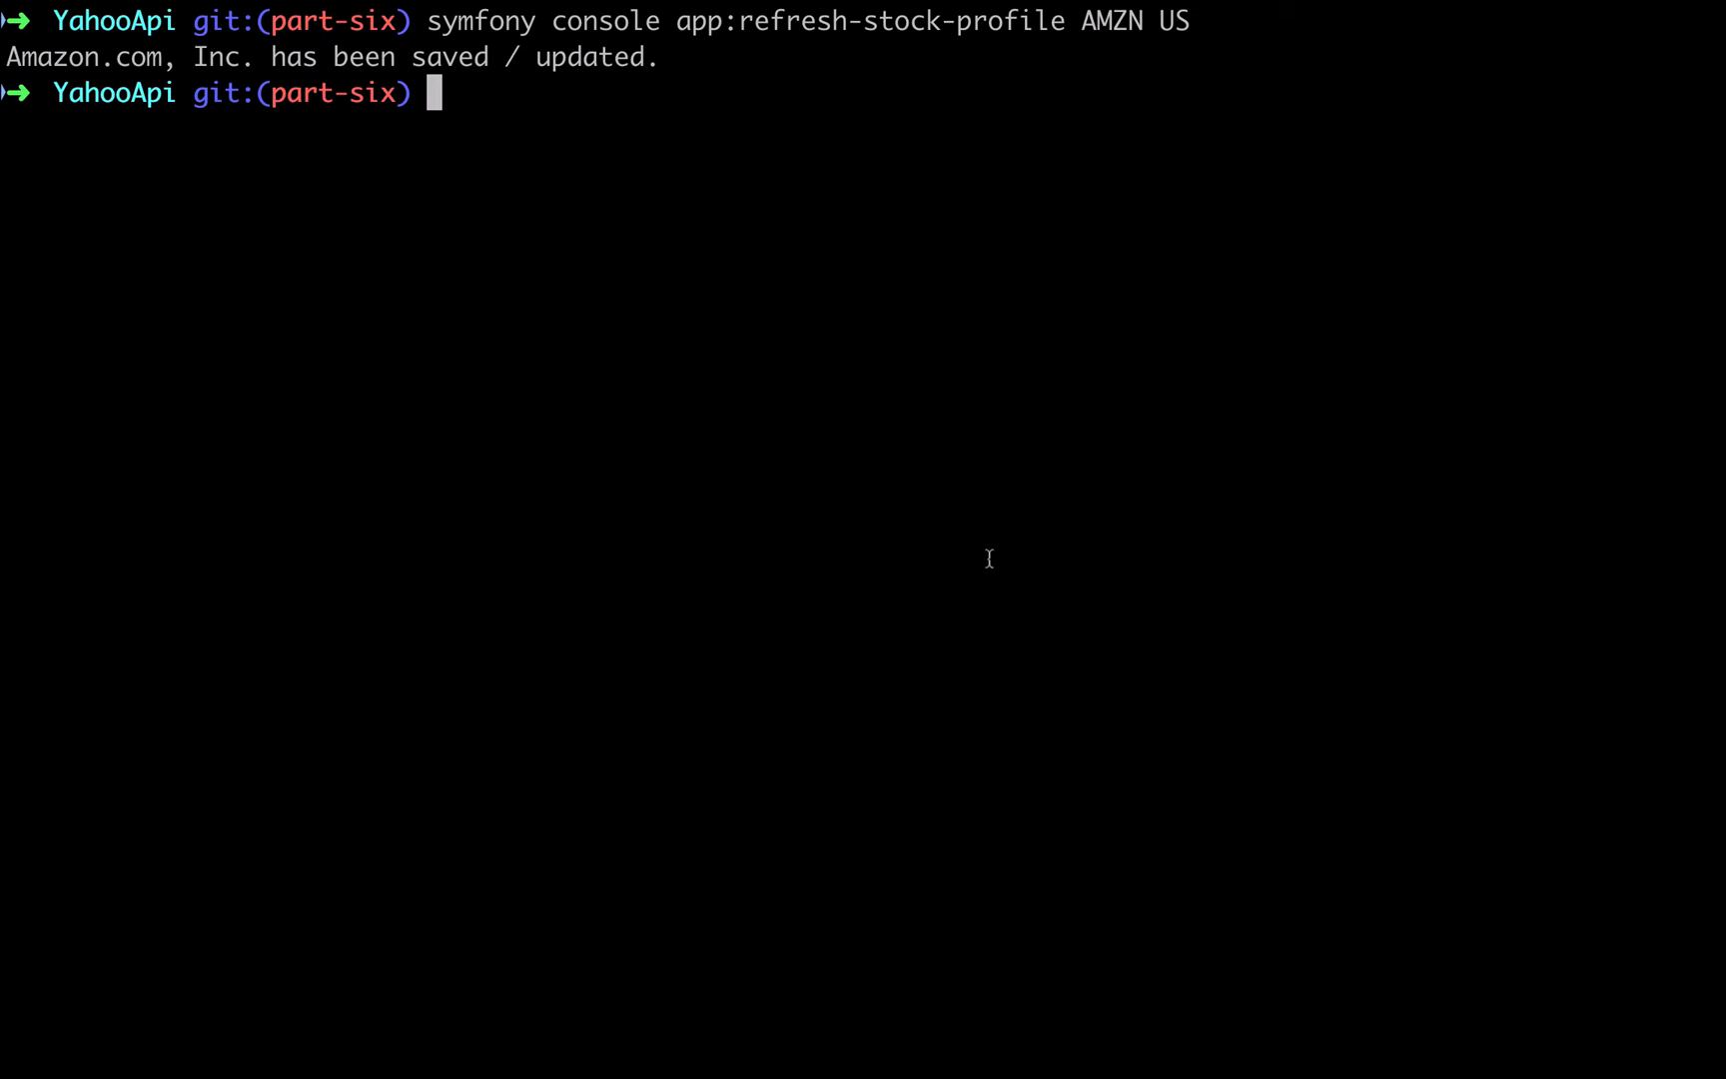
- Run symfony console app:refresh-stock-profile FOOBAR US for a made-up symbol
text(symfony console app:refresh-stock-profile FOOBA)
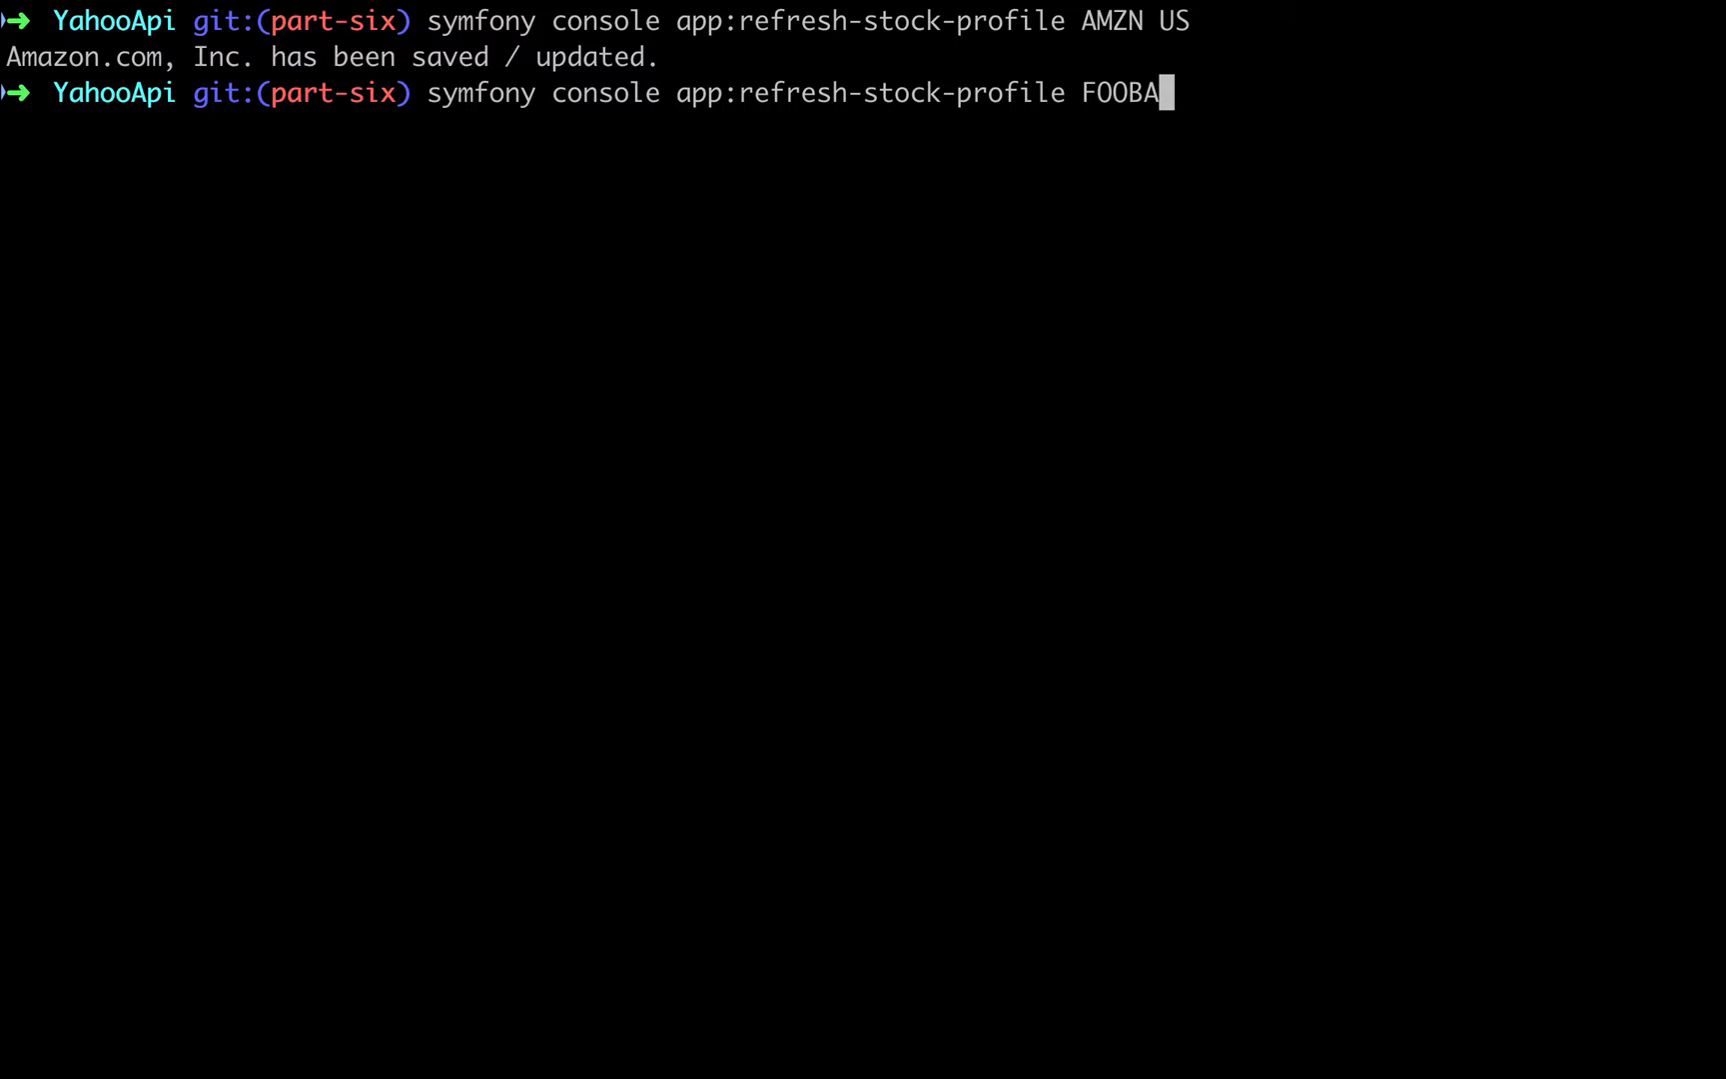
text(R US)
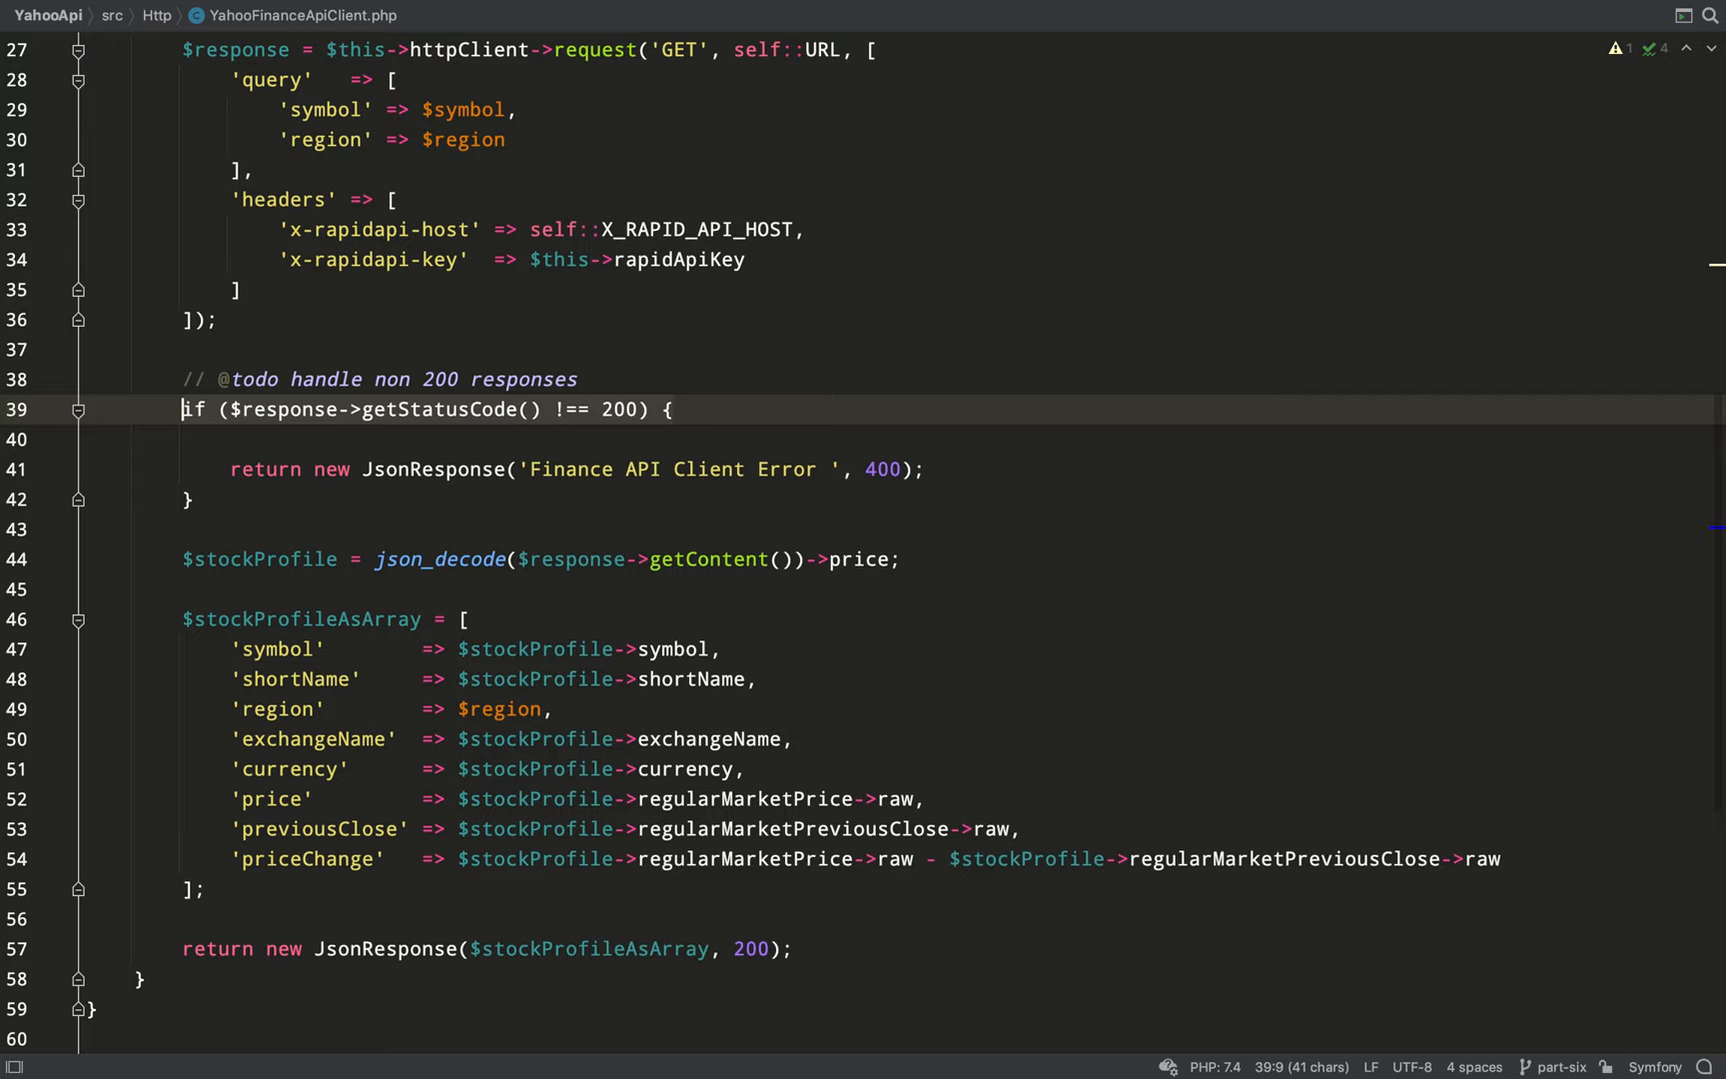
- Add a dd($response->ge...) debug dump in the Yahoo Finance API client response handling
key(enter)
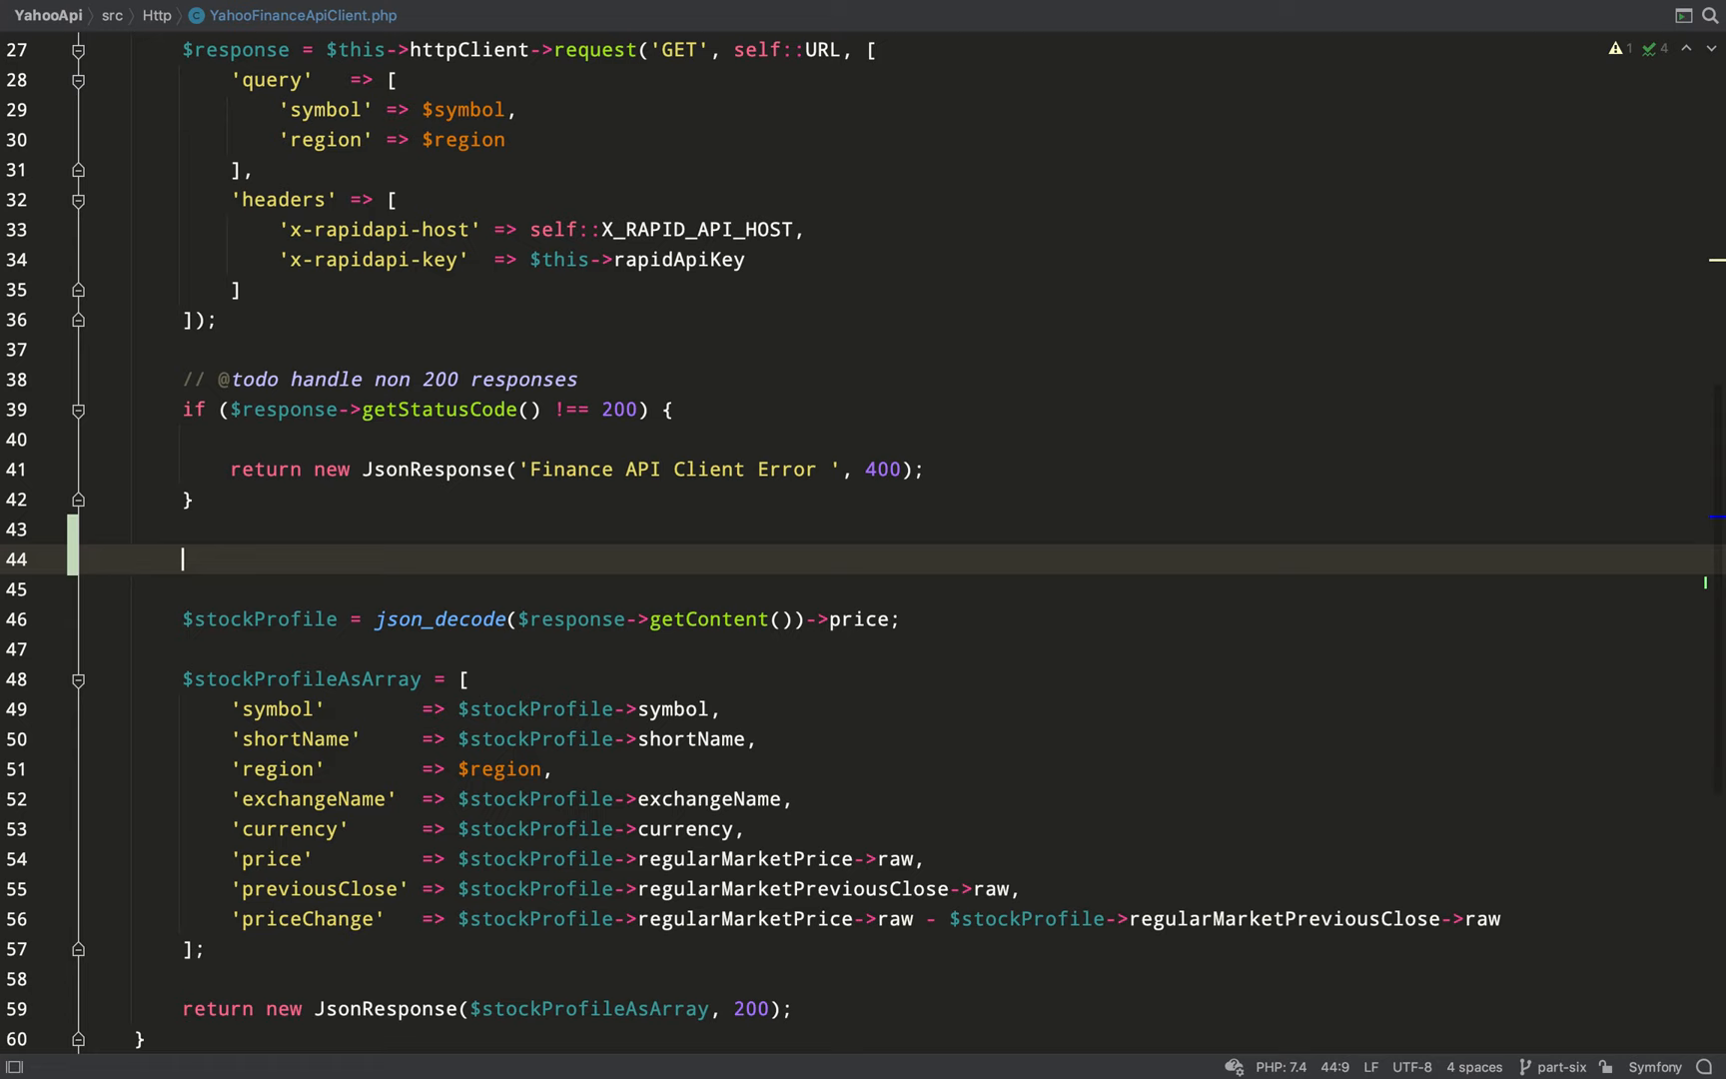
text(dd($response->ge)
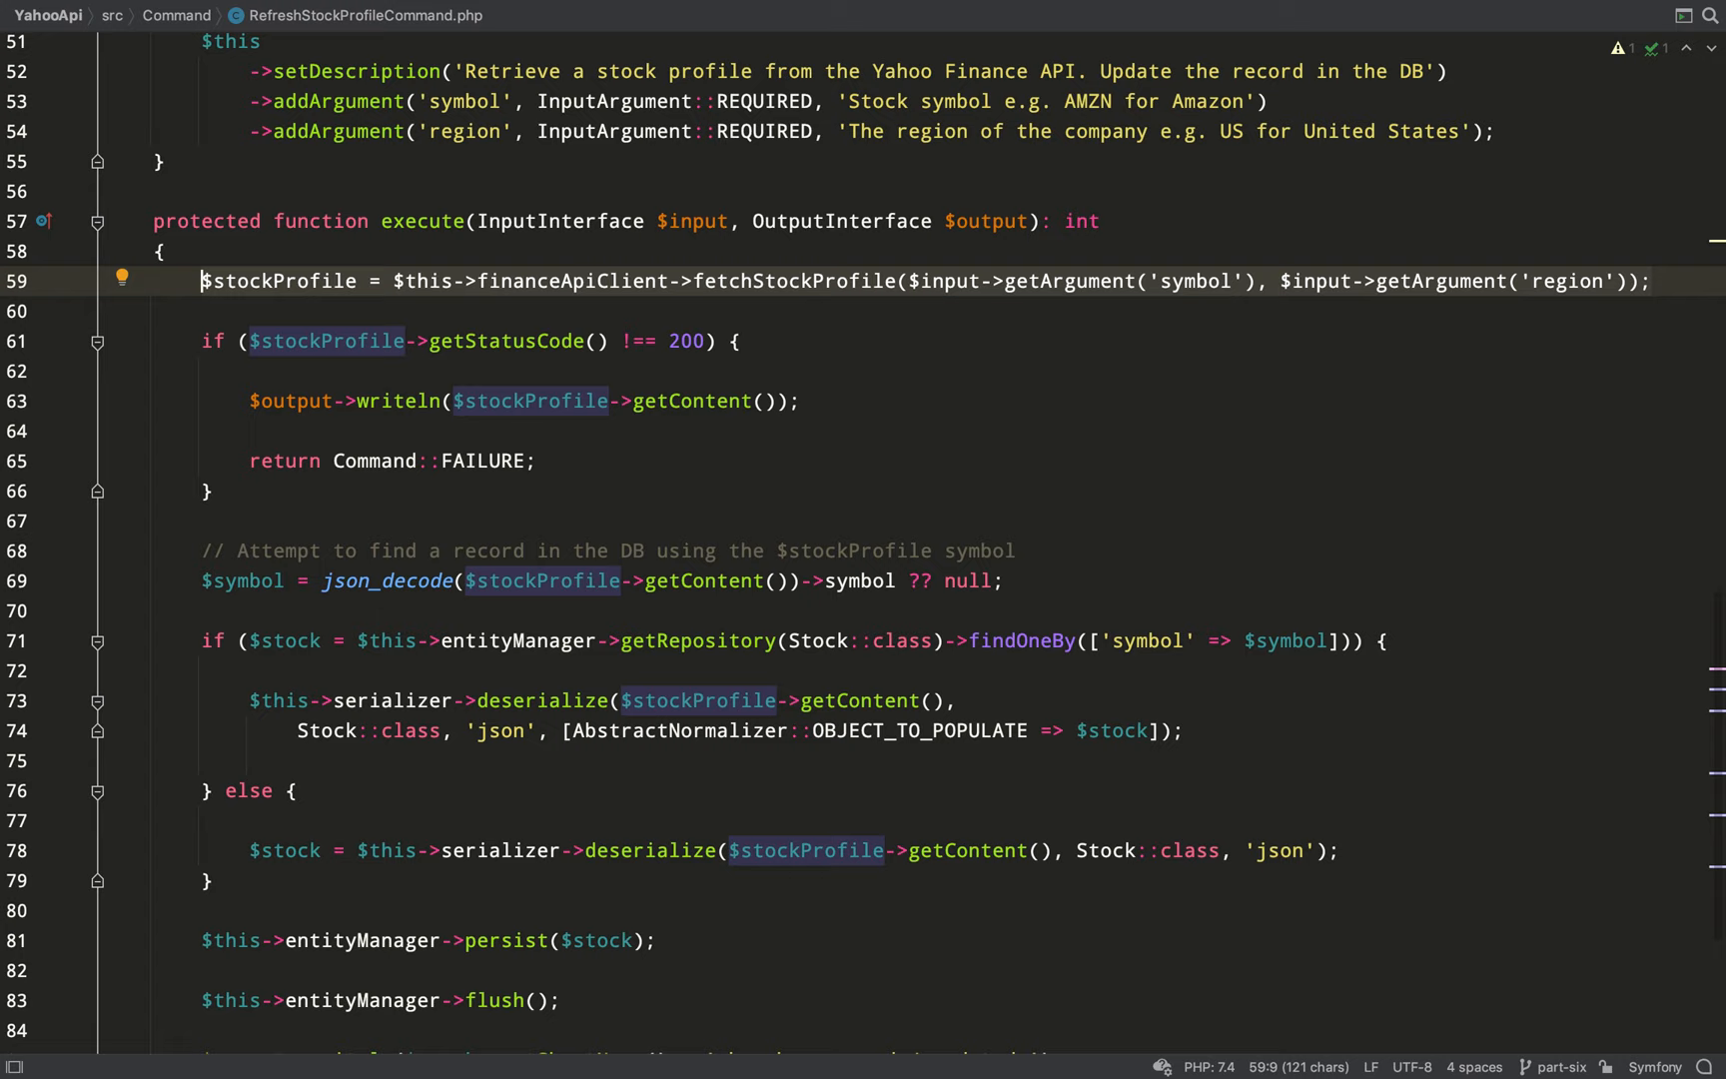
- Wrap the execute body in try { } with a catch (\Exception $exception) block
click(200, 281)
text(try {)
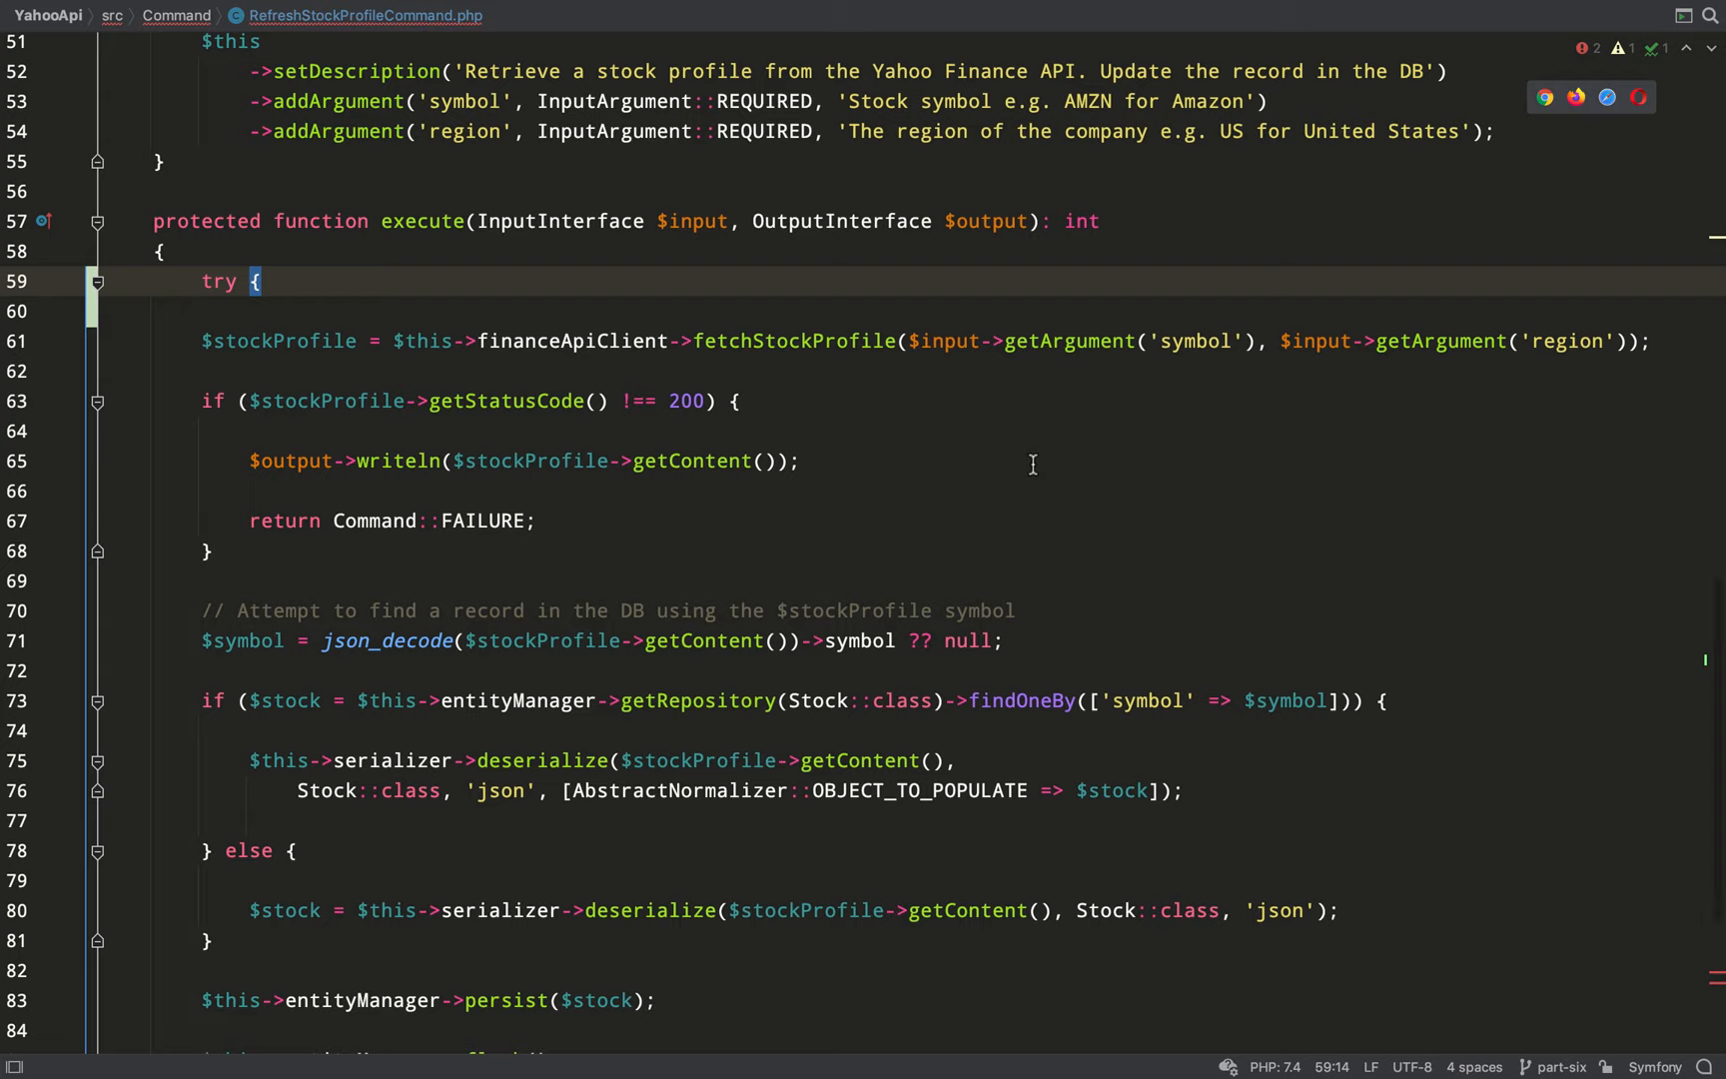
scroll(down, 3)
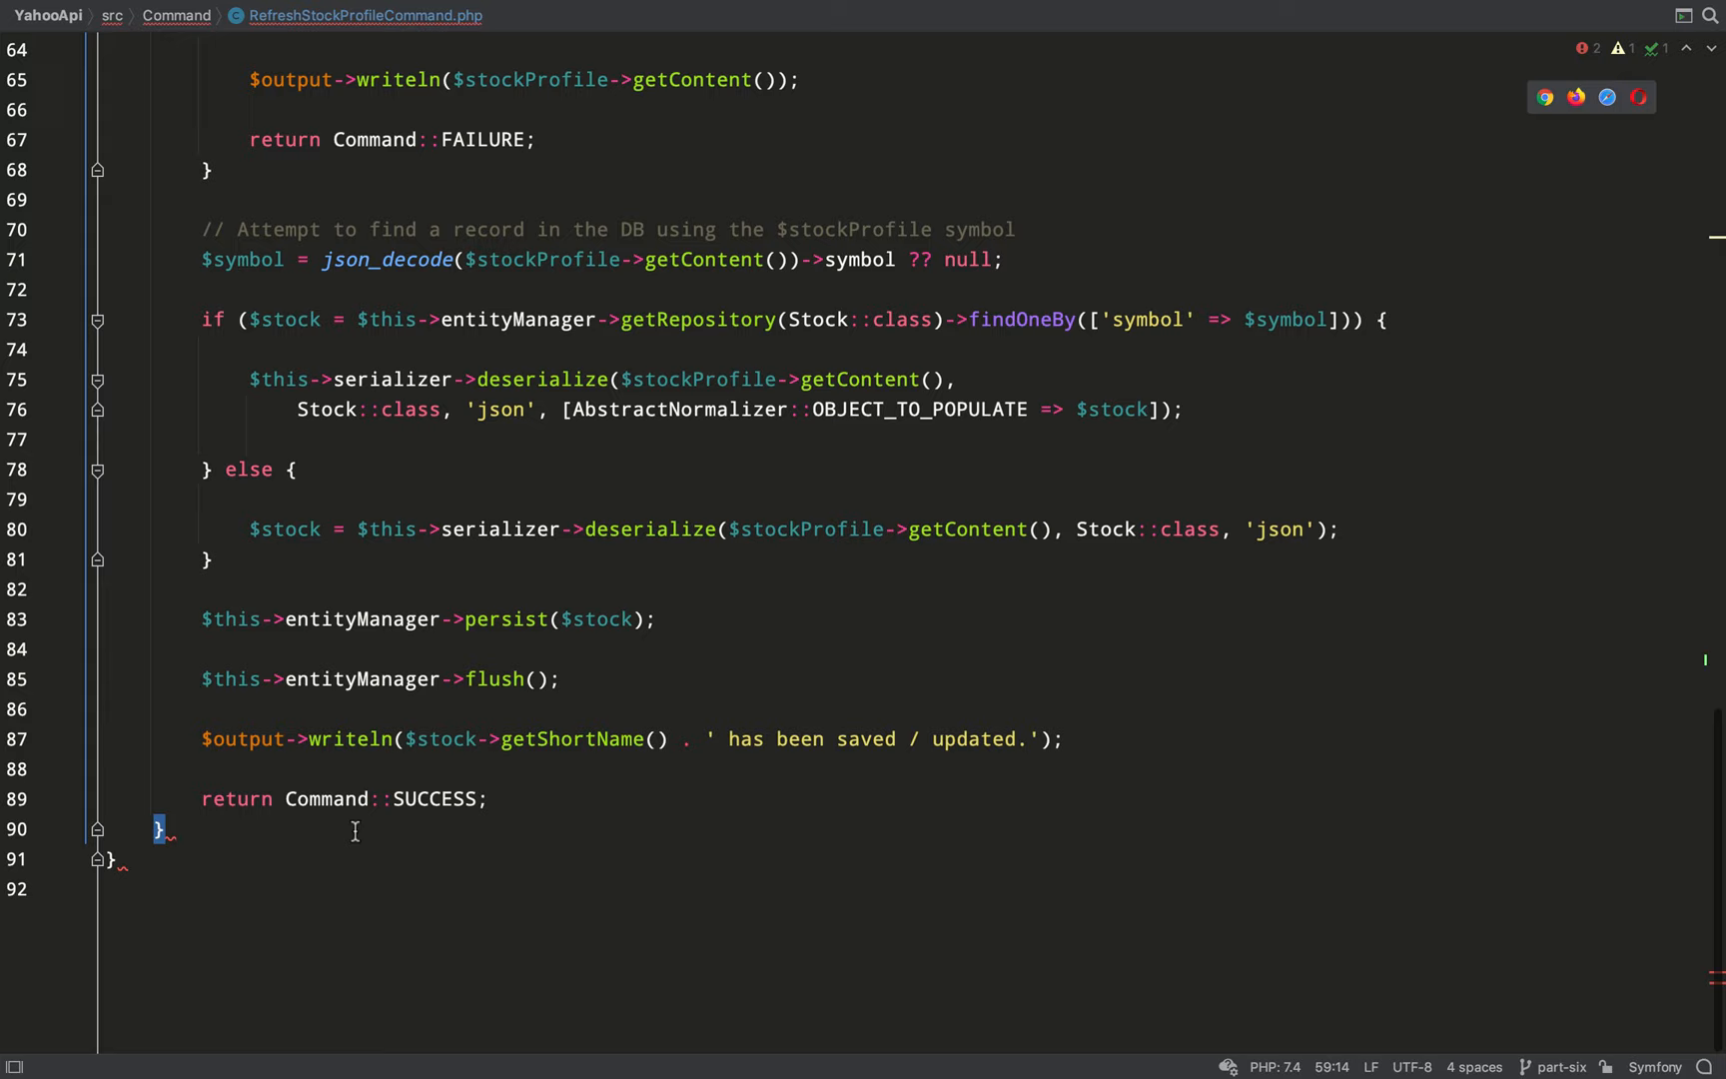
text(catch (Exc)
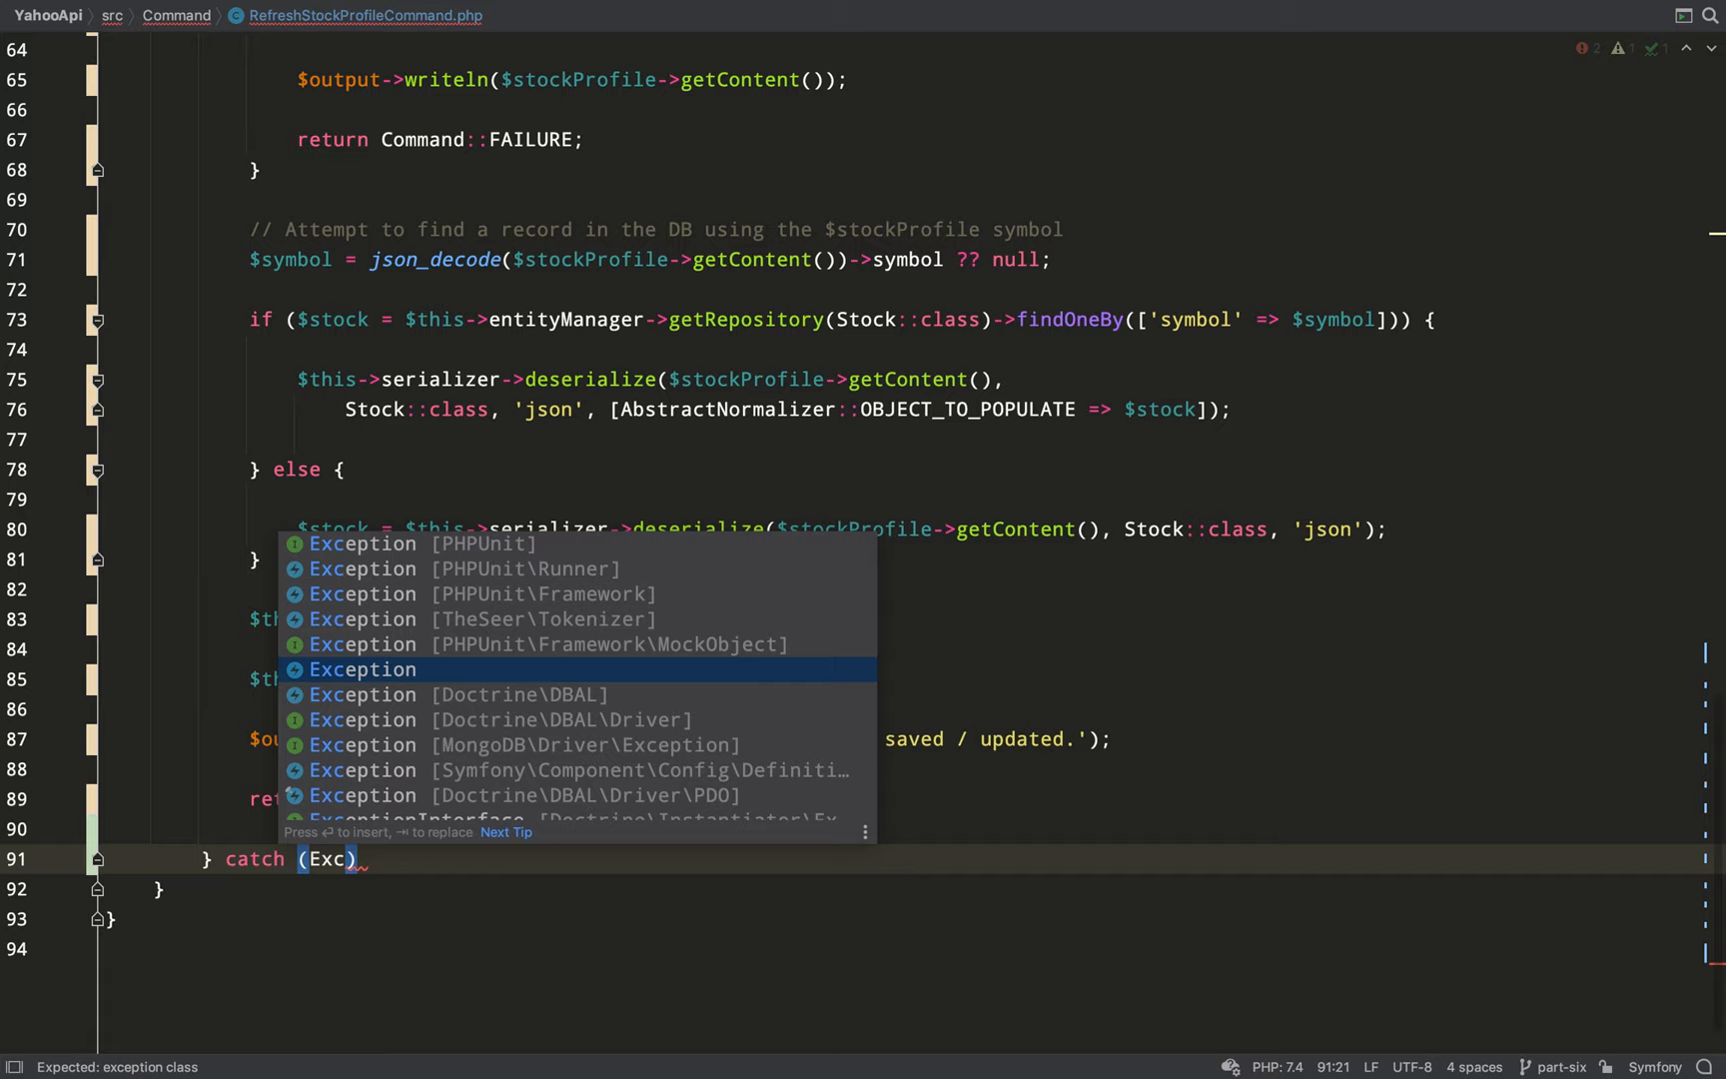
key(Enter)
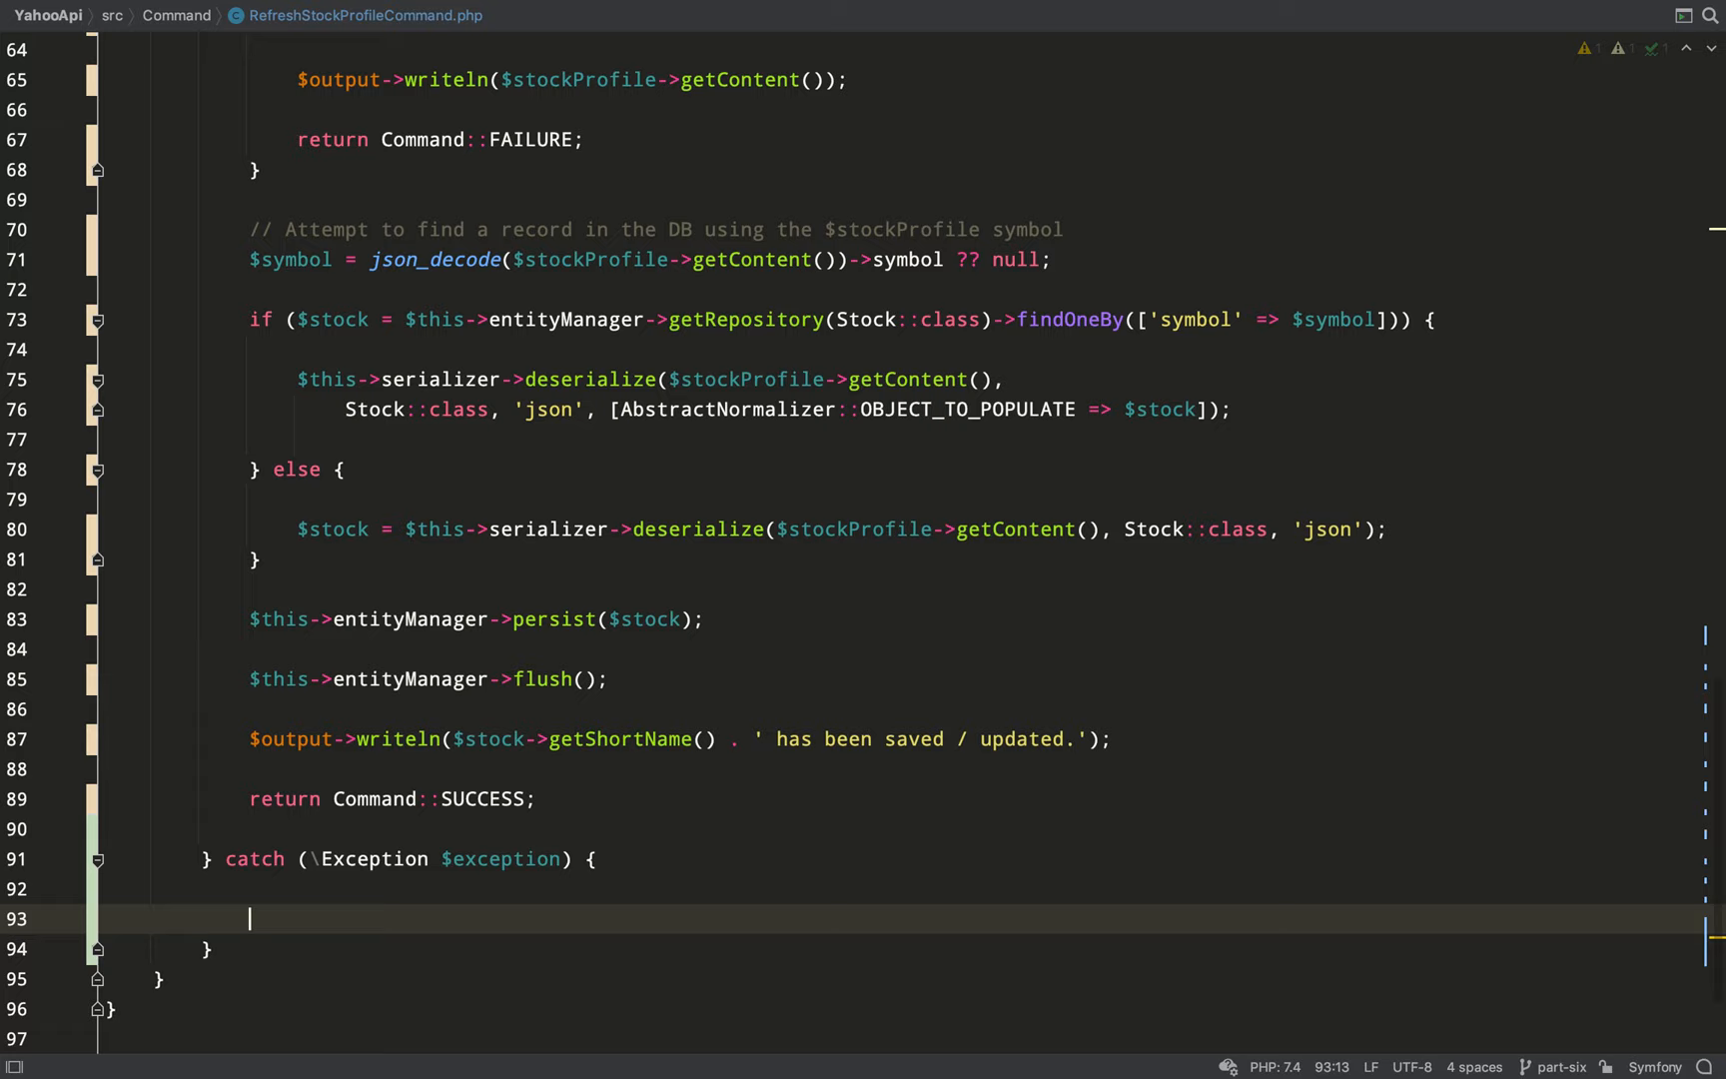
- Return Command::SUCCESS in the try and add a 'Log everything' comment with return Command::FAILURE in the catch
text(return Command::SUCCESS;)
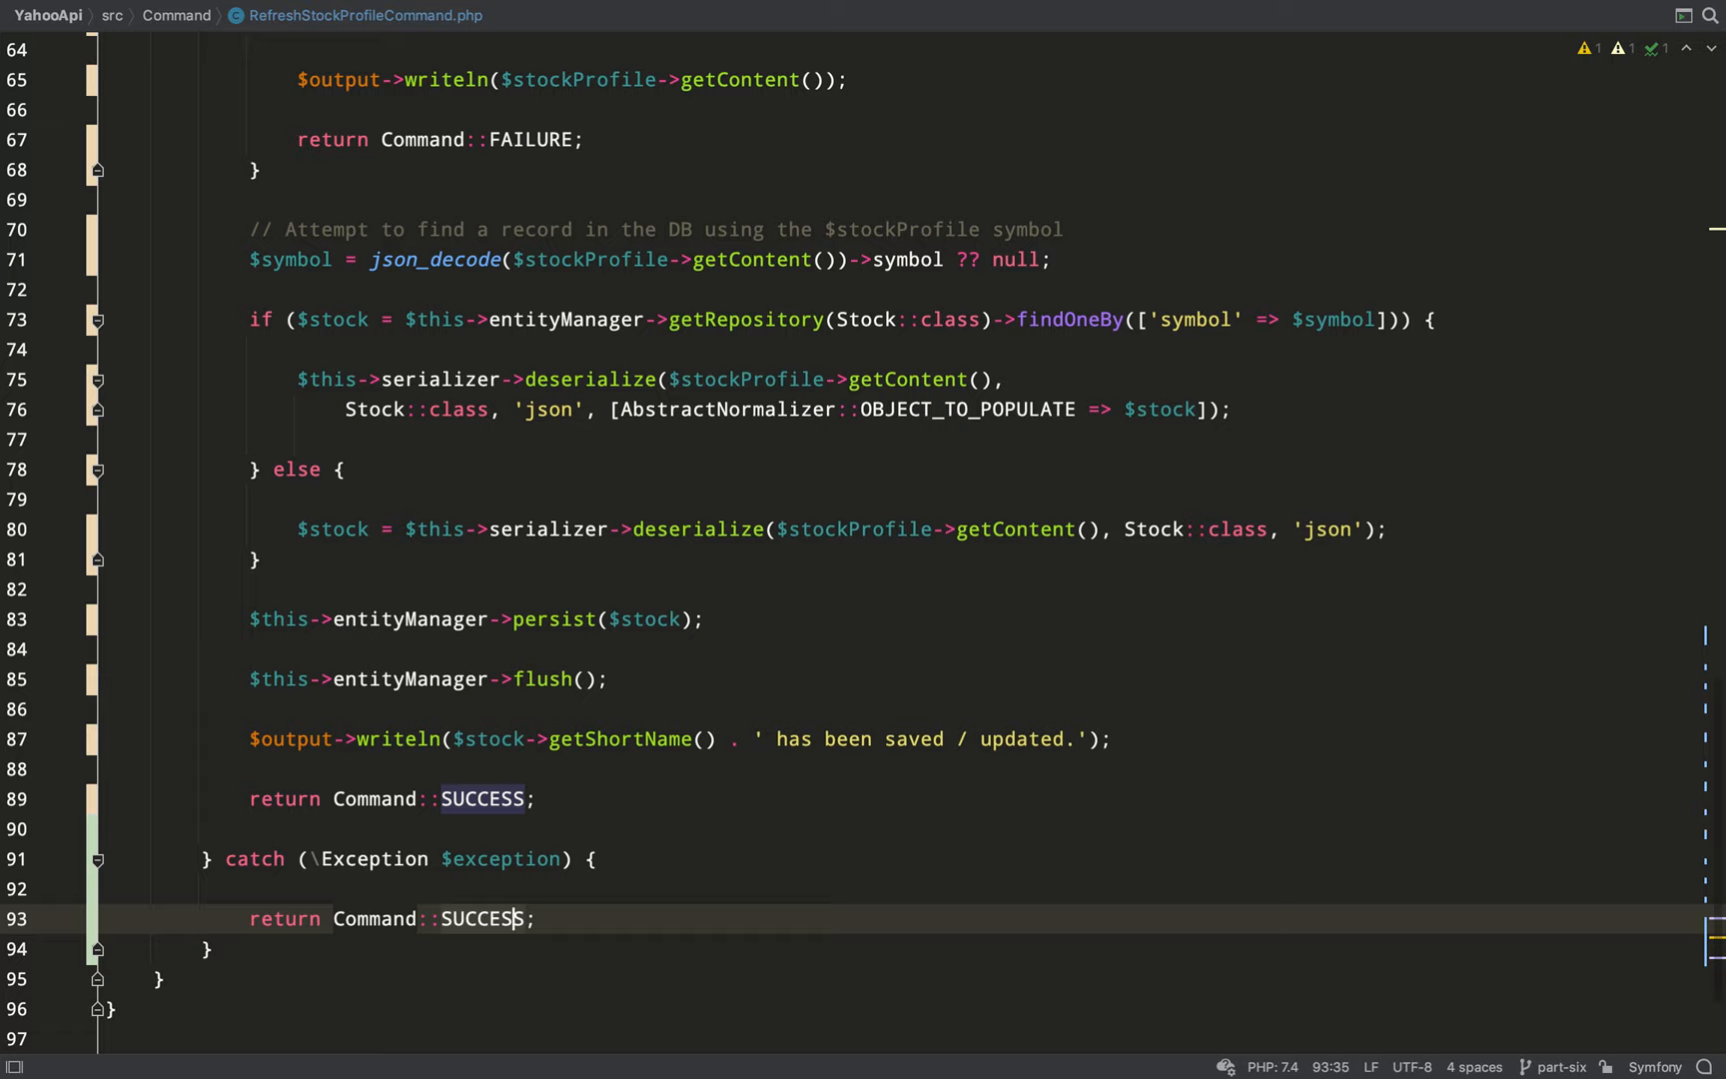
text(// Log everything and lea)
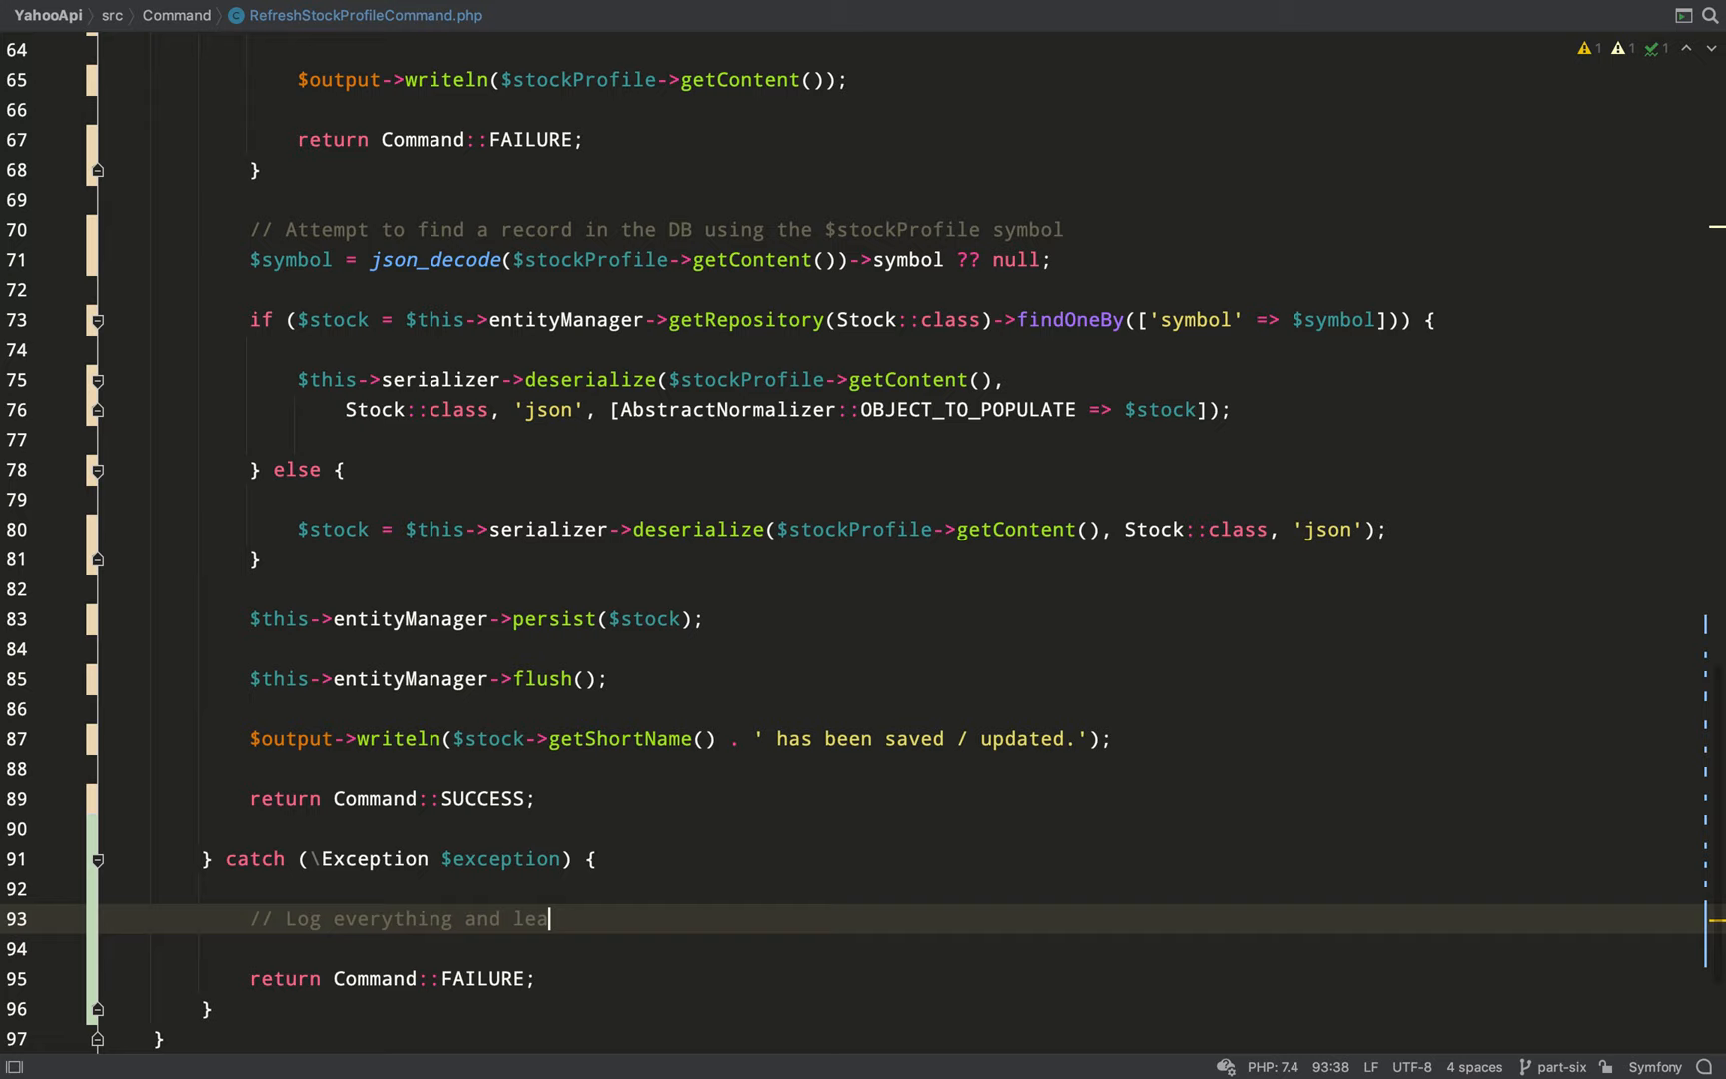
text(rn)
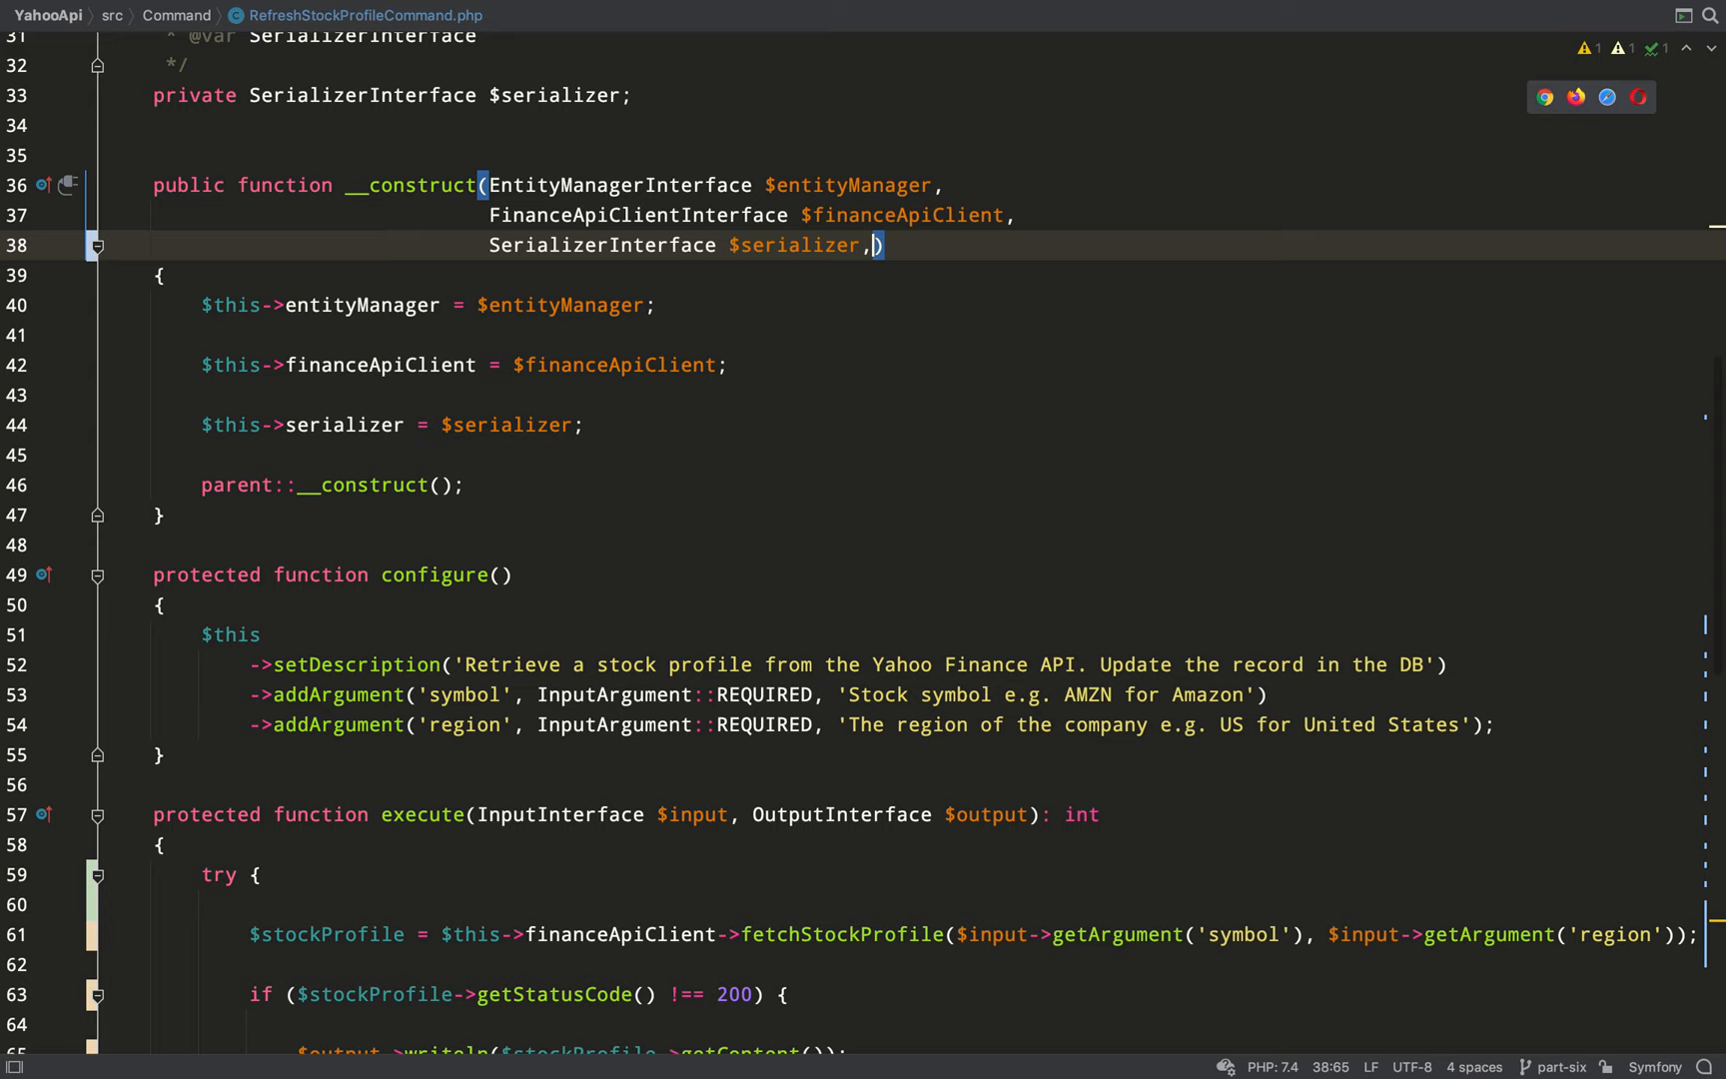
- Inject LoggerInterface $logger through the constructor and assign $this->logger
text(LoggerInterface $logger))
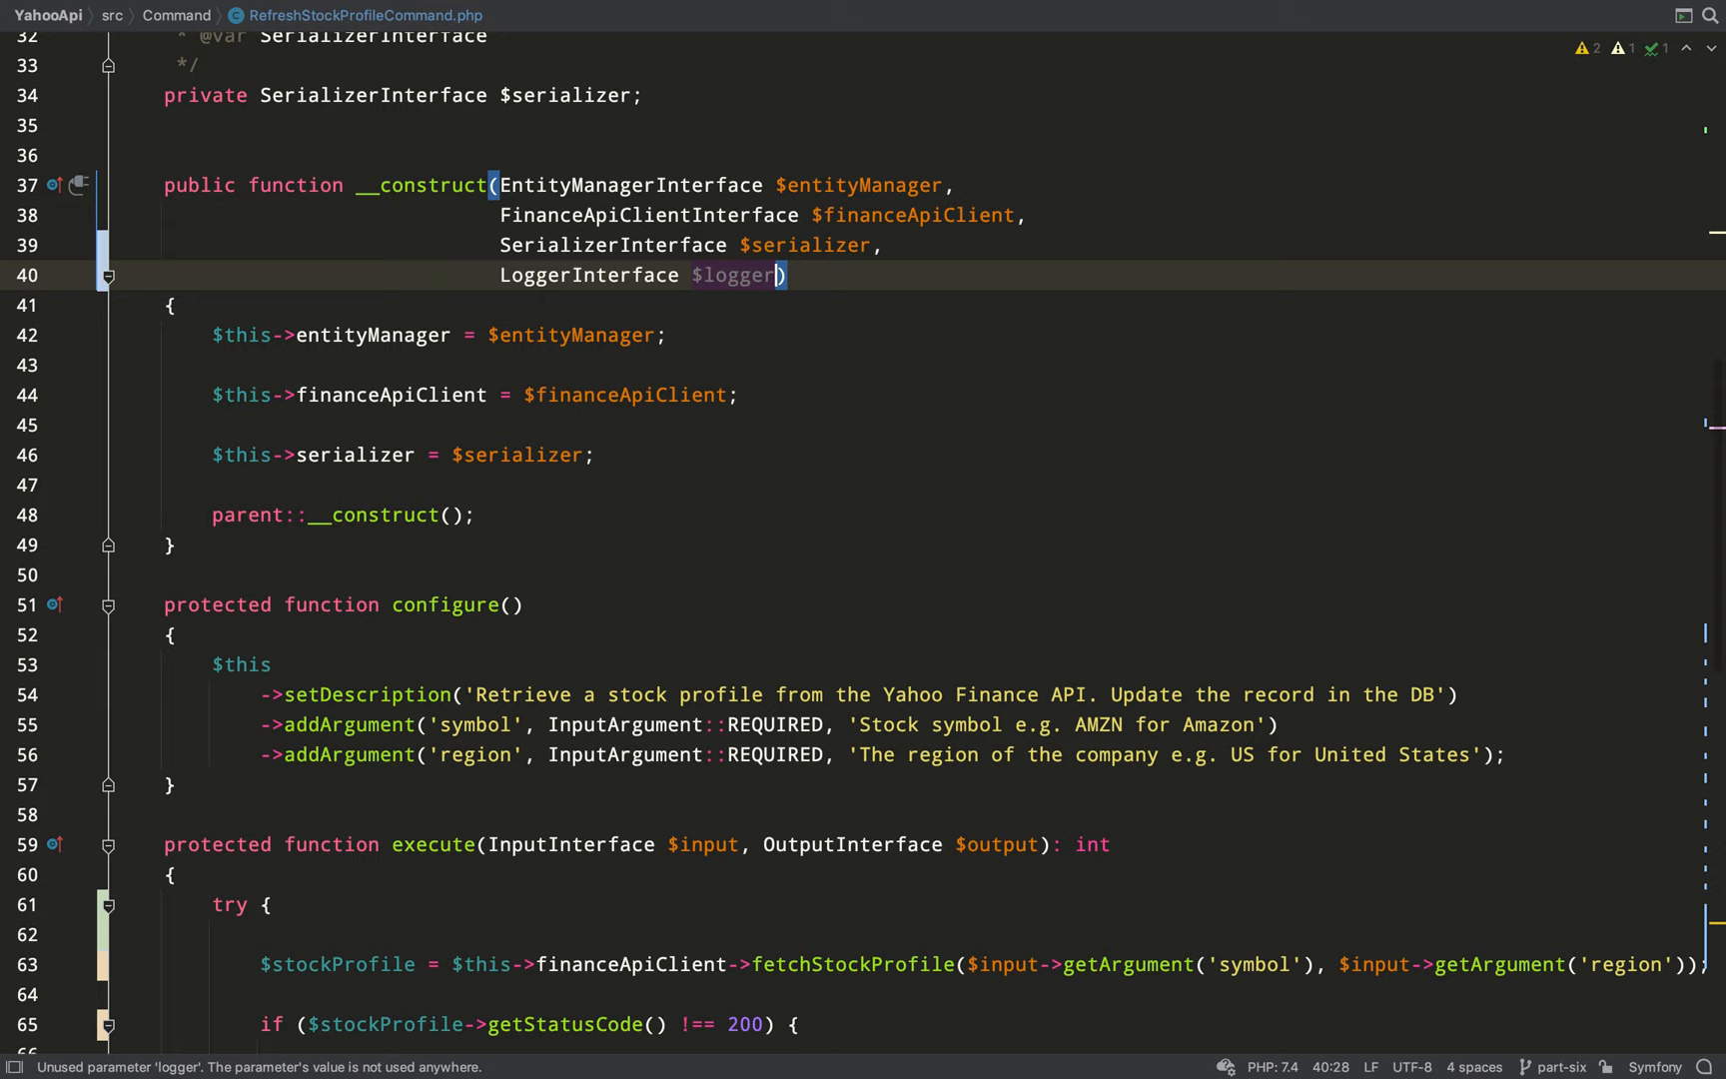
text($this->logger = $logger;)
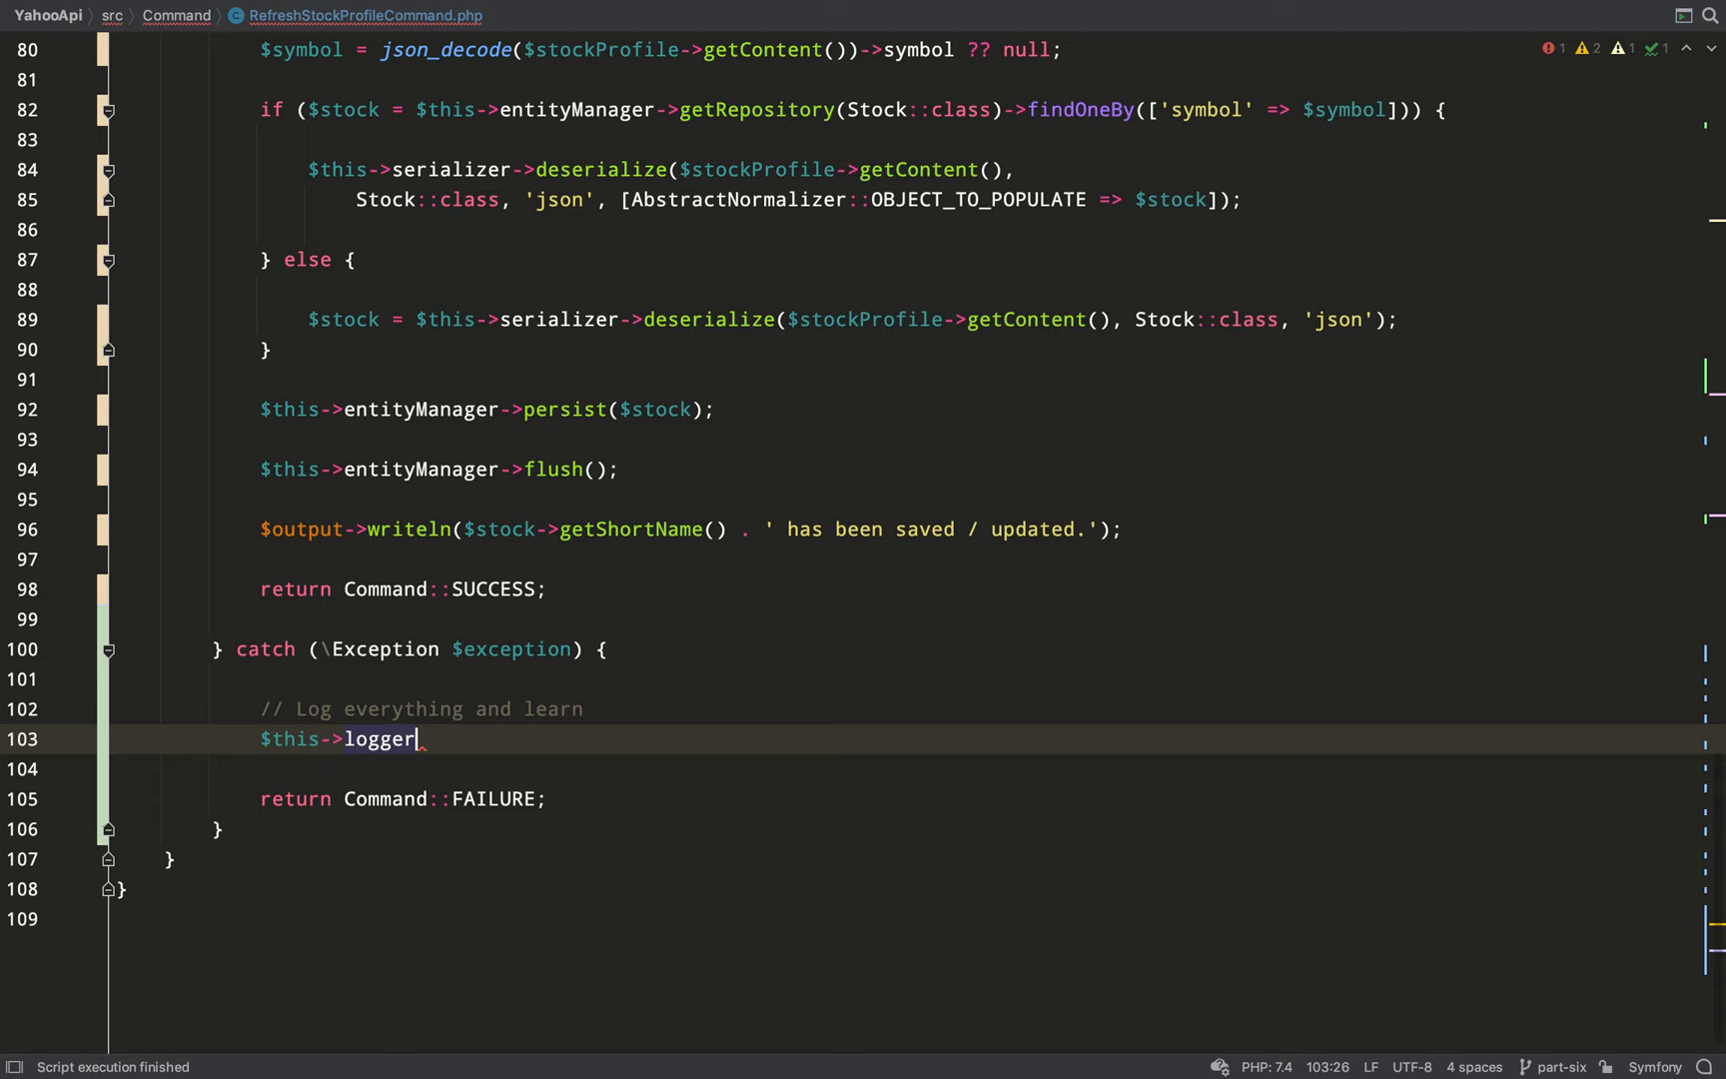
- In the catch, log a warning with get_class($exception), message, file, line and [symbol/region]
text(->error())
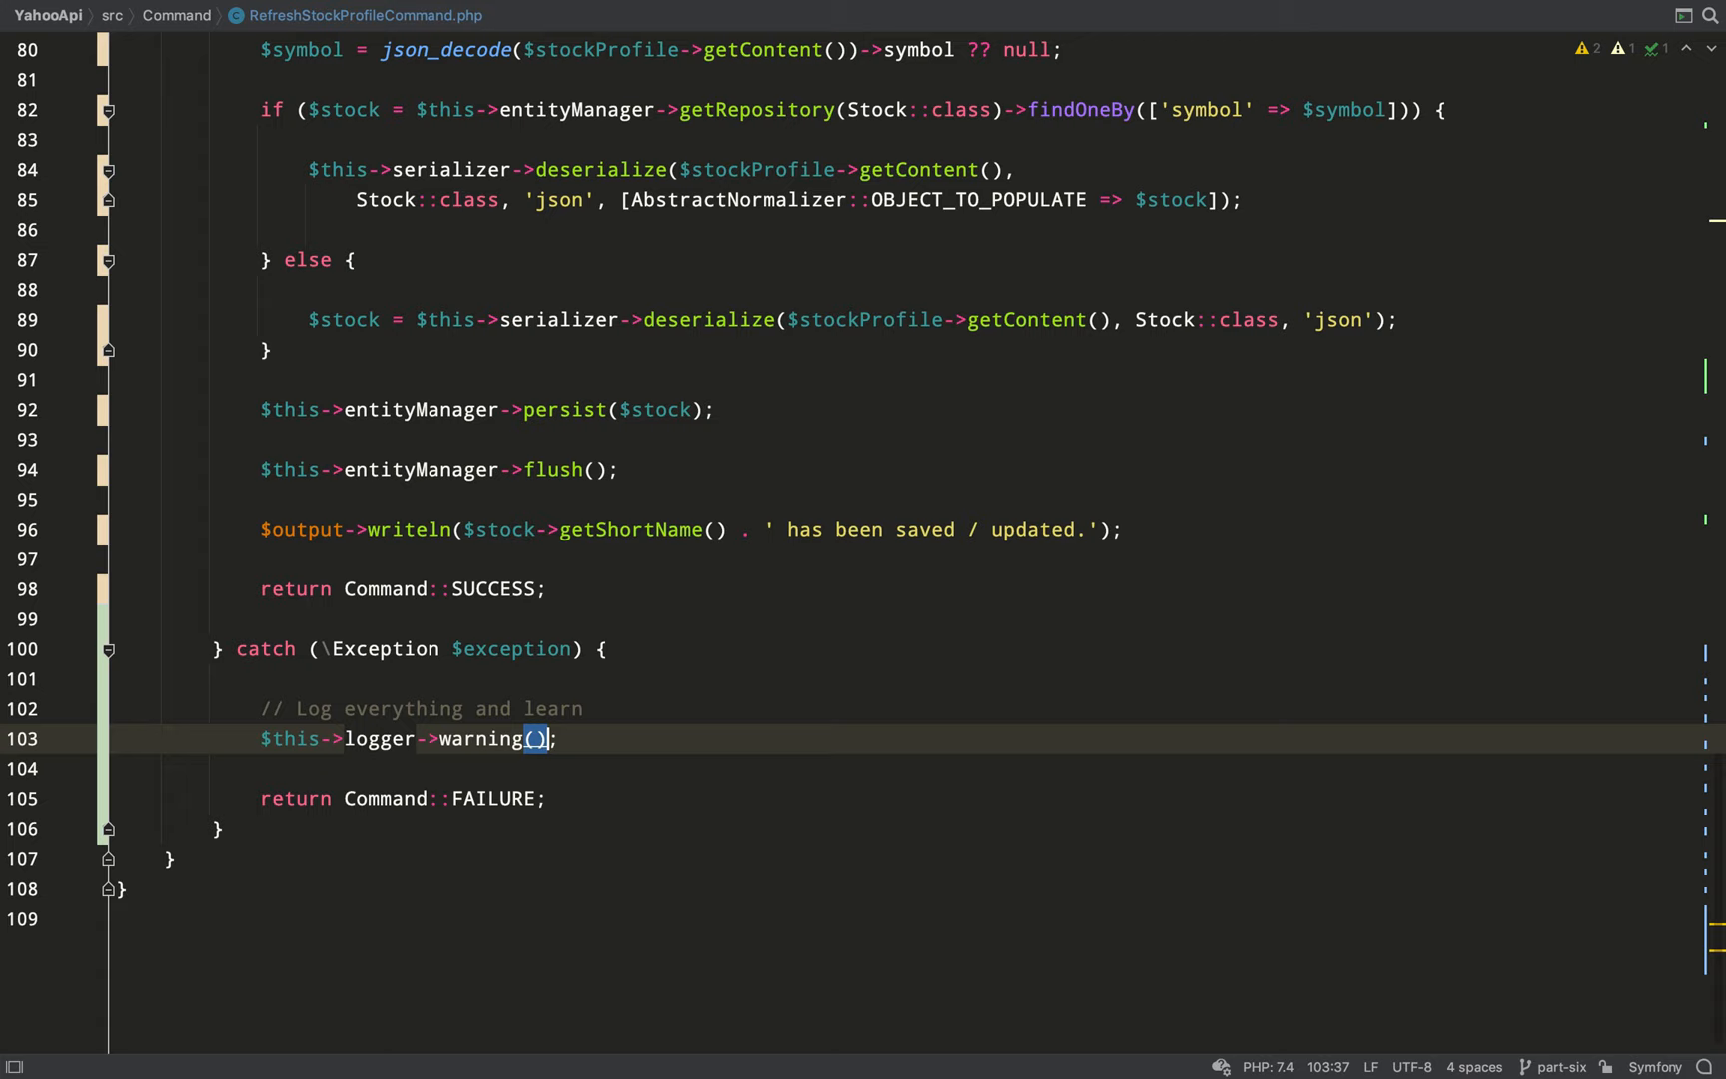
text(get_class($exception)
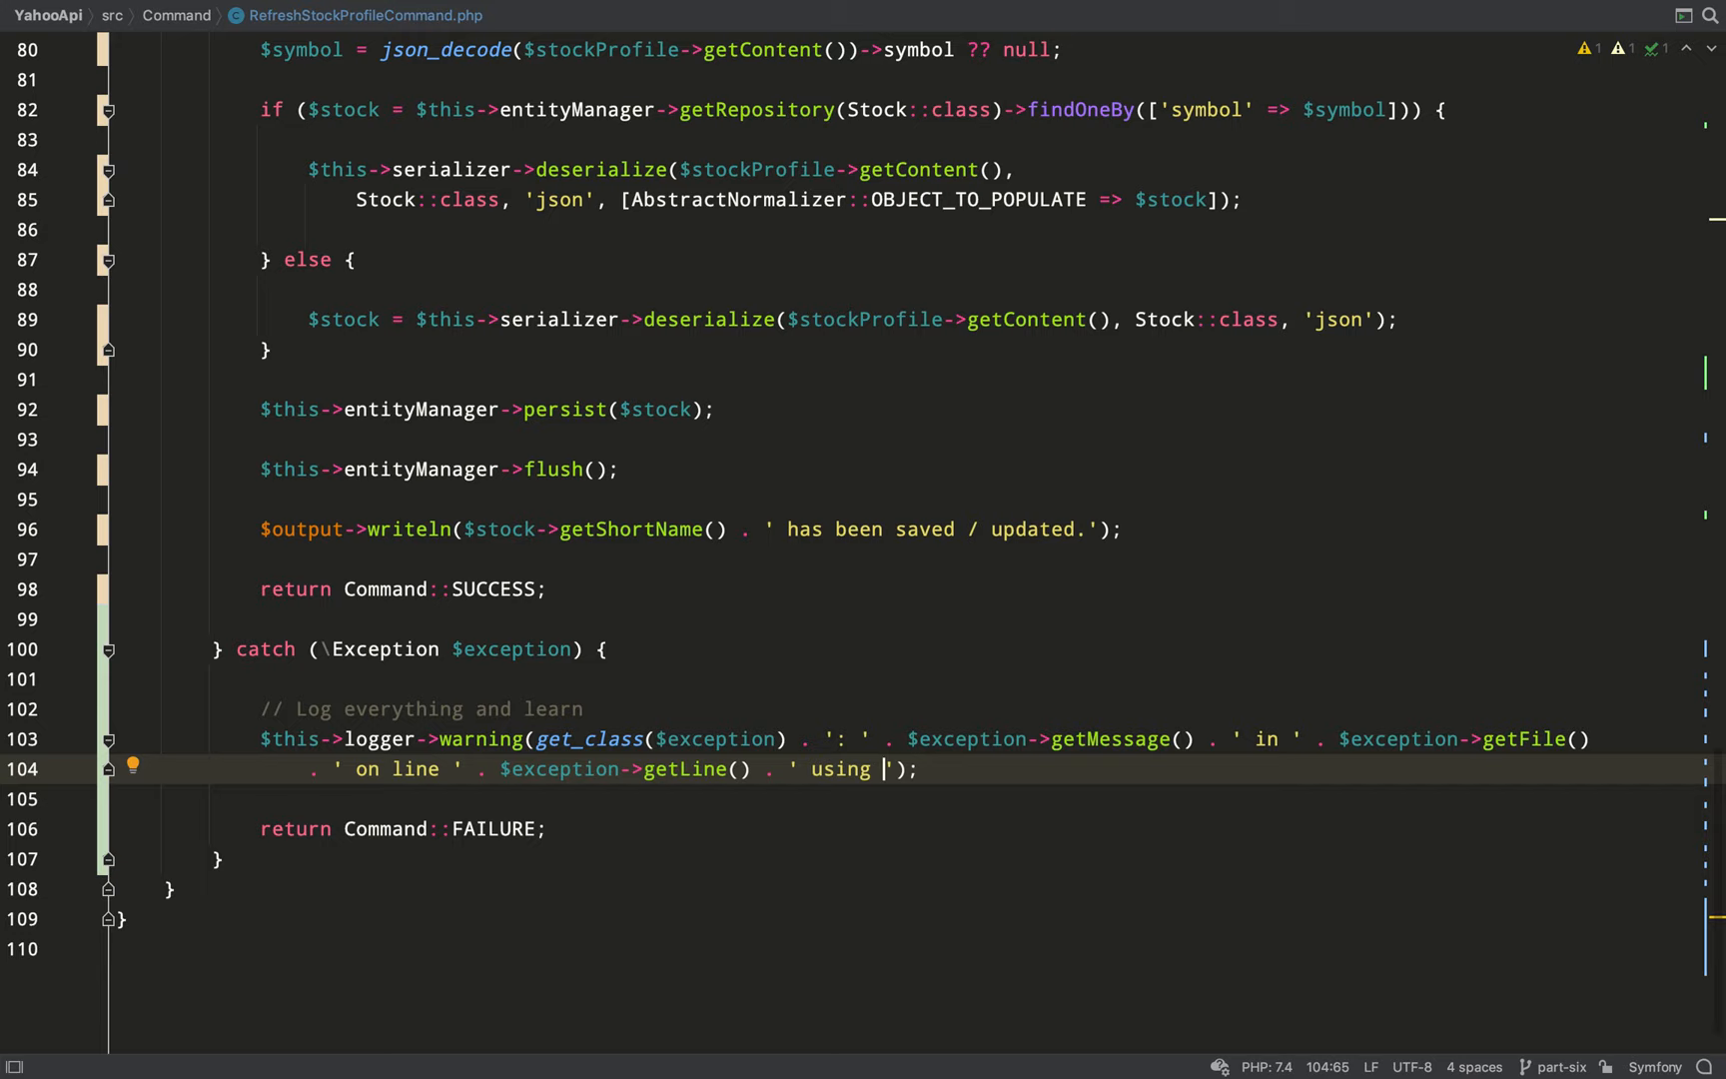
text([symbol/region])
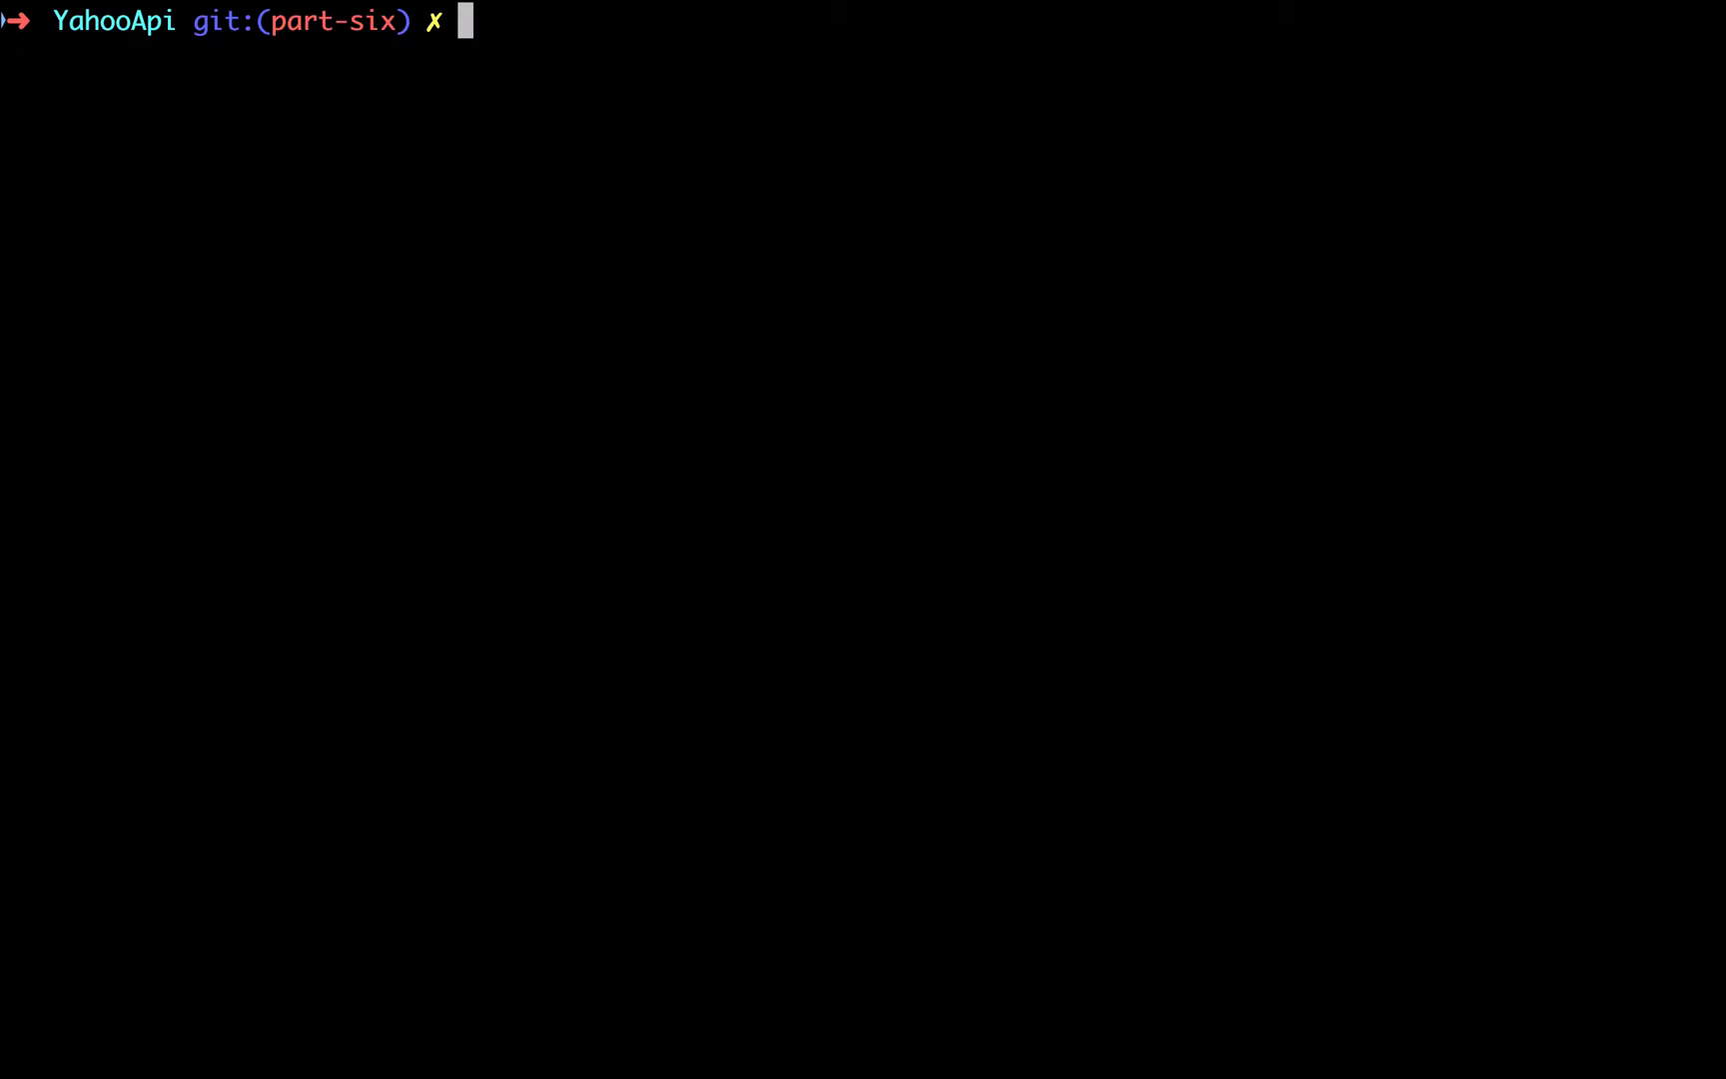
- Install the logger via symfony composer req, then run app:refresh-stock-profile FOOBAR US to trigger an error
text(symfony composer req)
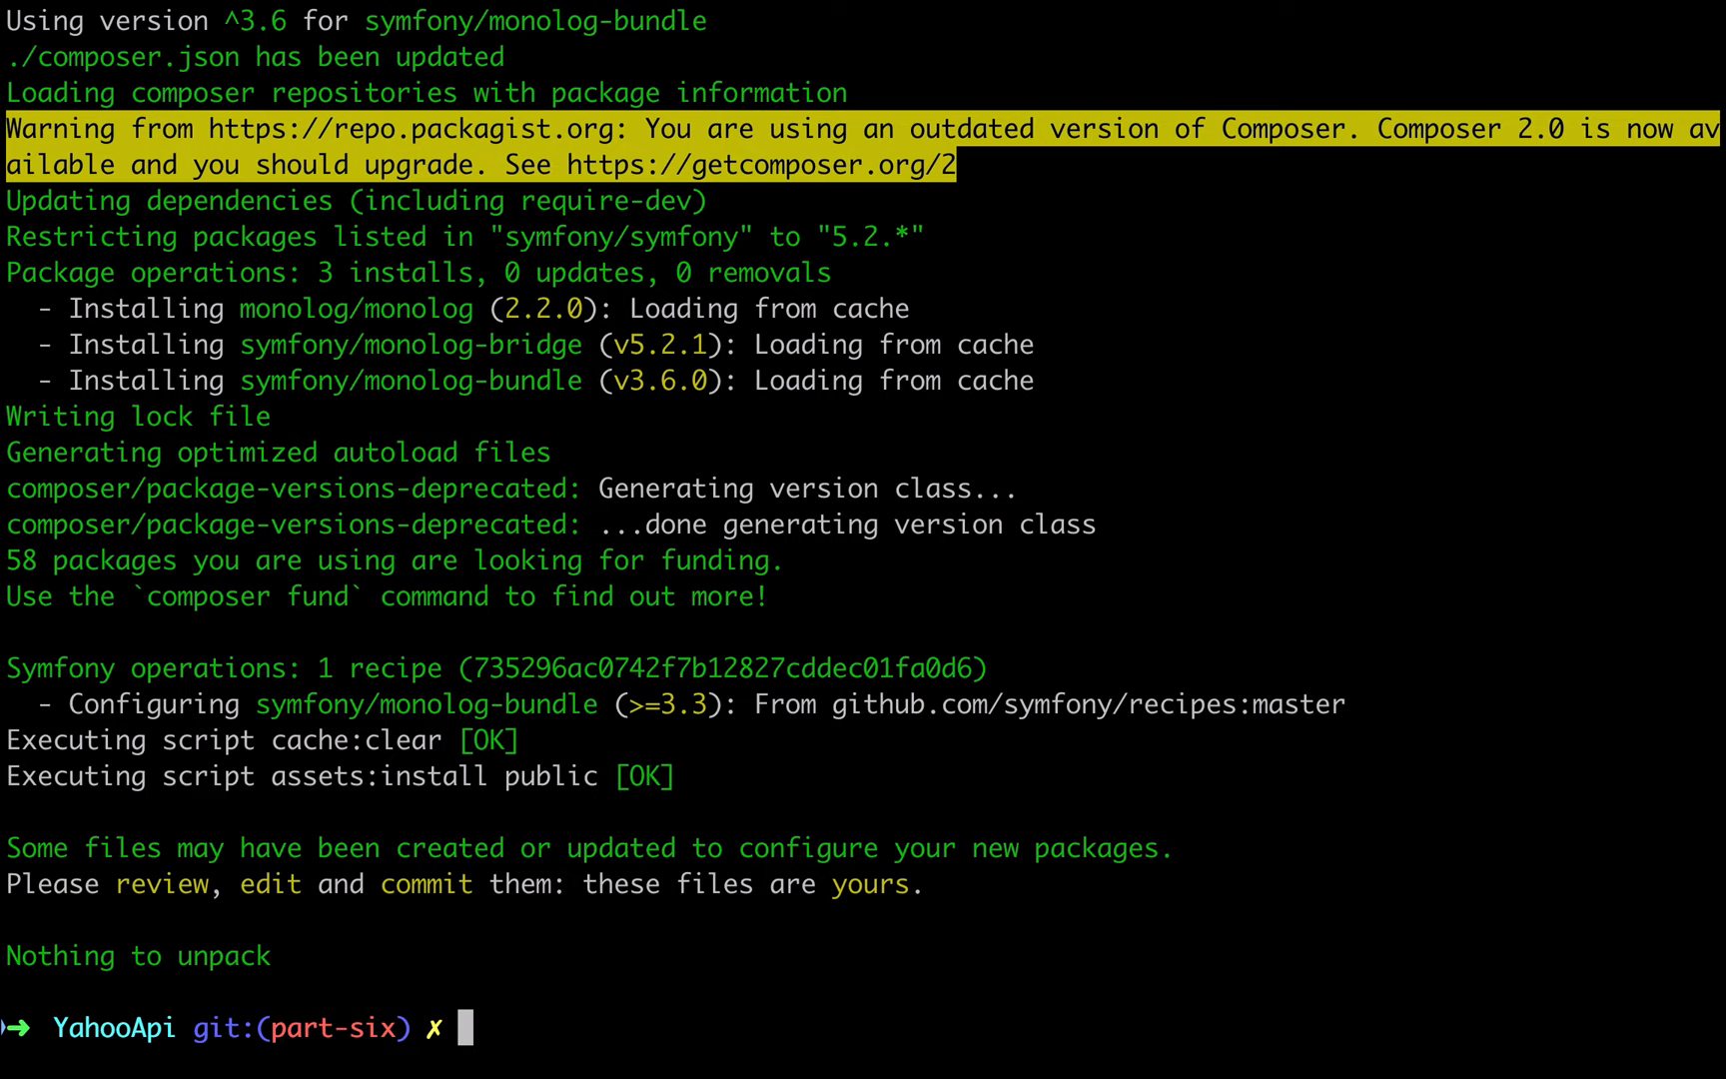
text(symfony console app:refresh-stock-profile FOOBAR US)
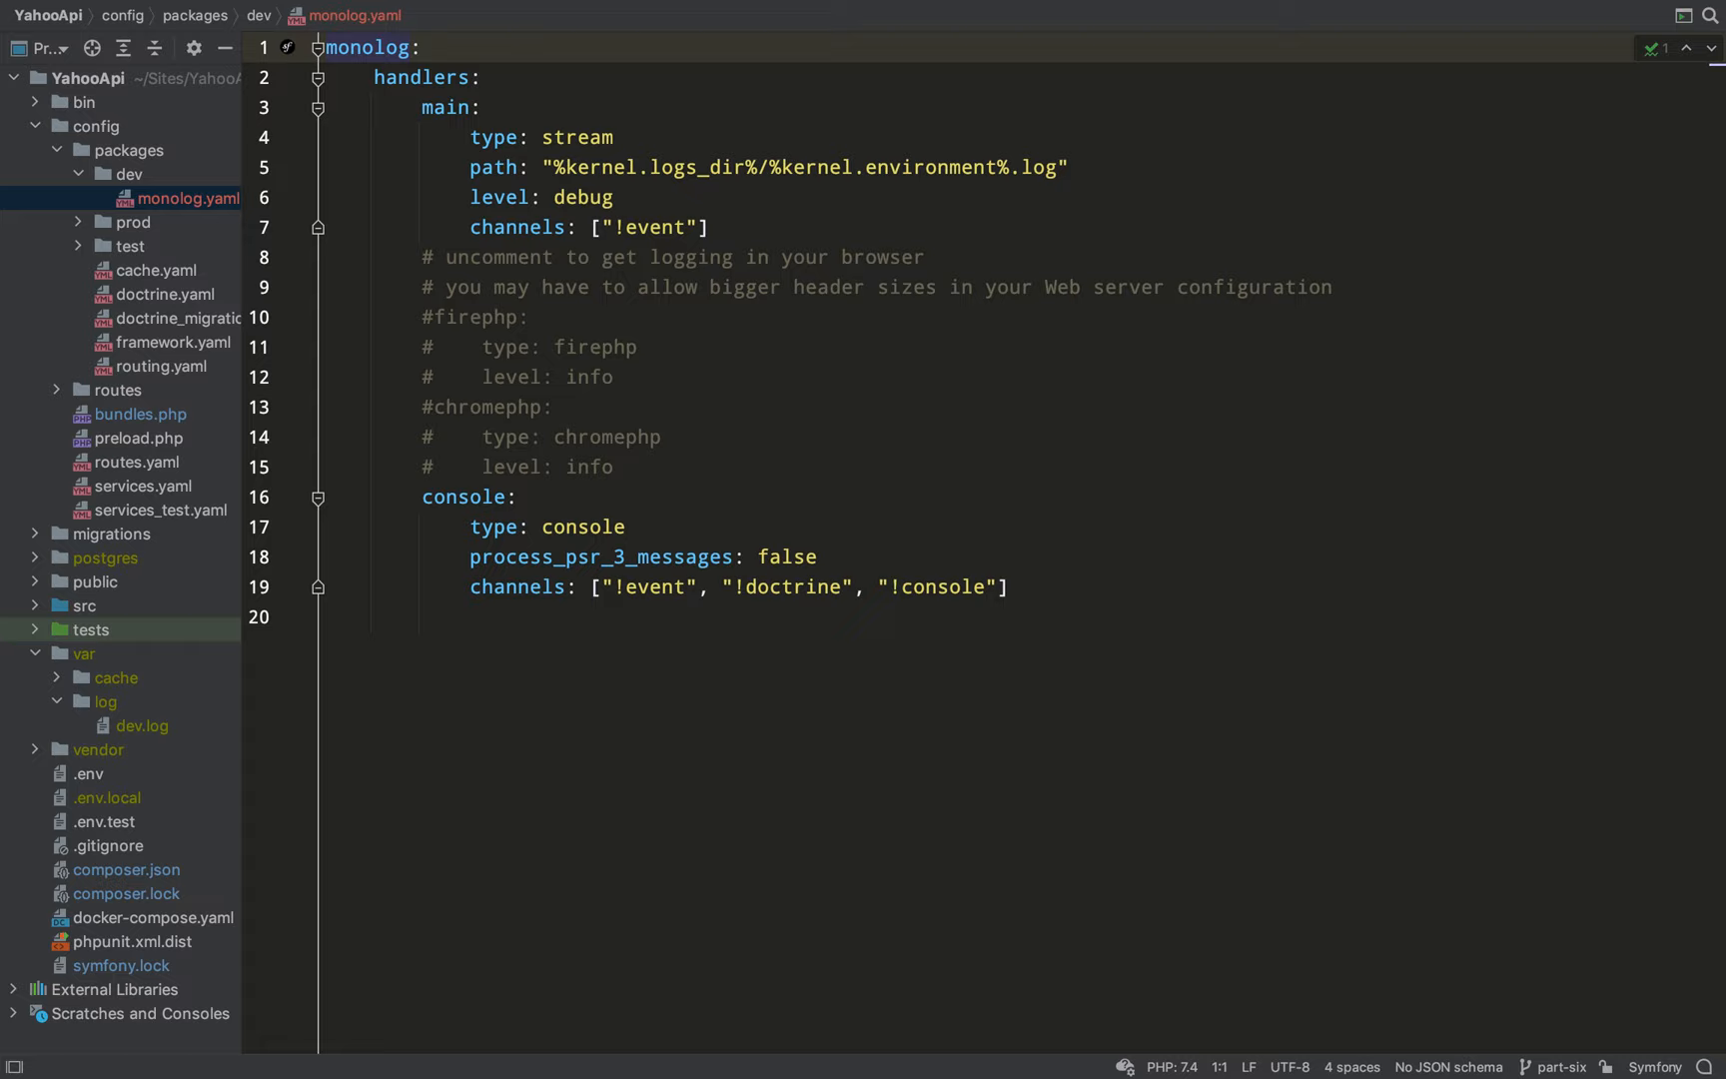
- Set the dev monolog main handler level to warning and view dev.log with the FOOBAR ErrorException entry
text(warning)
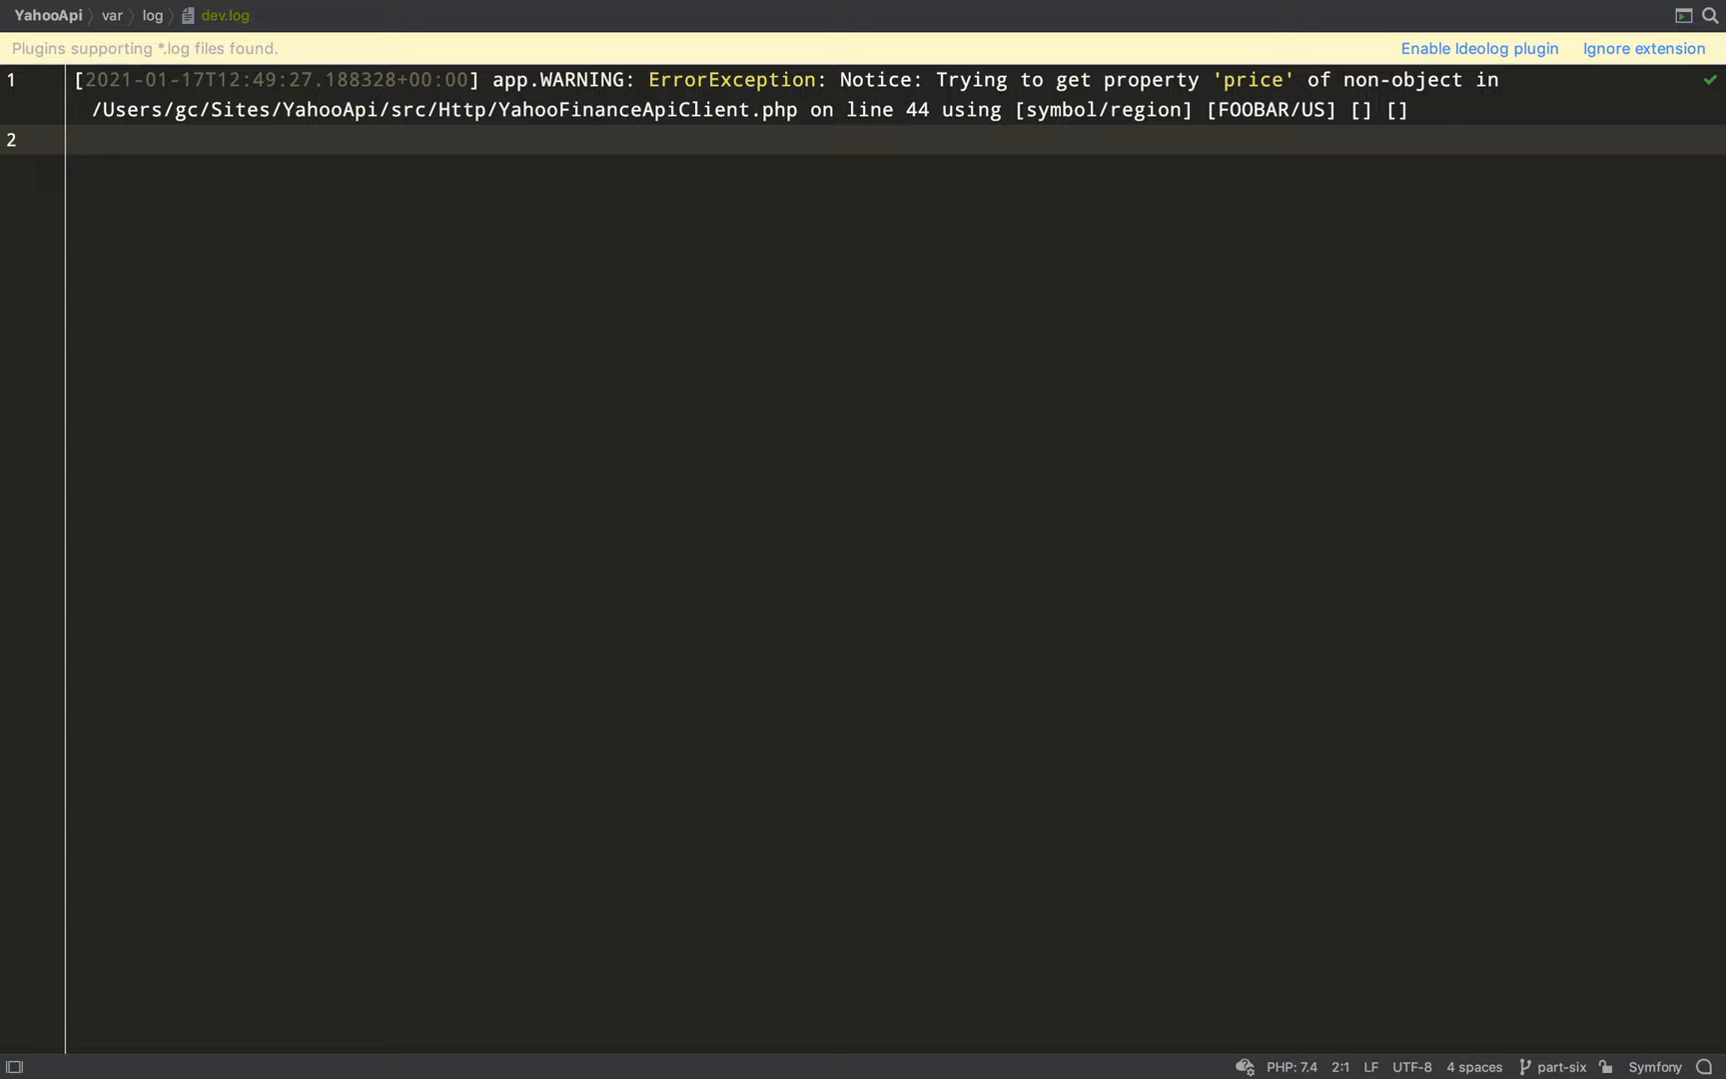
click(1168, 805)
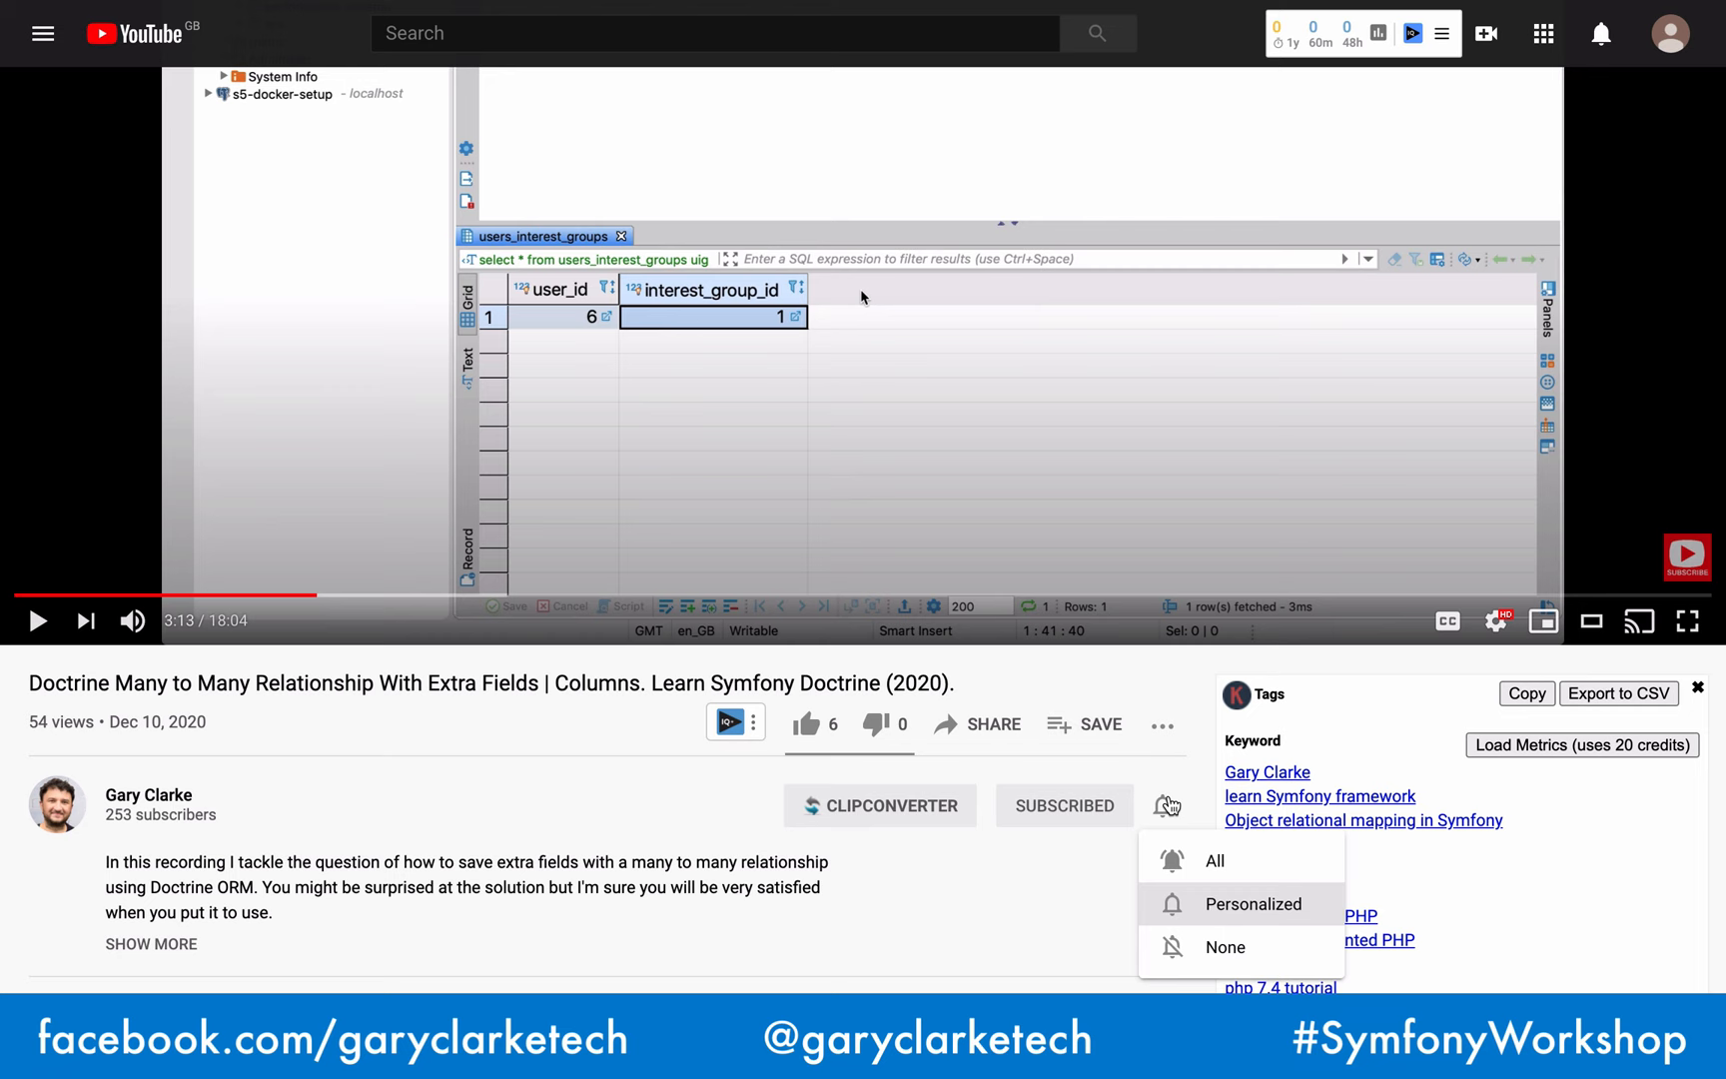